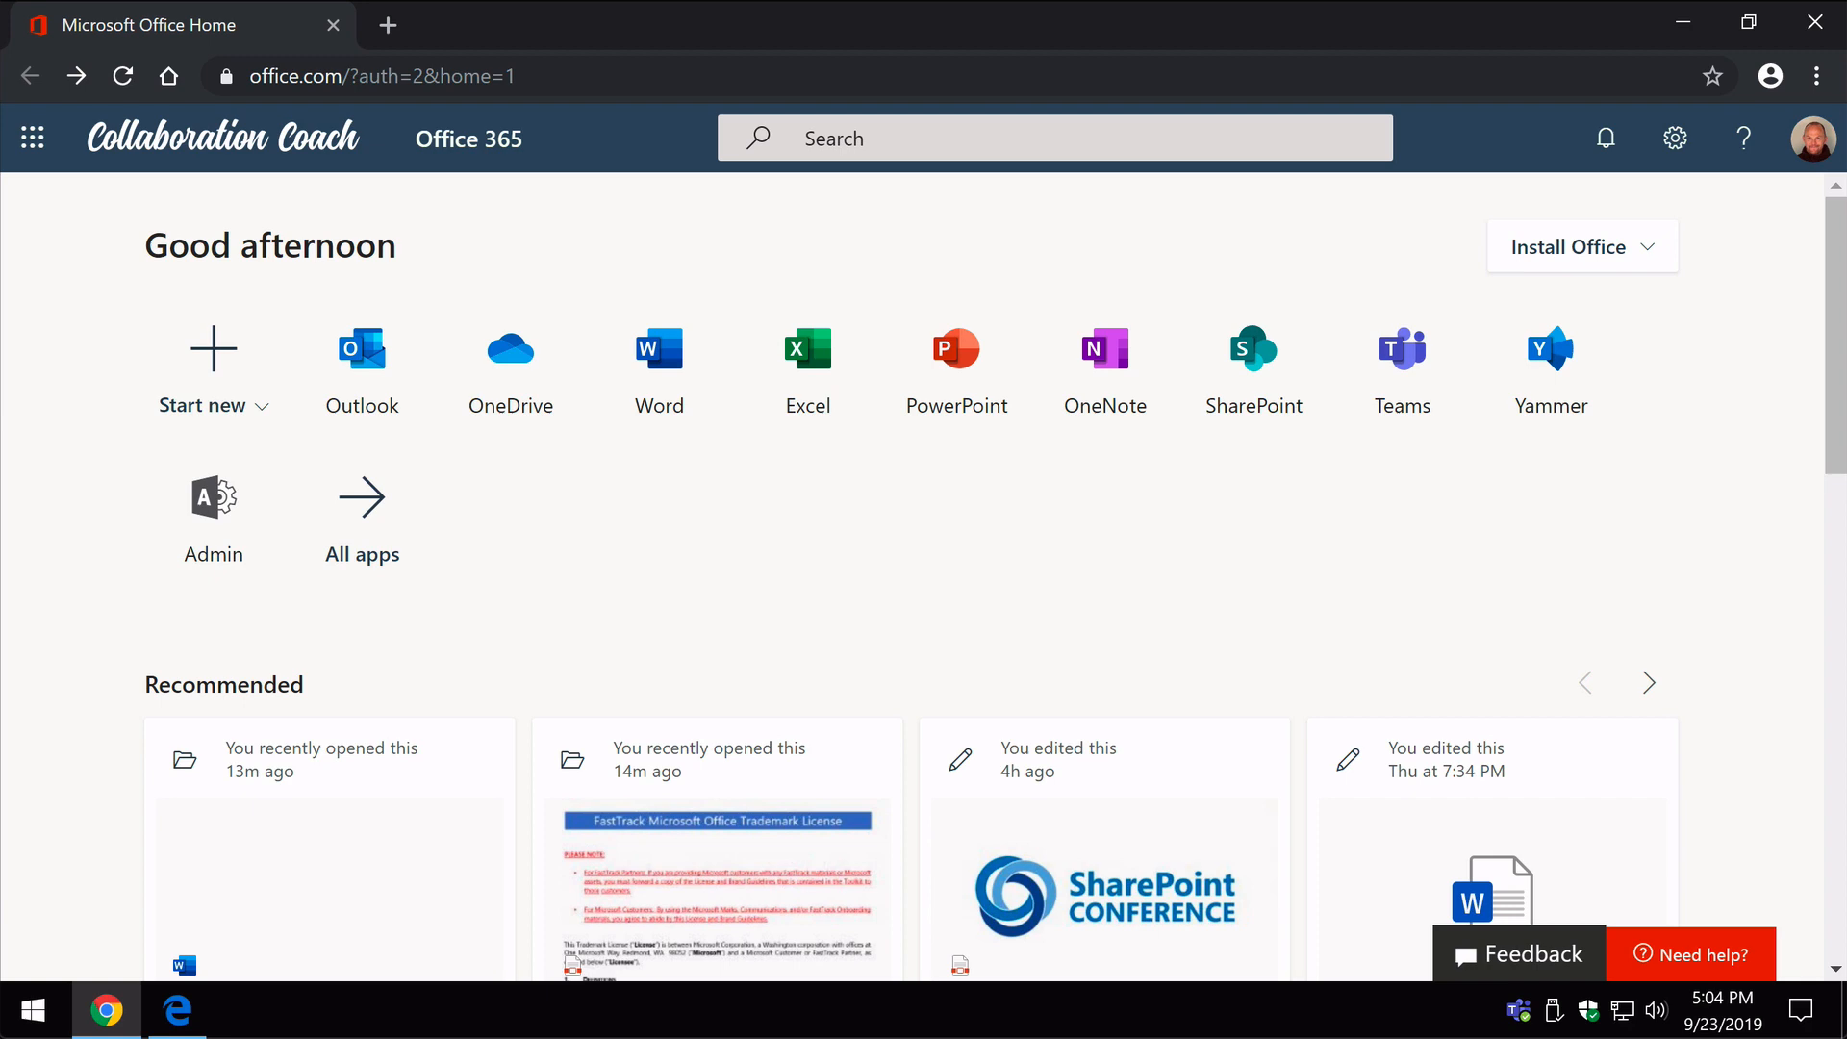
# Browse the Office home page, scrolling through sections and paging the recommended files carousel forward and back
pyautogui.click(32, 139)
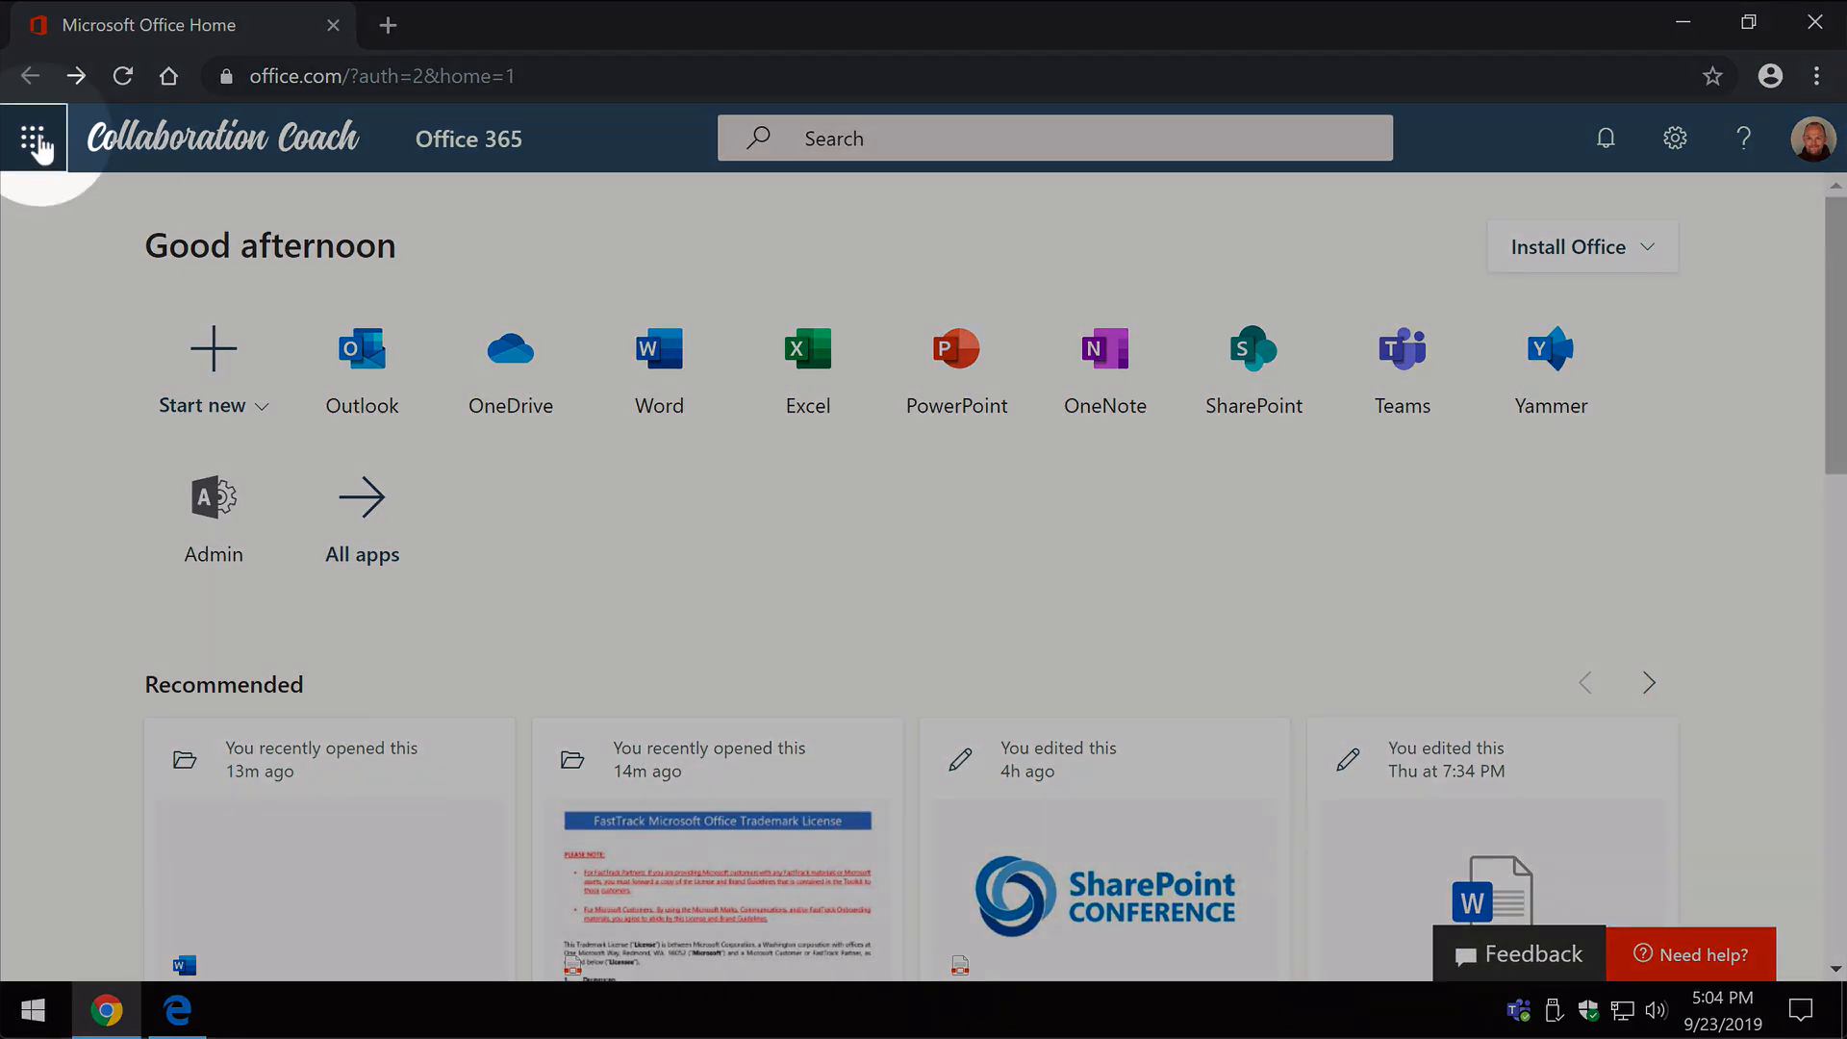
pyautogui.click(33, 138)
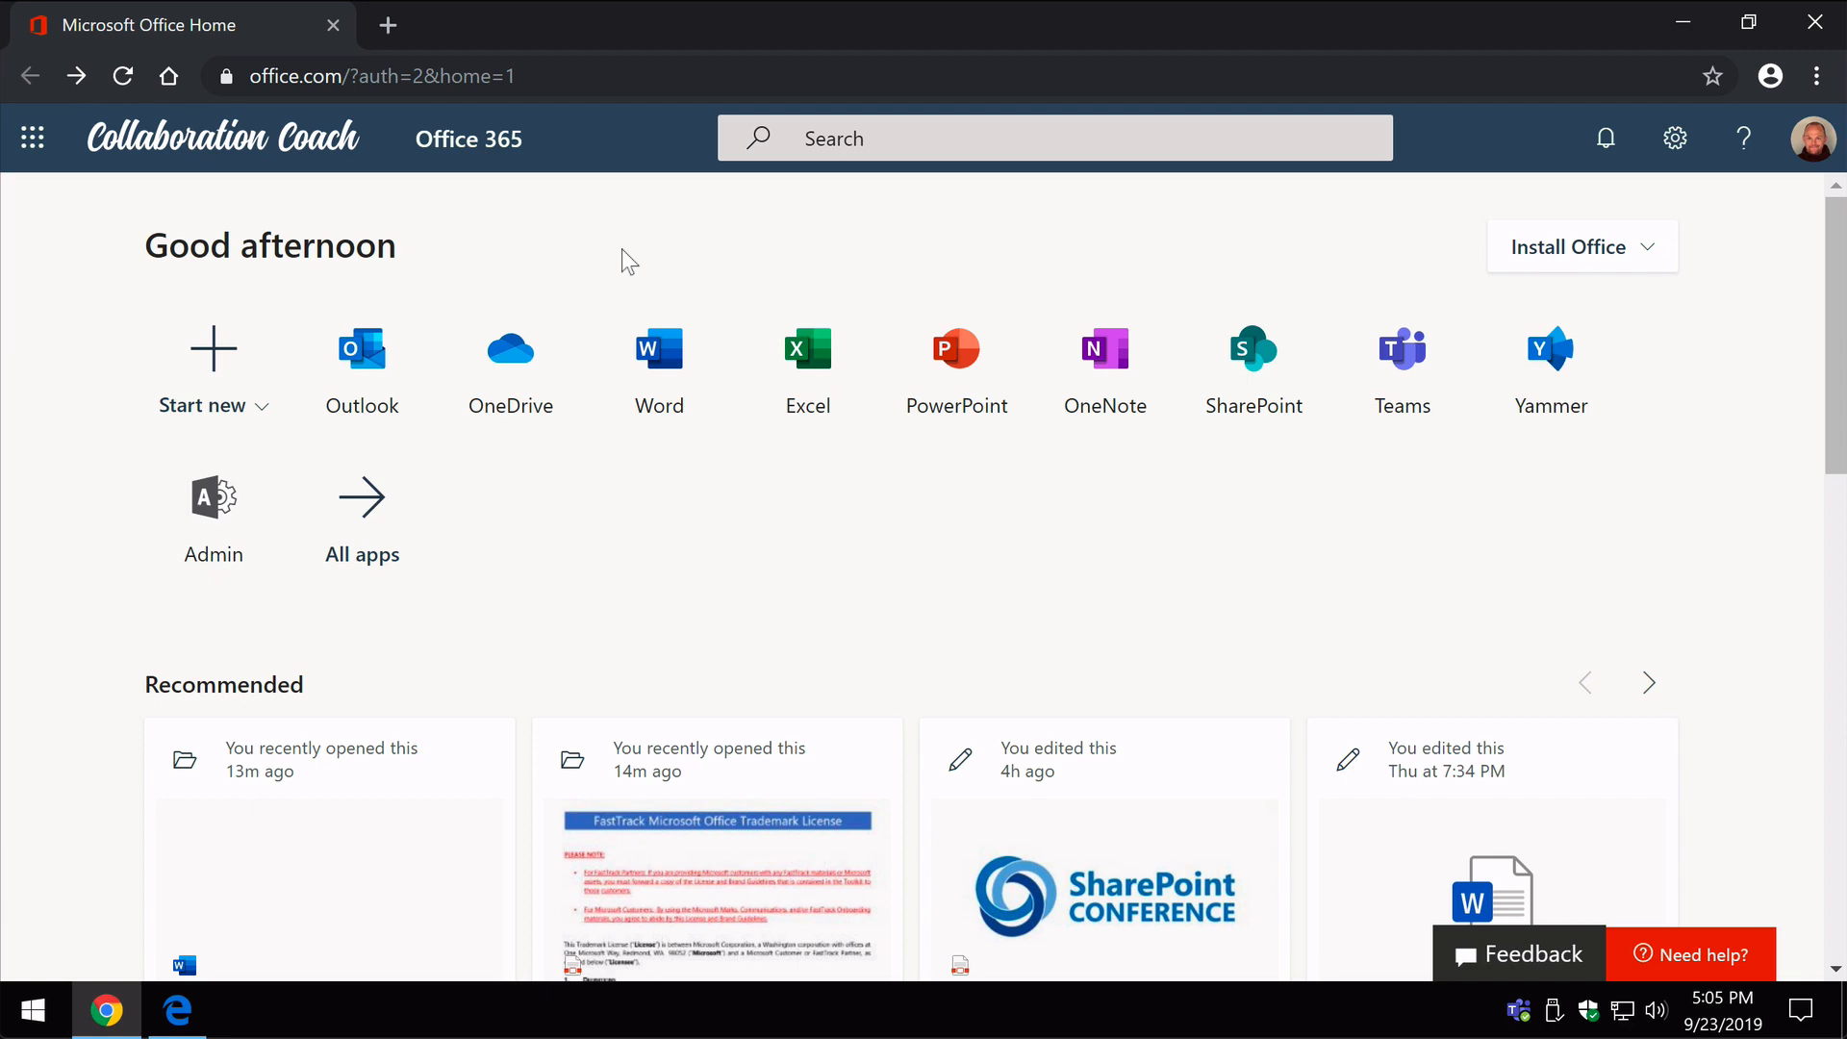
pyautogui.scroll(-3)
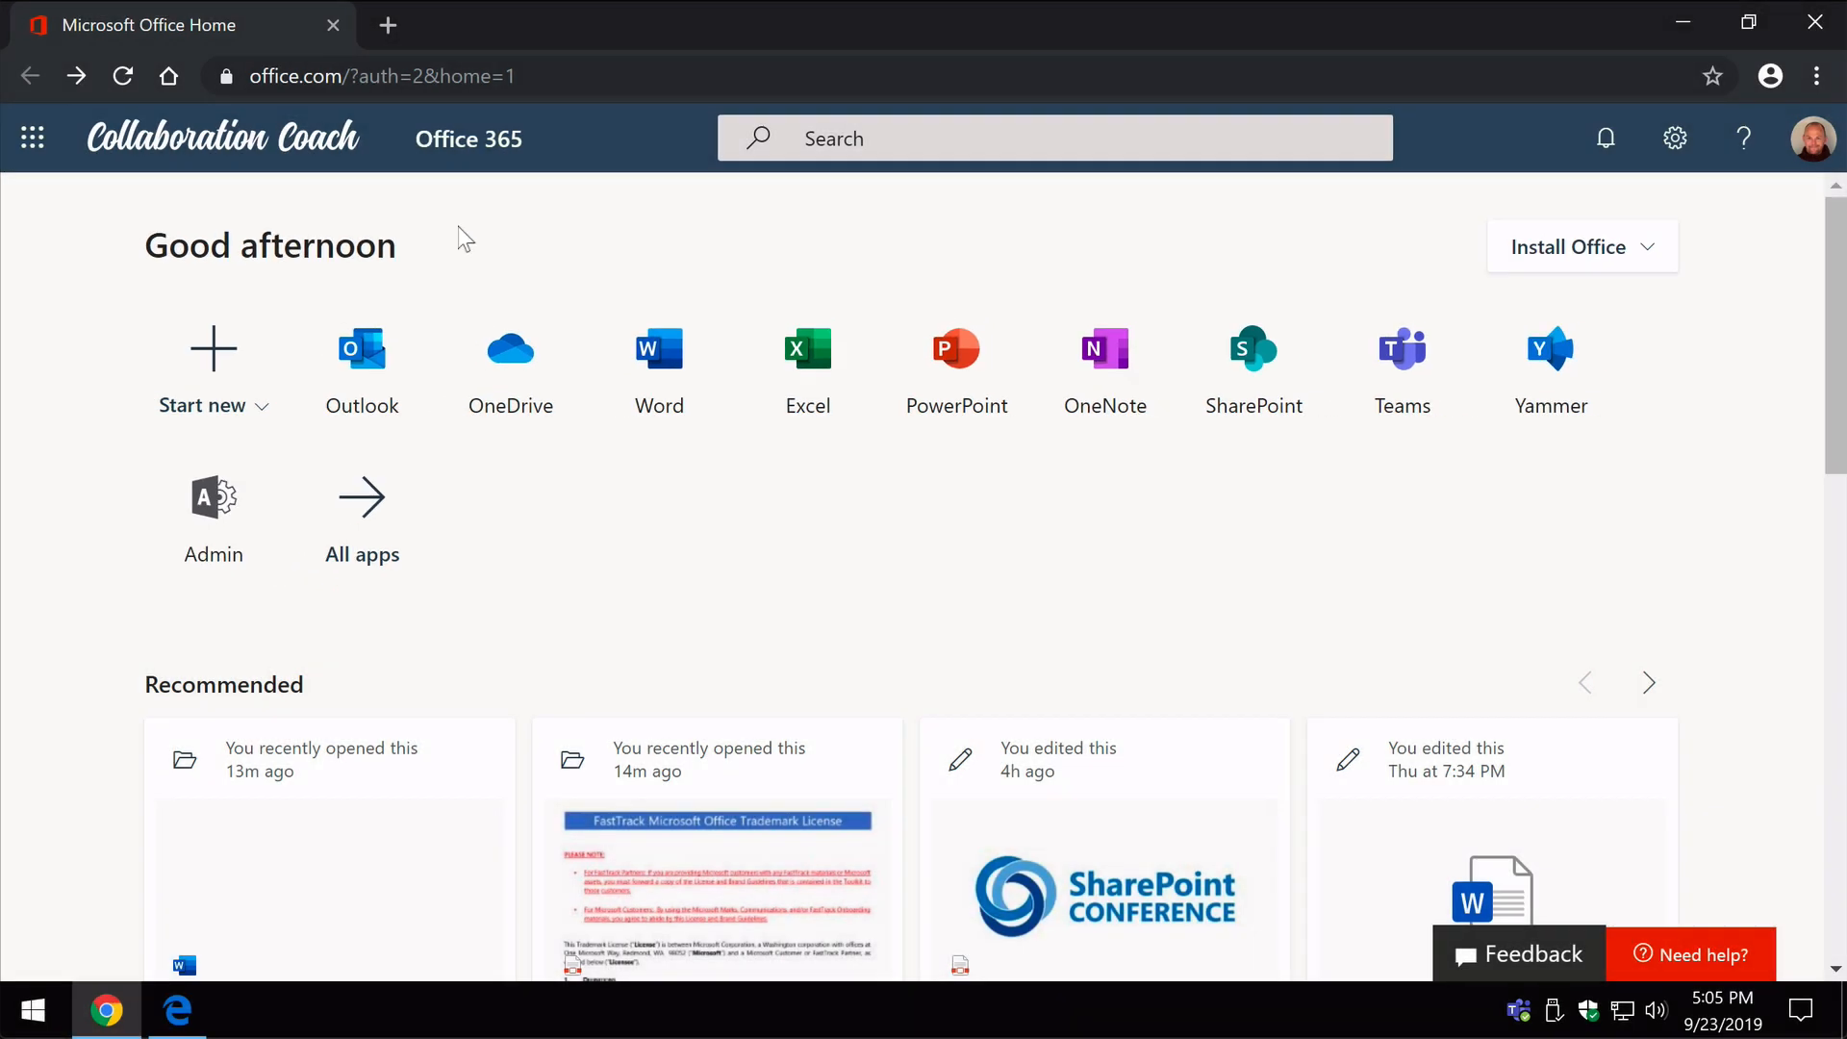
pyautogui.scroll(-3)
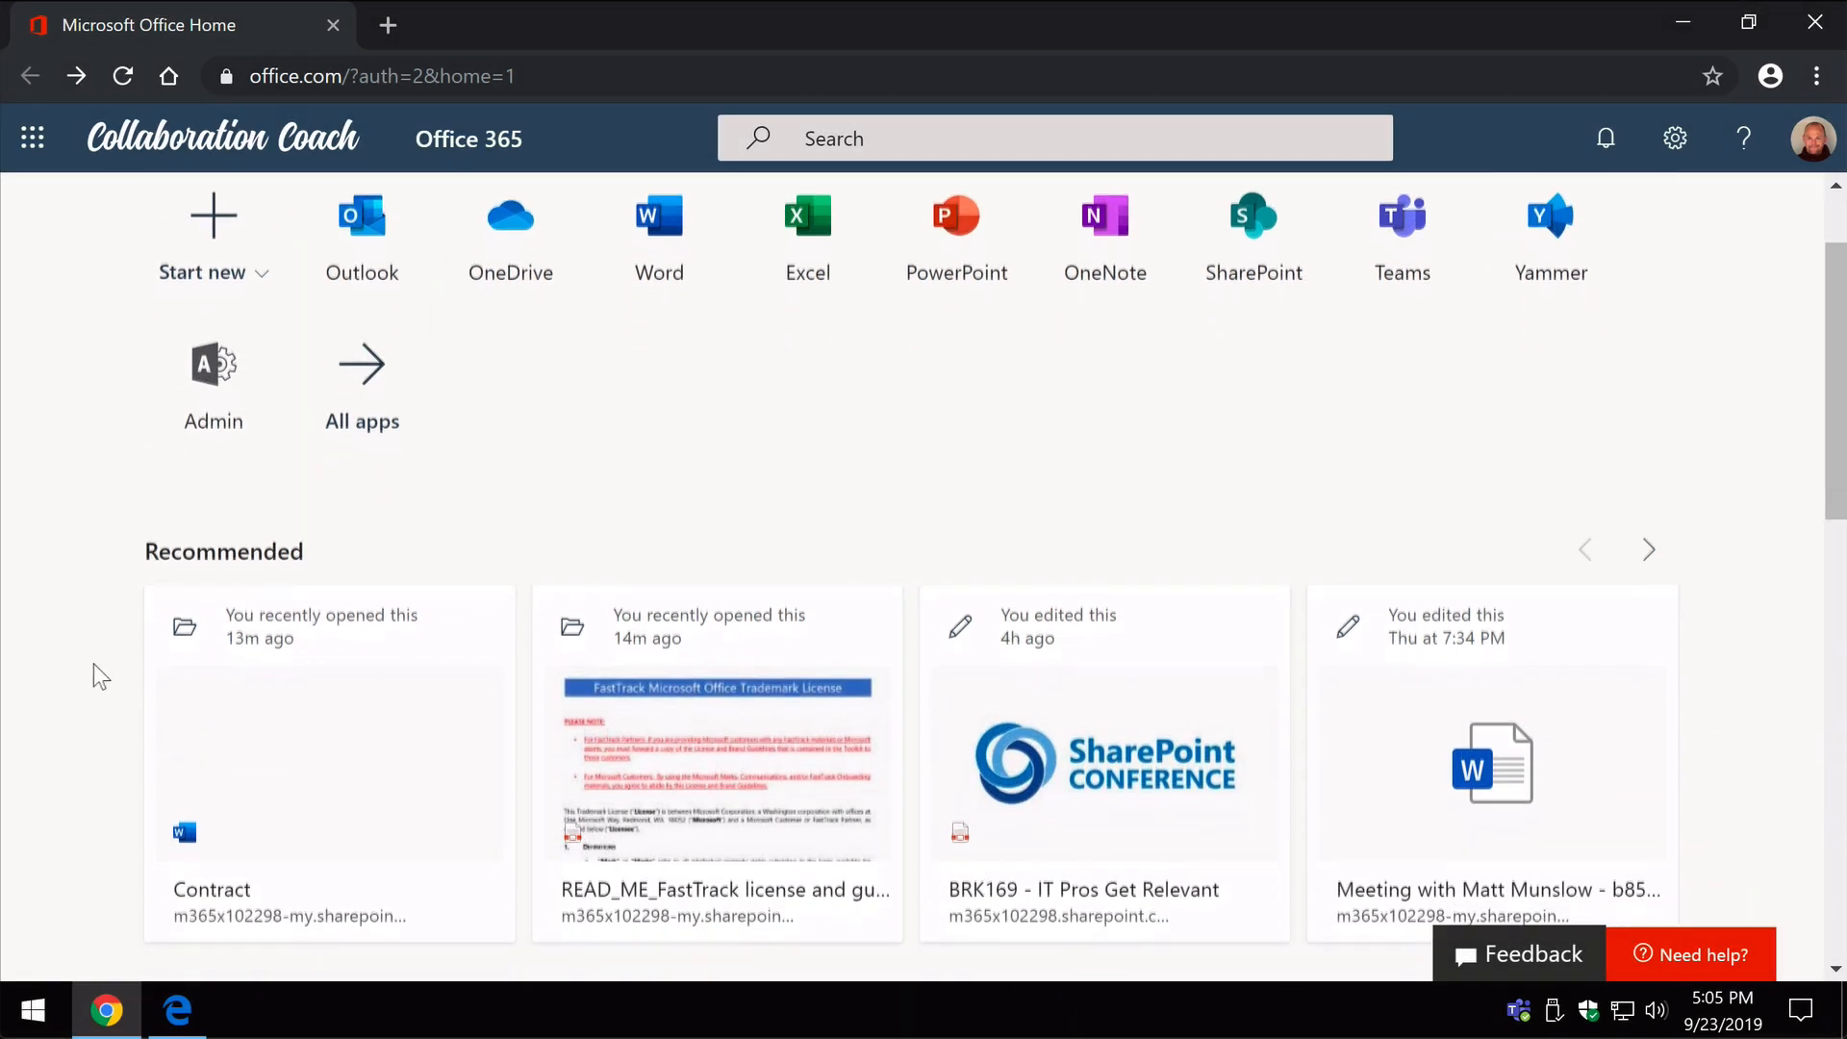
pyautogui.scroll(-3)
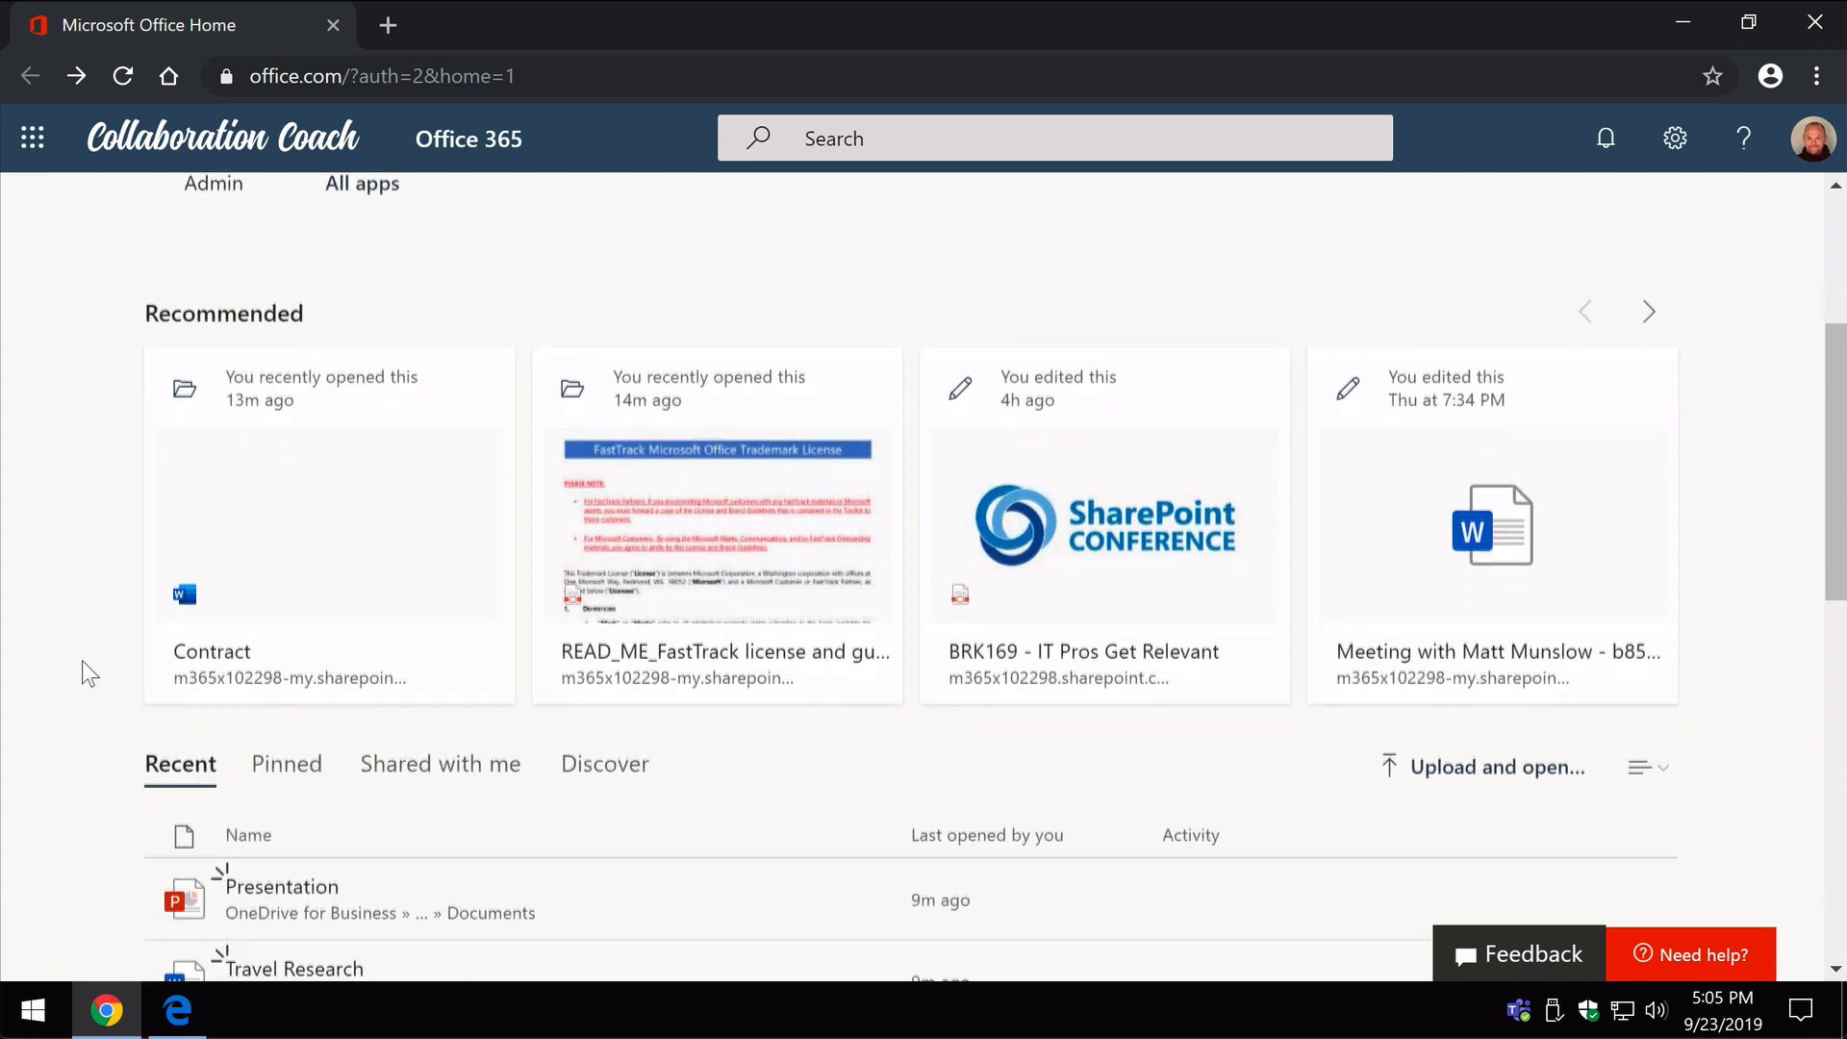
pyautogui.scroll(-3)
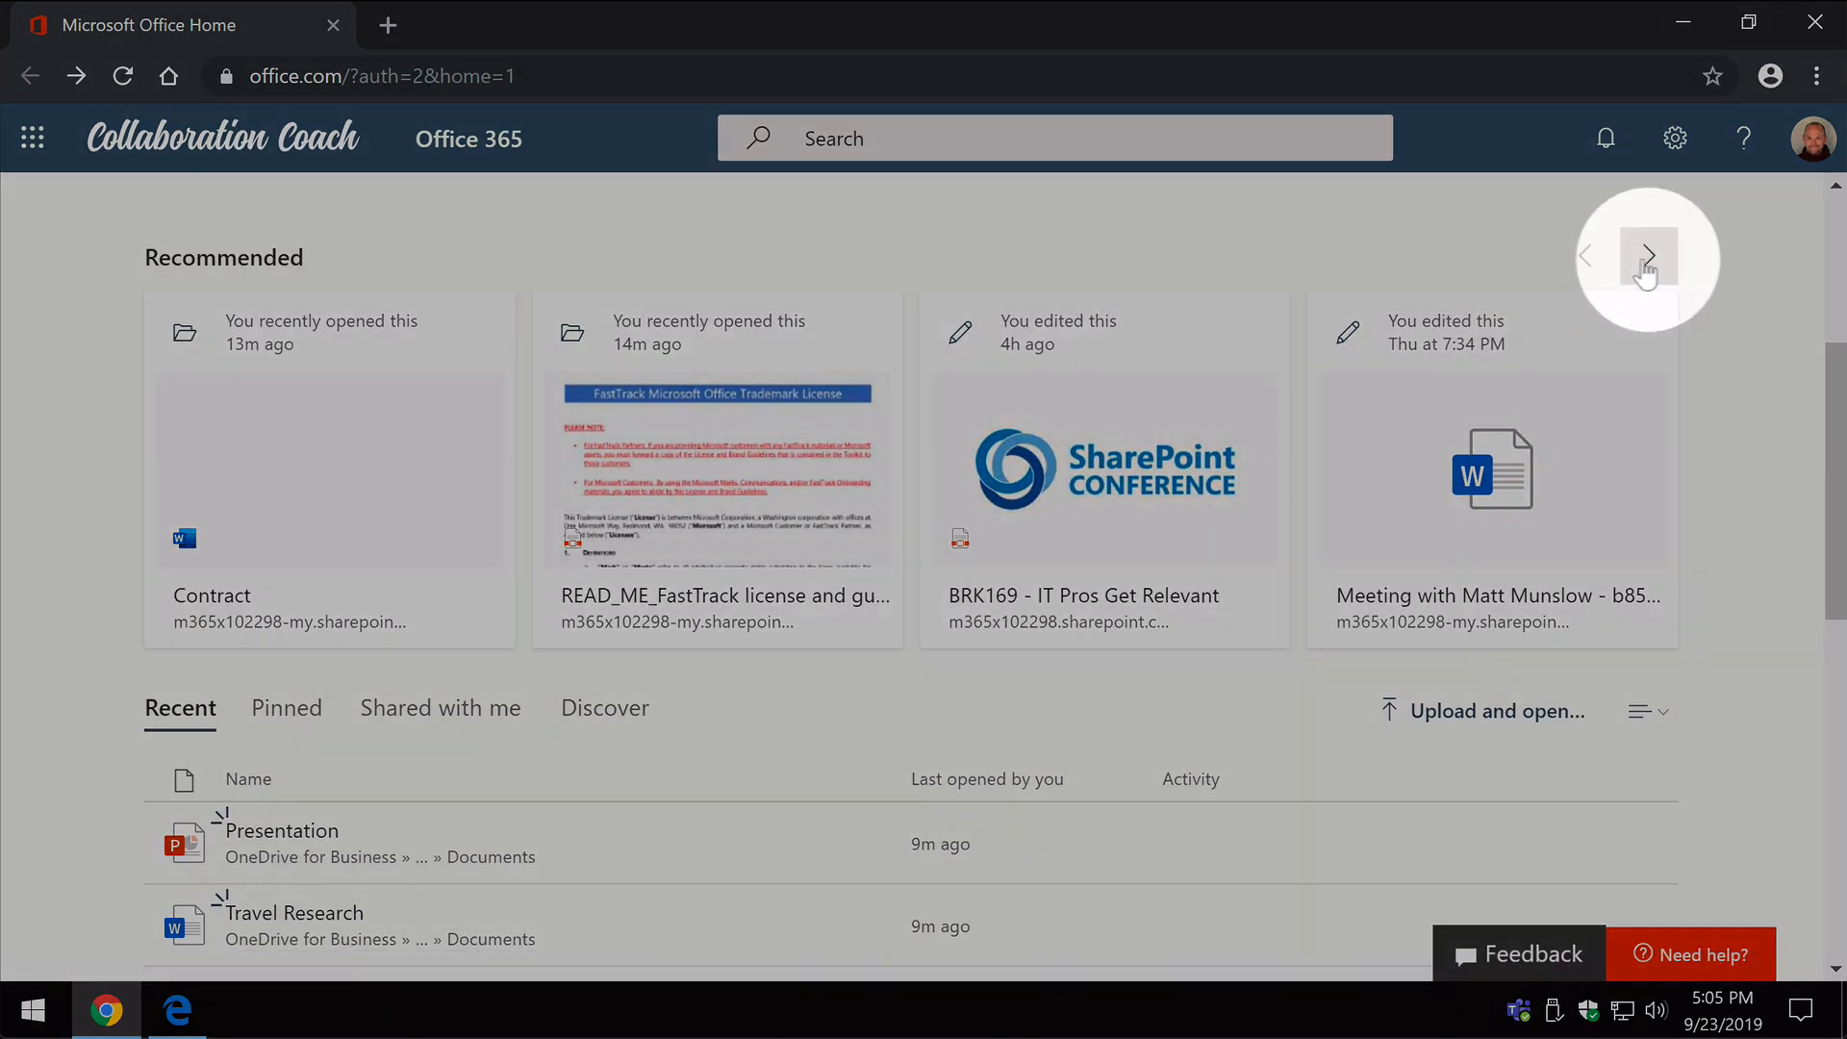
pyautogui.click(1650, 256)
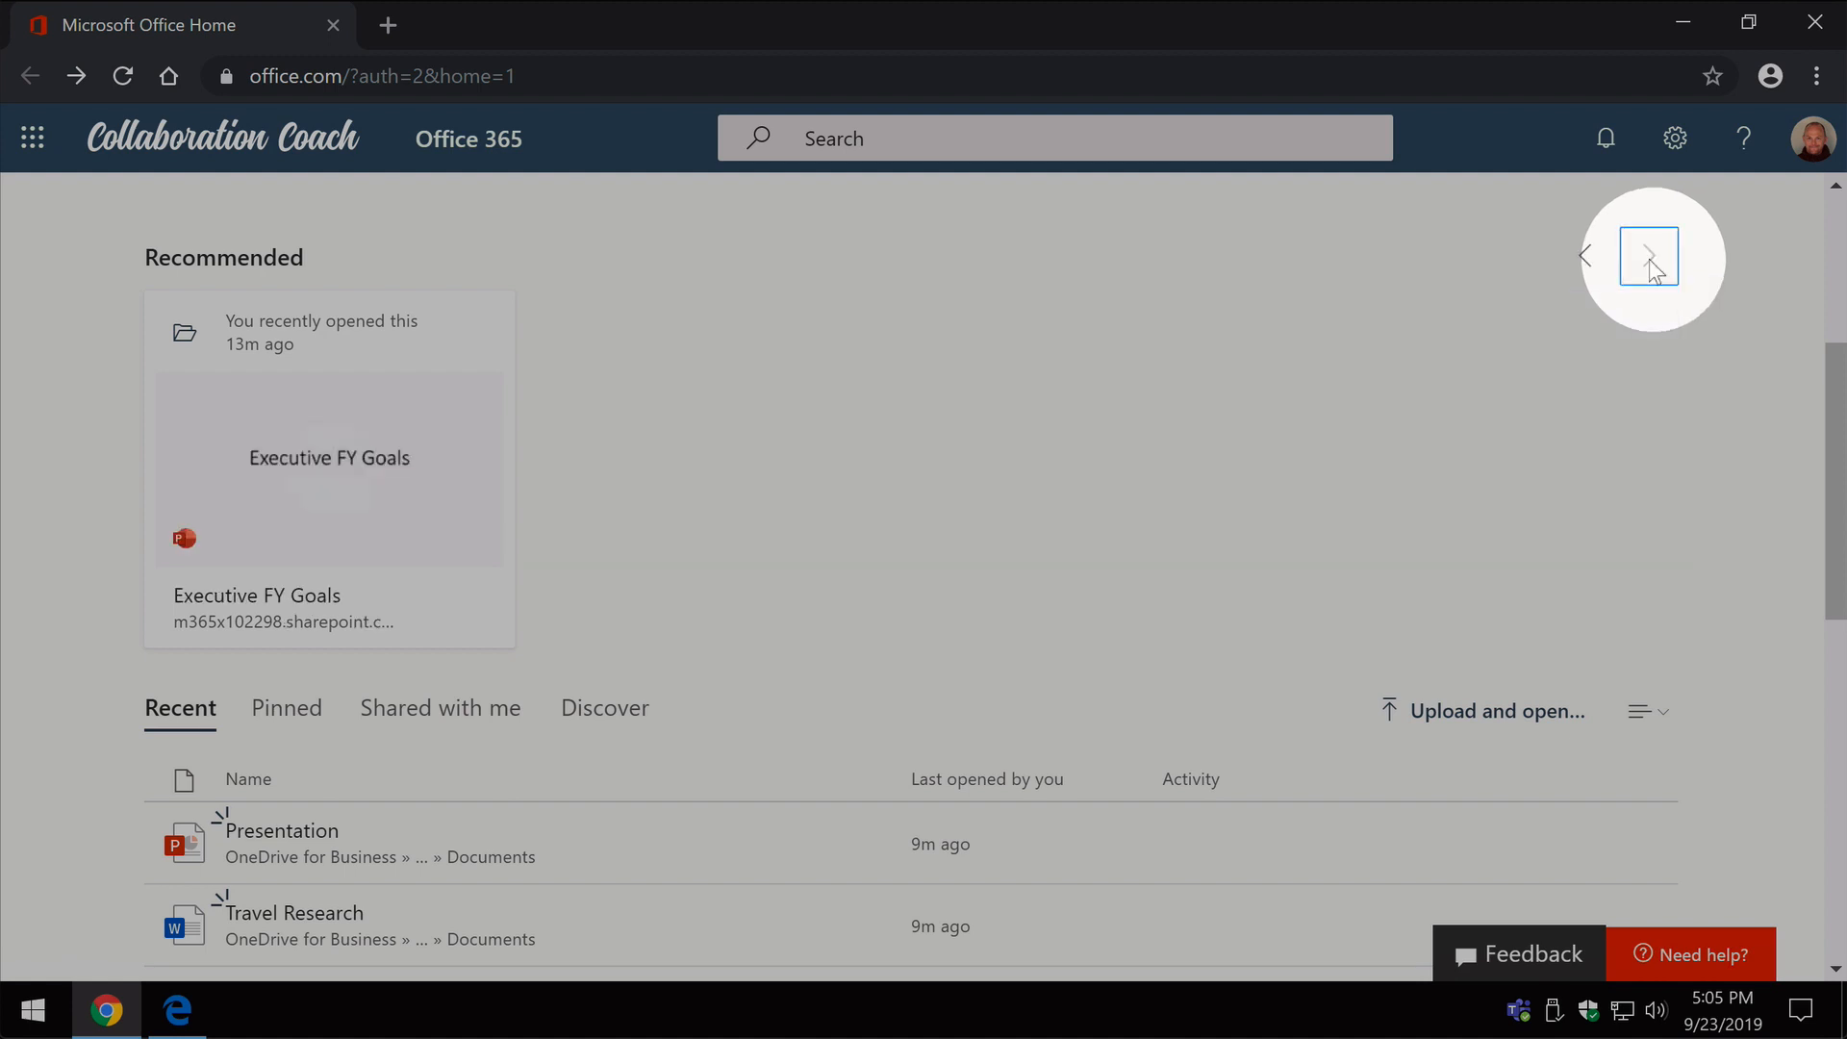
pyautogui.moveTo(1584, 256)
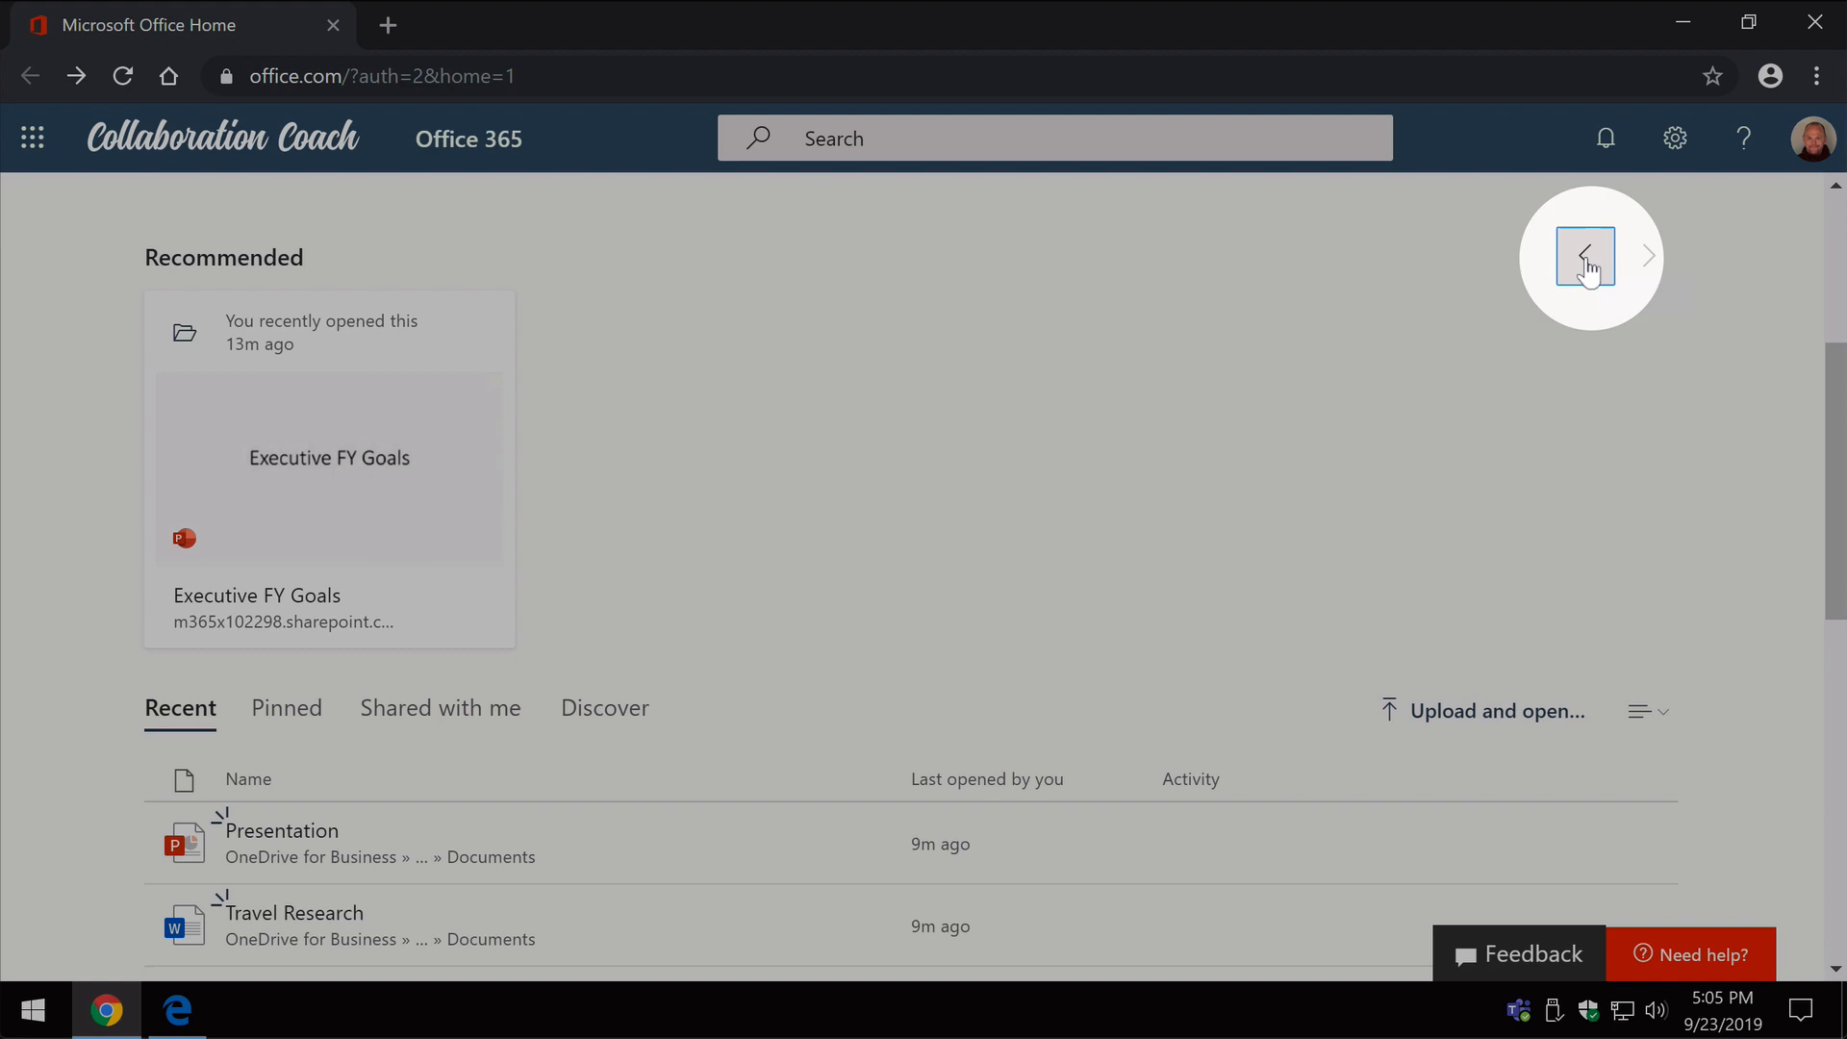
pyautogui.click(1583, 256)
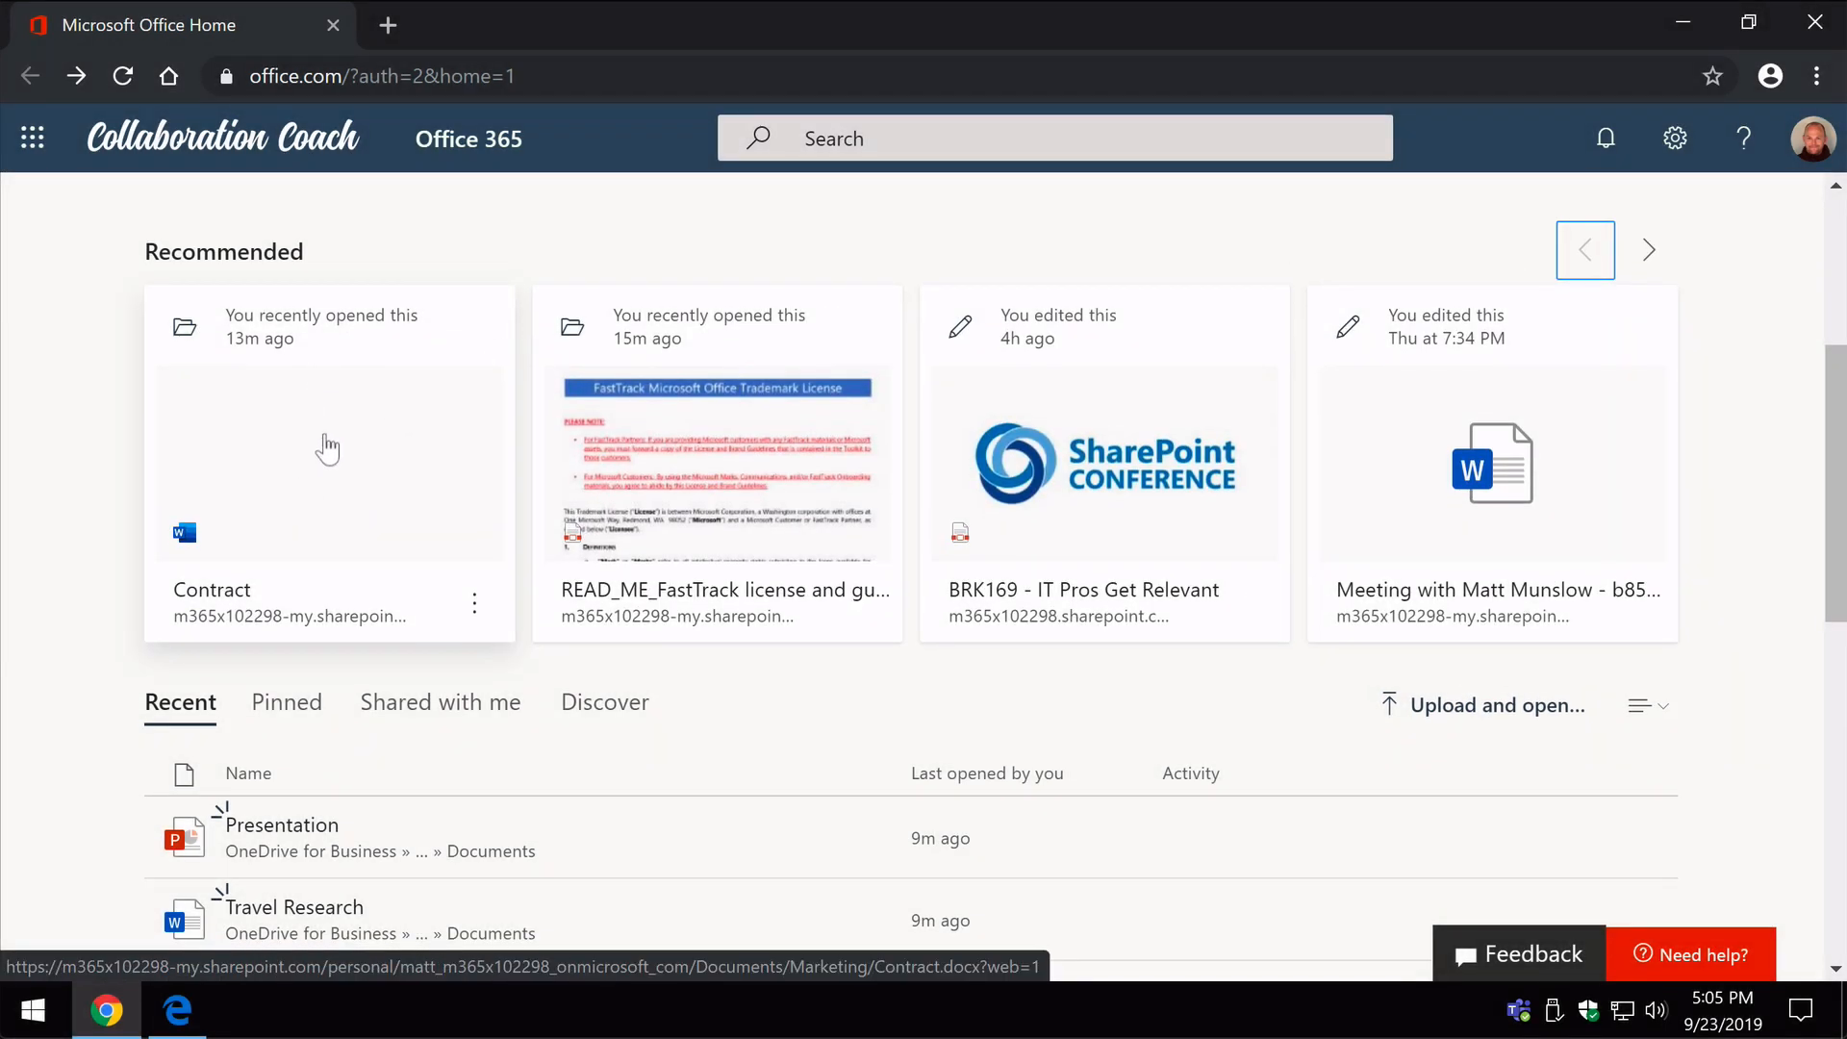
# Remove the Contract file from the recommended list via its More options menu
pyautogui.click(474, 603)
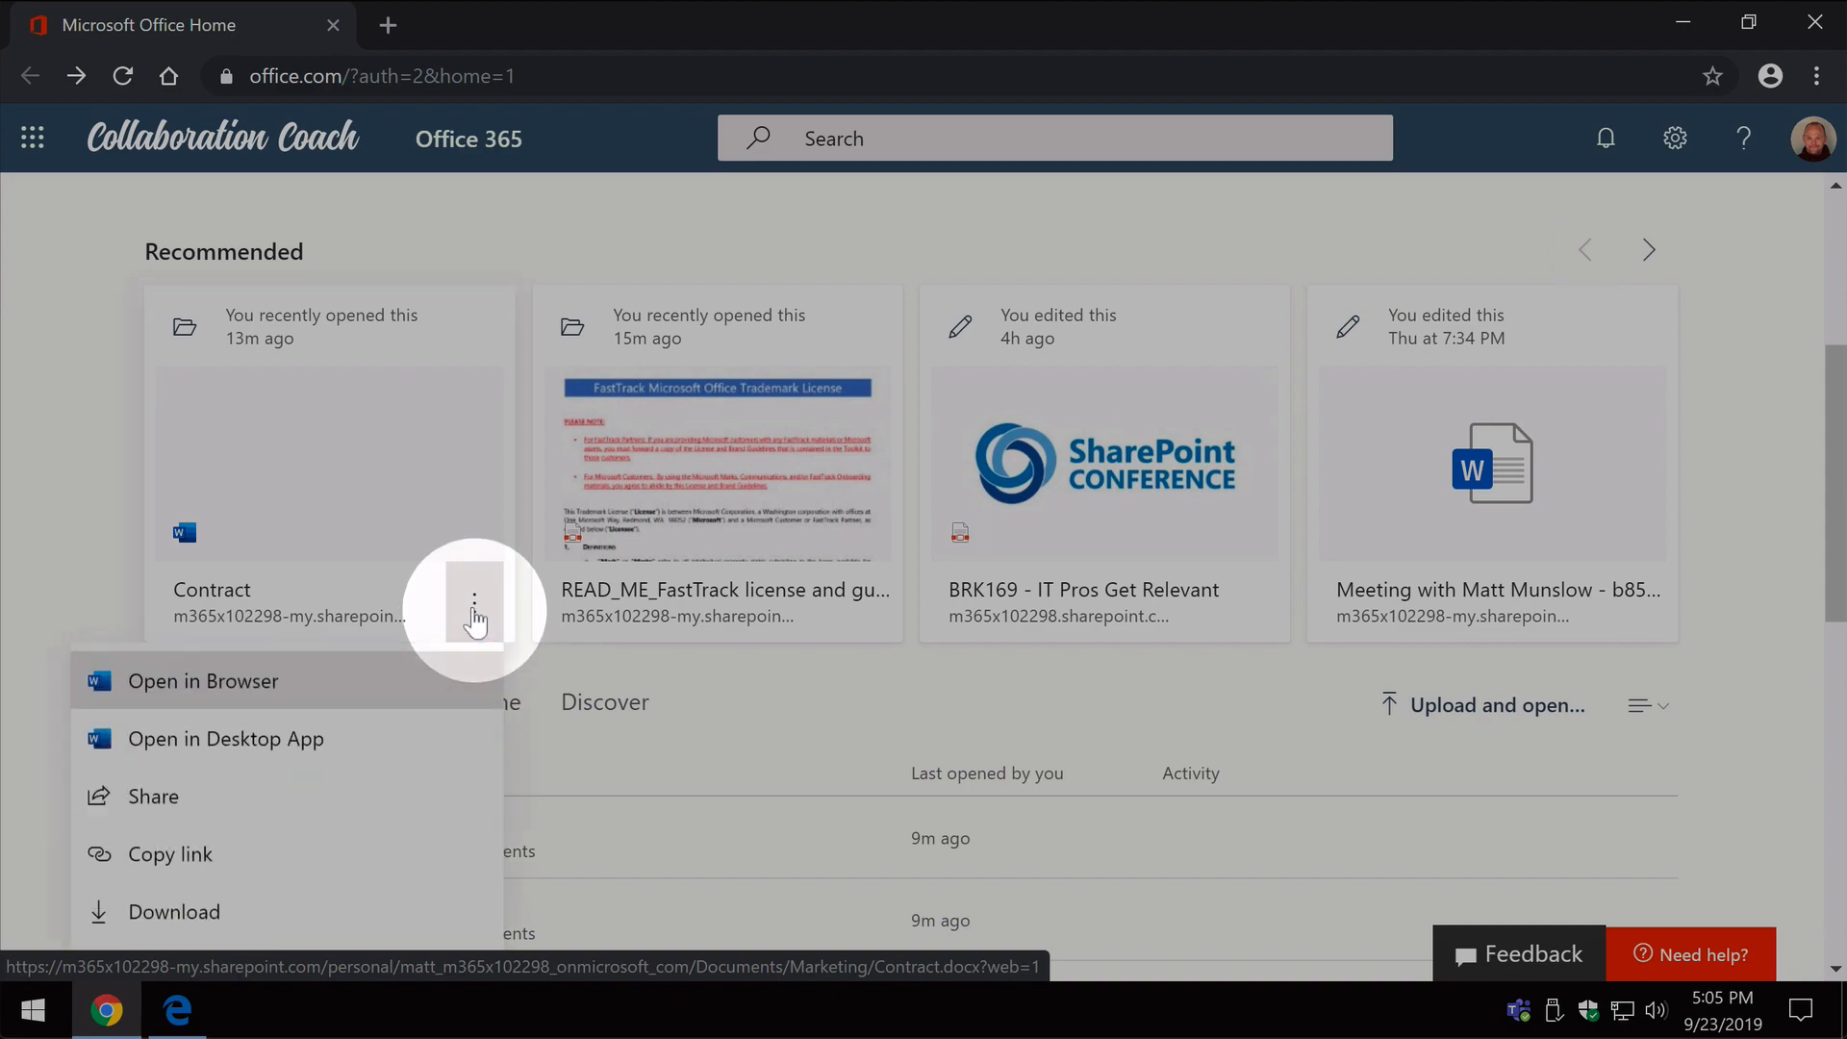
pyautogui.scroll(-3)
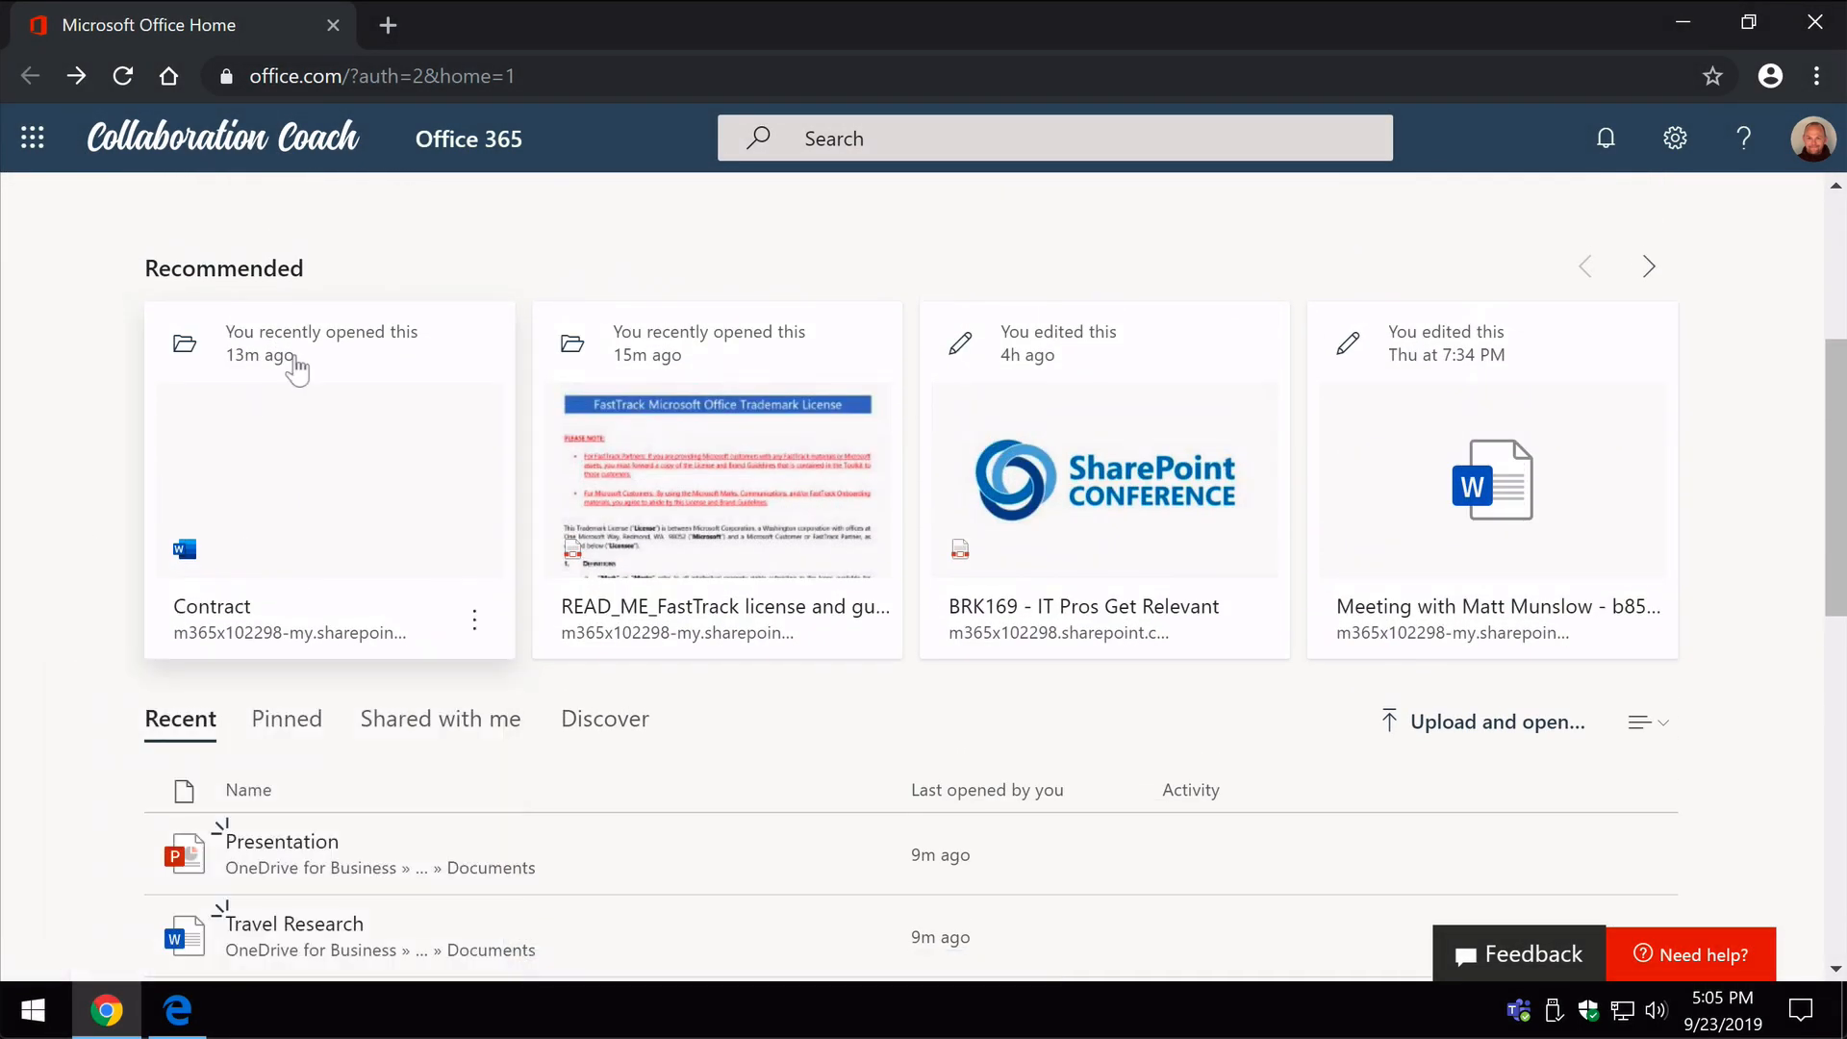
pyautogui.moveTo(343, 342)
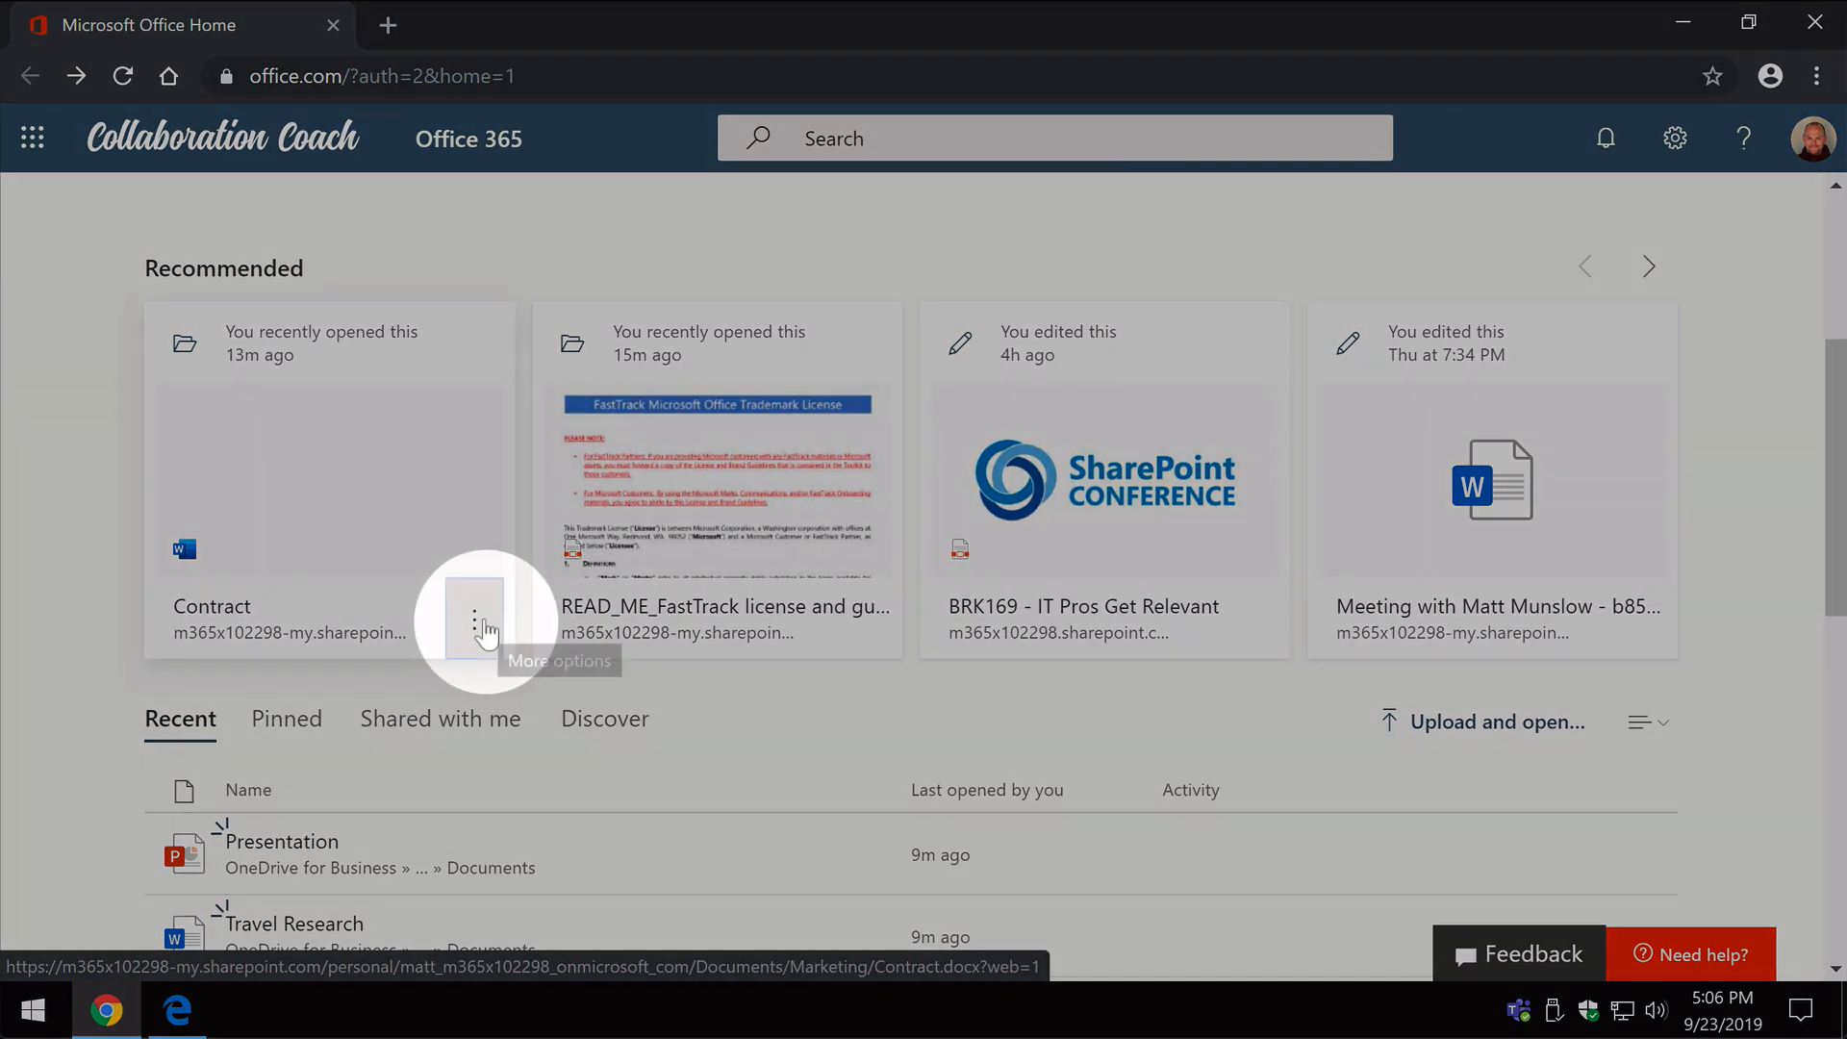
pyautogui.click(473, 621)
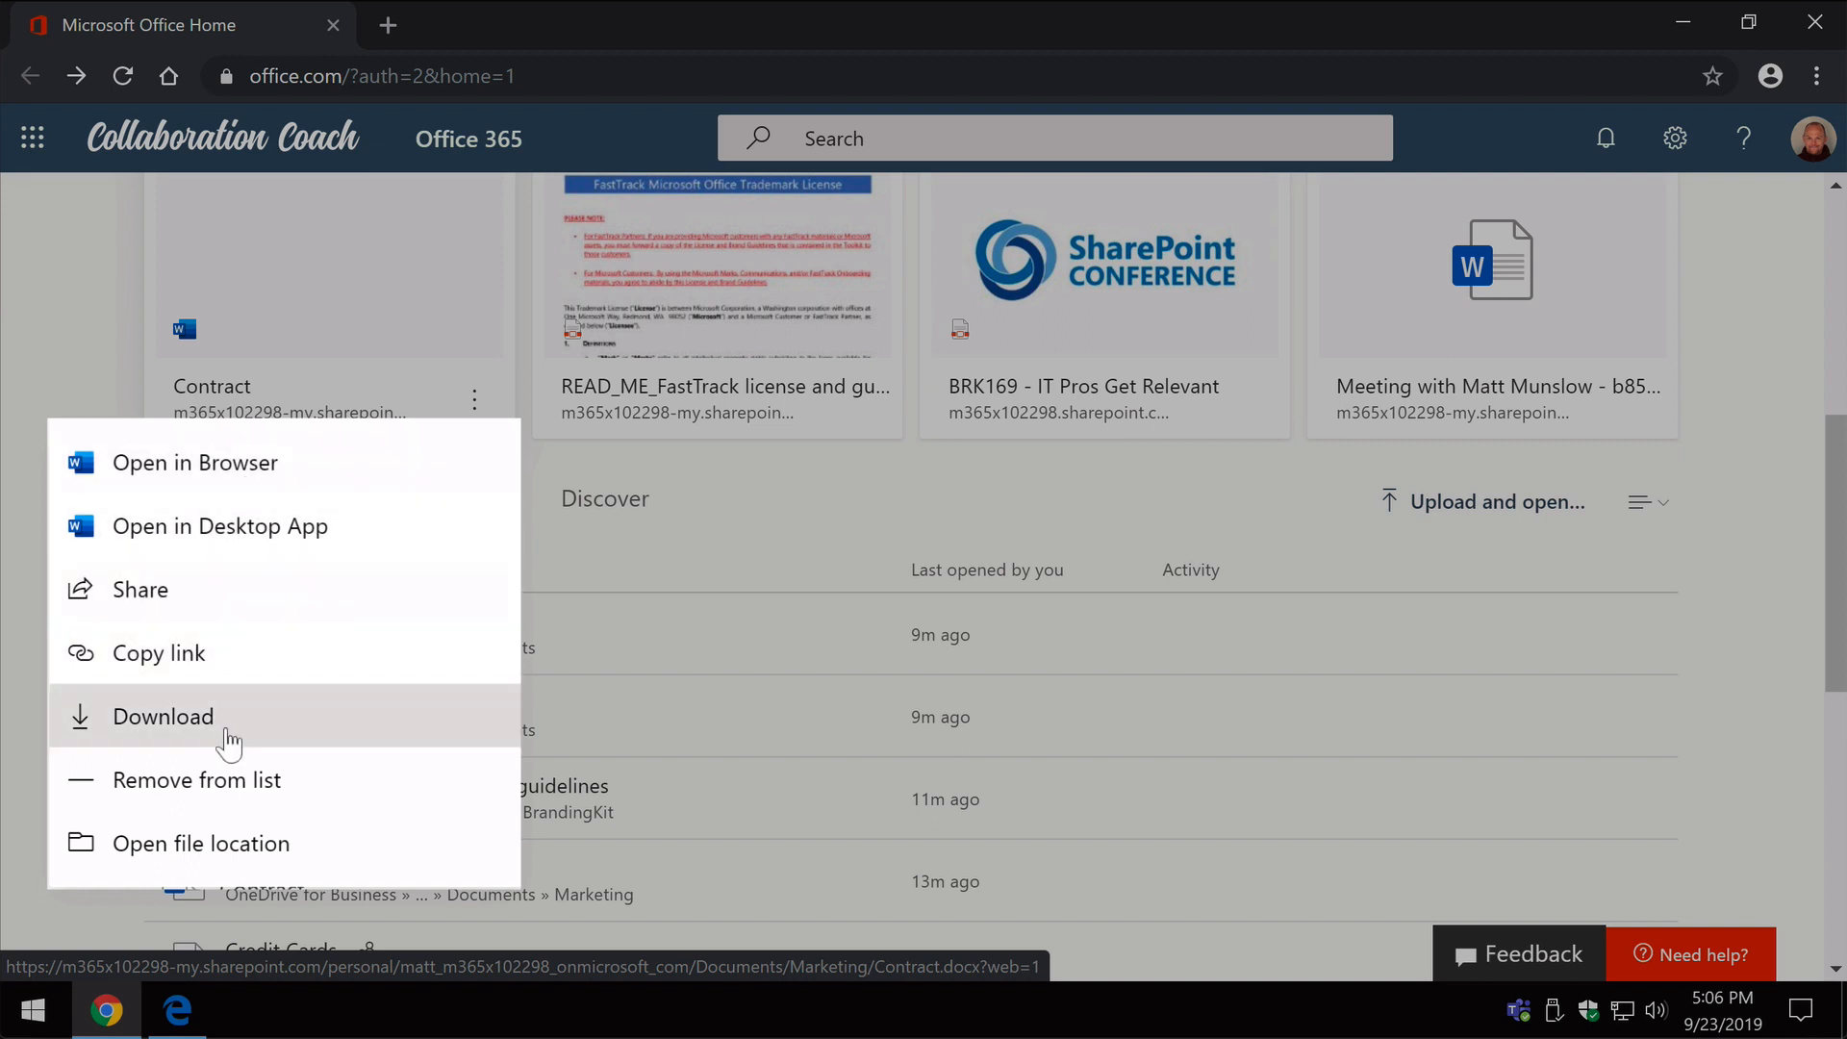
pyautogui.moveTo(197, 779)
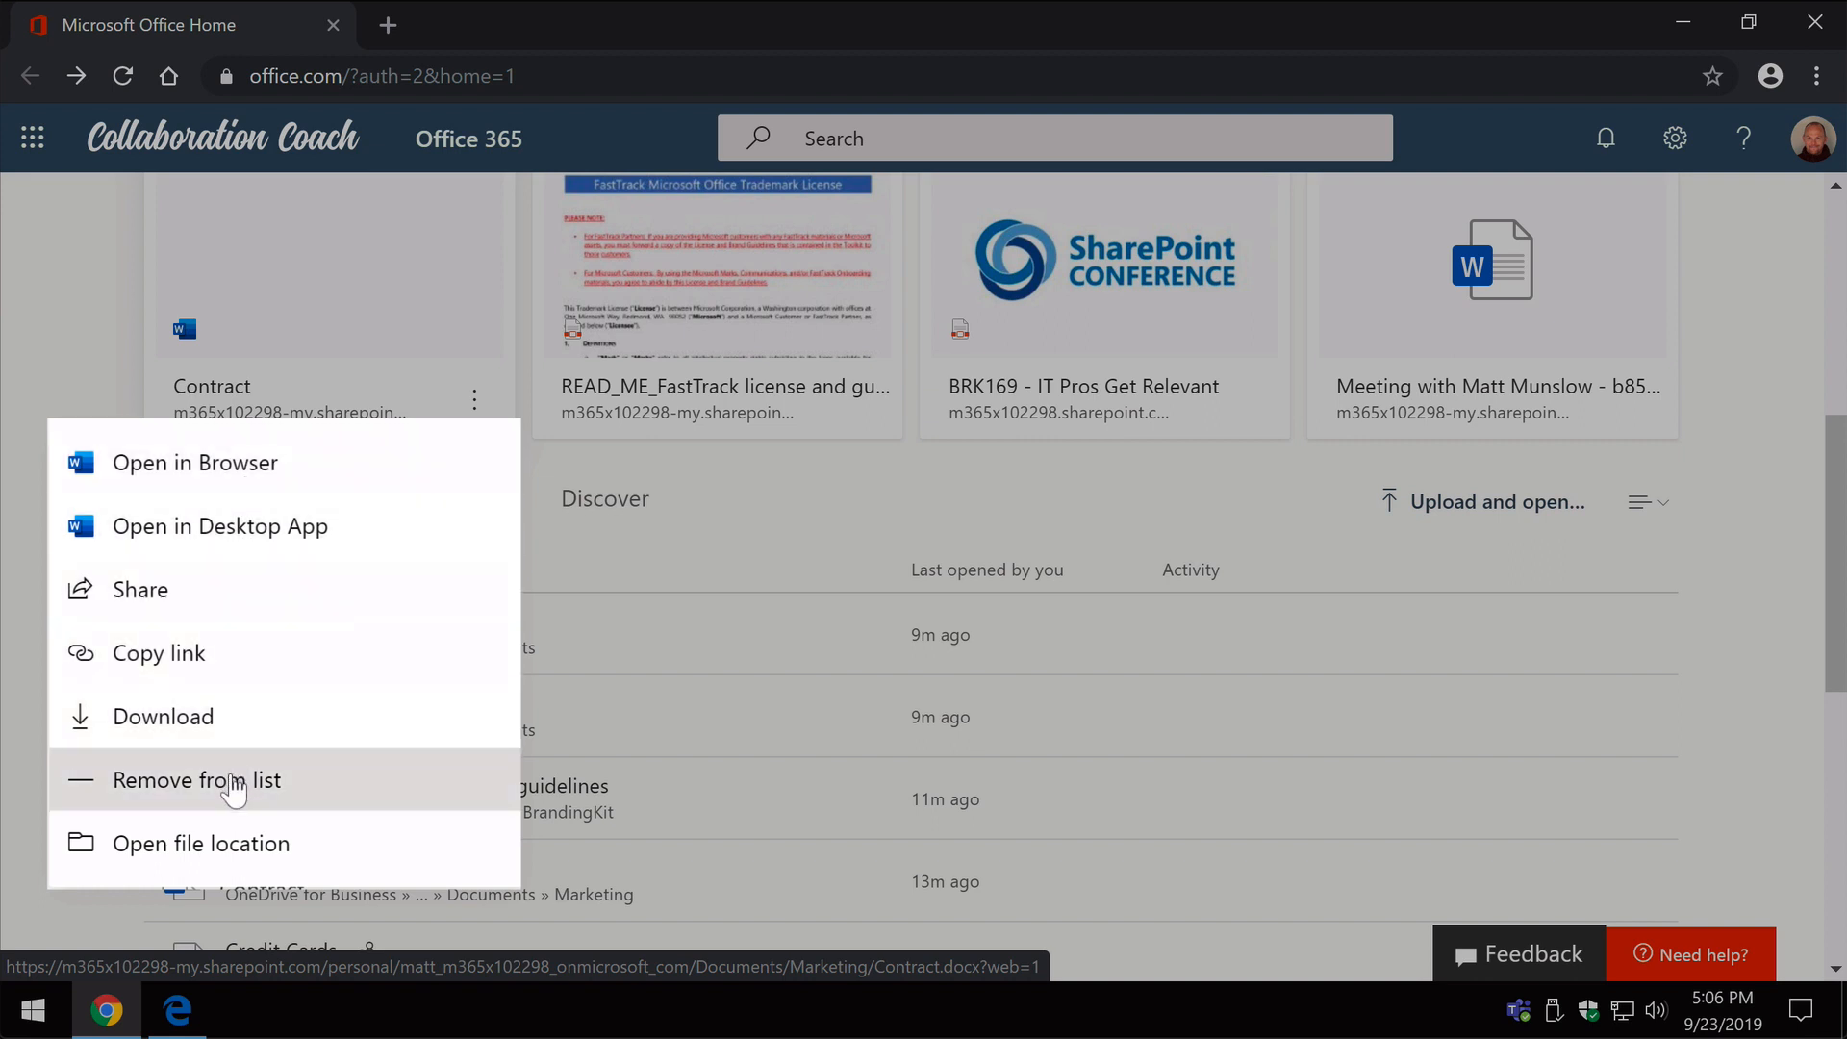
pyautogui.click(198, 779)
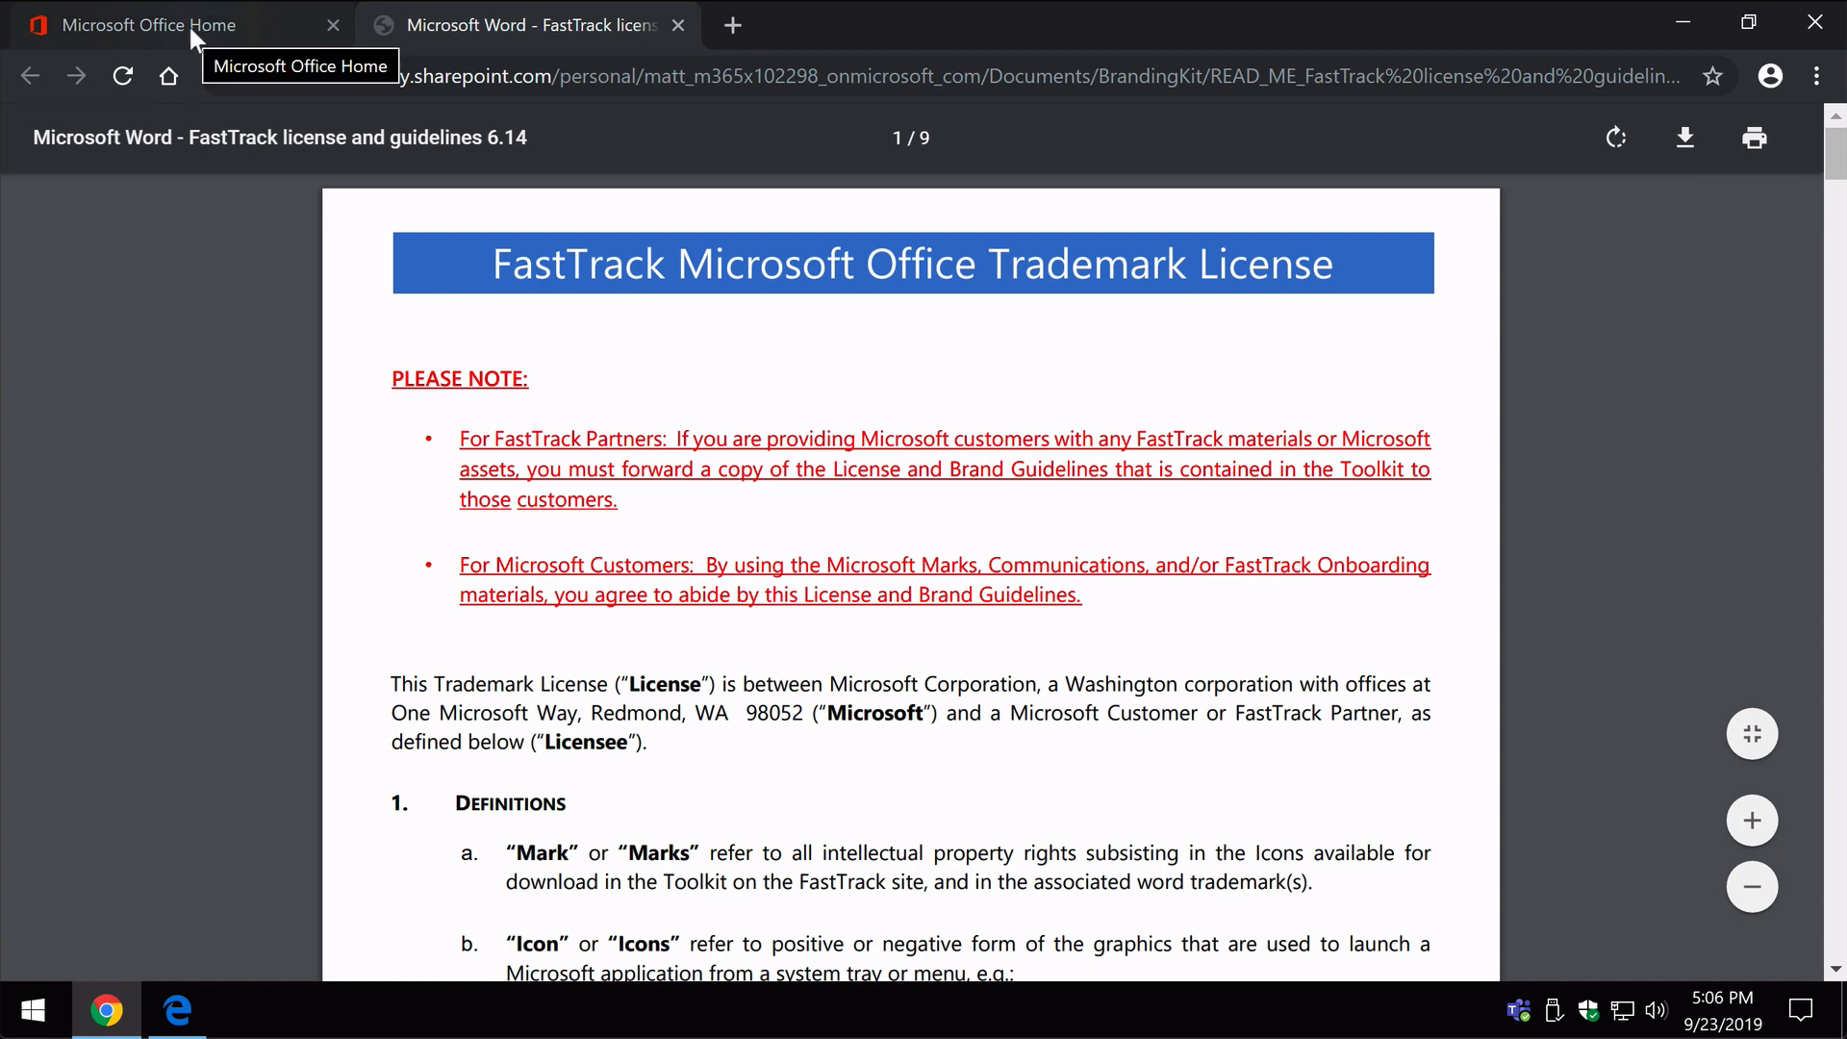
# Return to the Office home tab and scroll down to the Recent list to reach Presentation
pyautogui.click(177, 25)
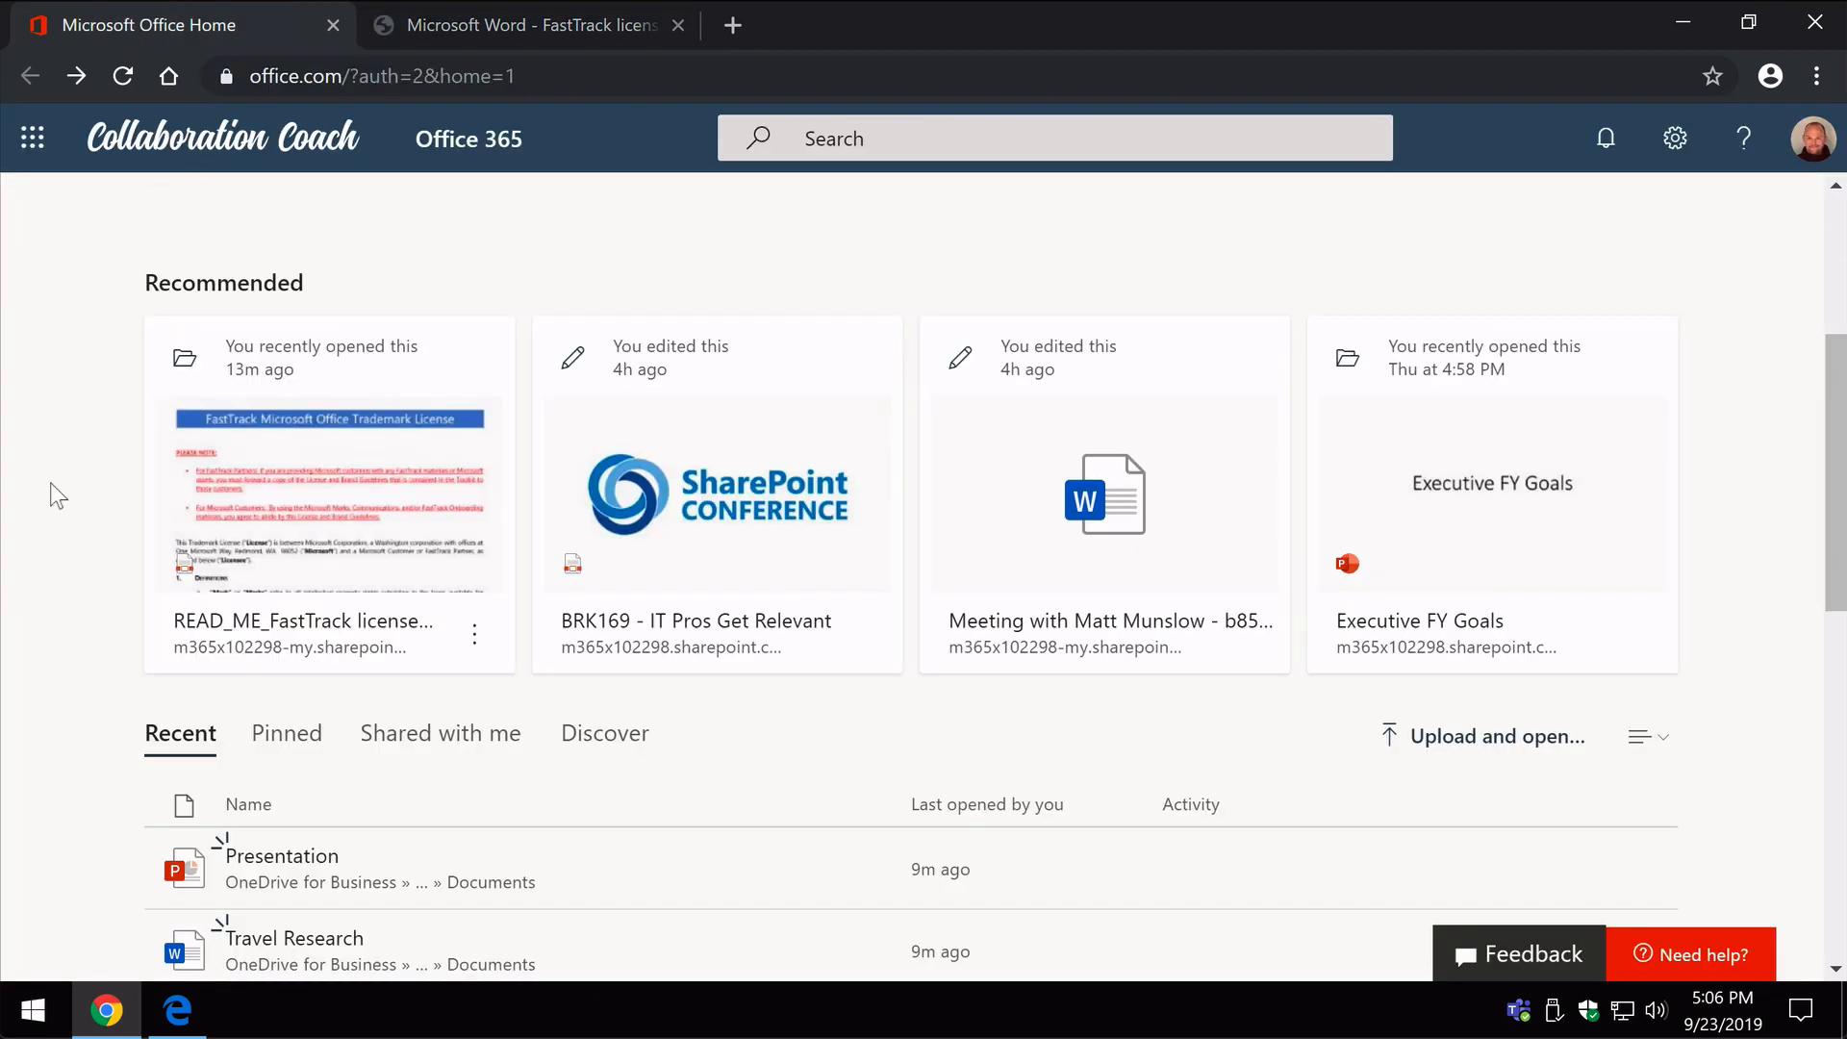
pyautogui.moveTo(59, 583)
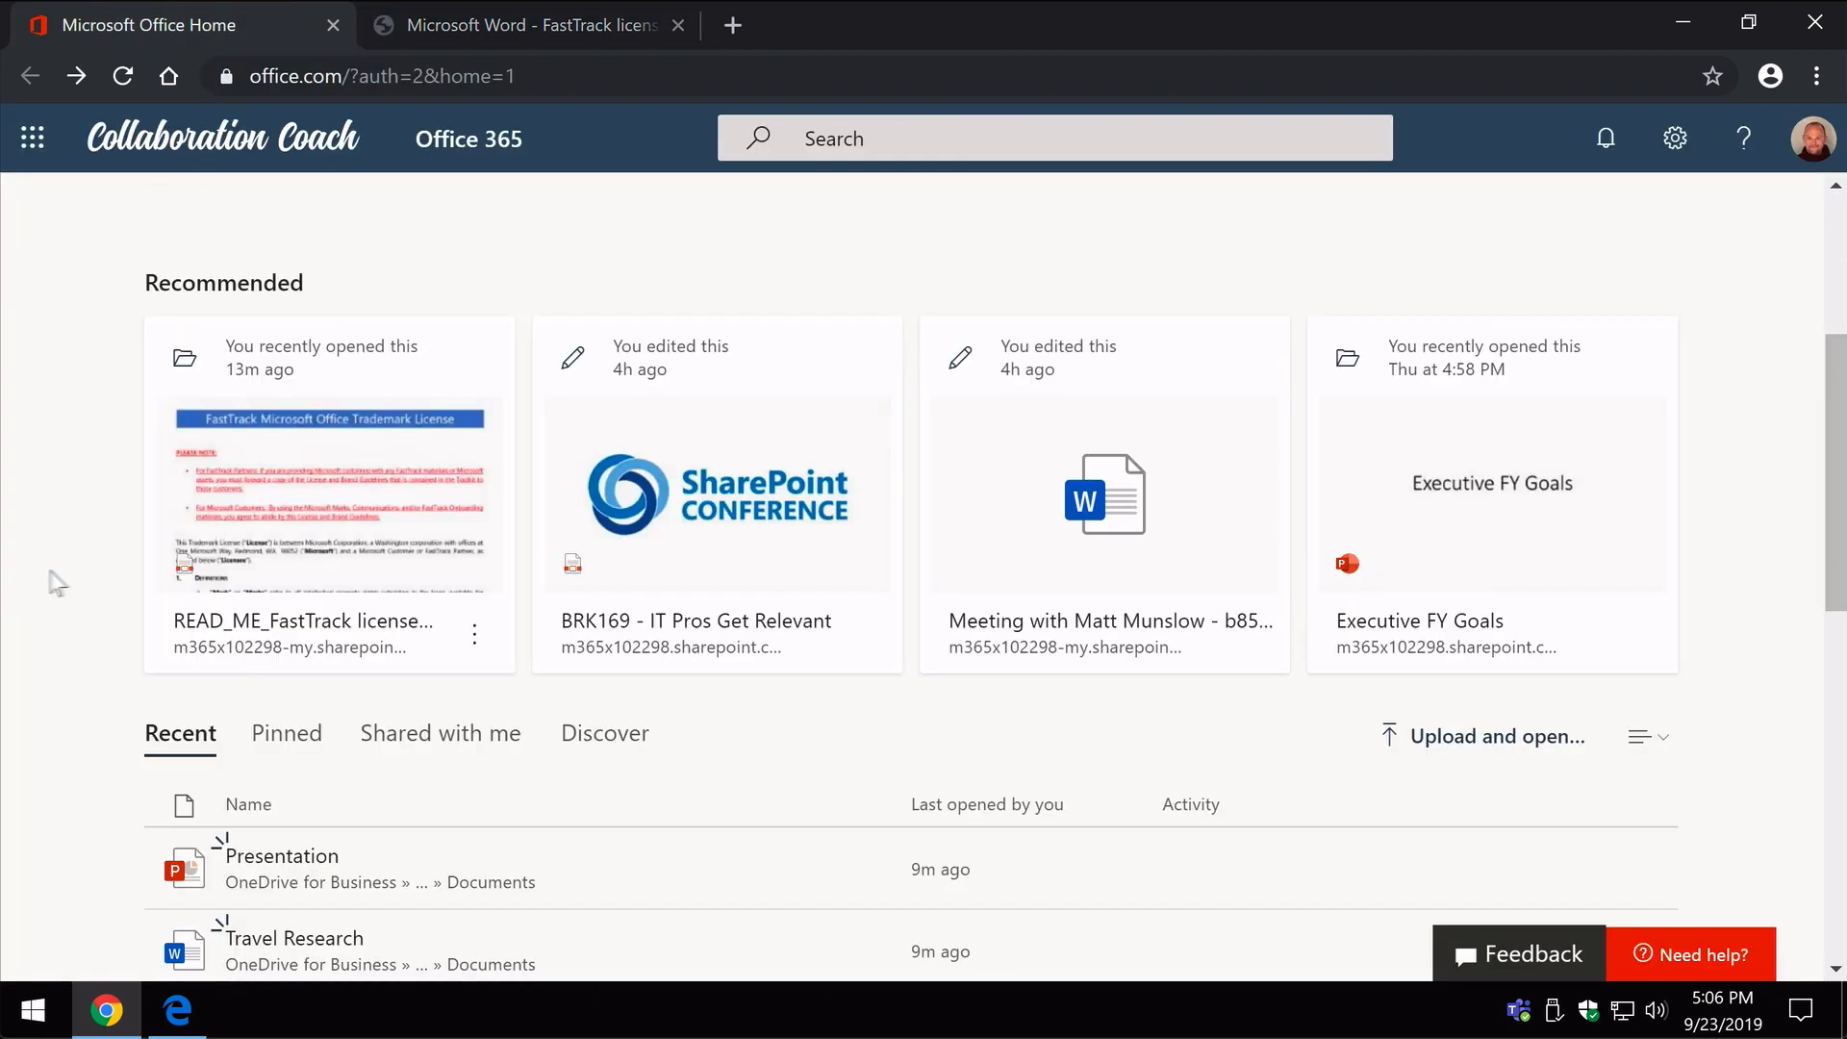
pyautogui.scroll(-3)
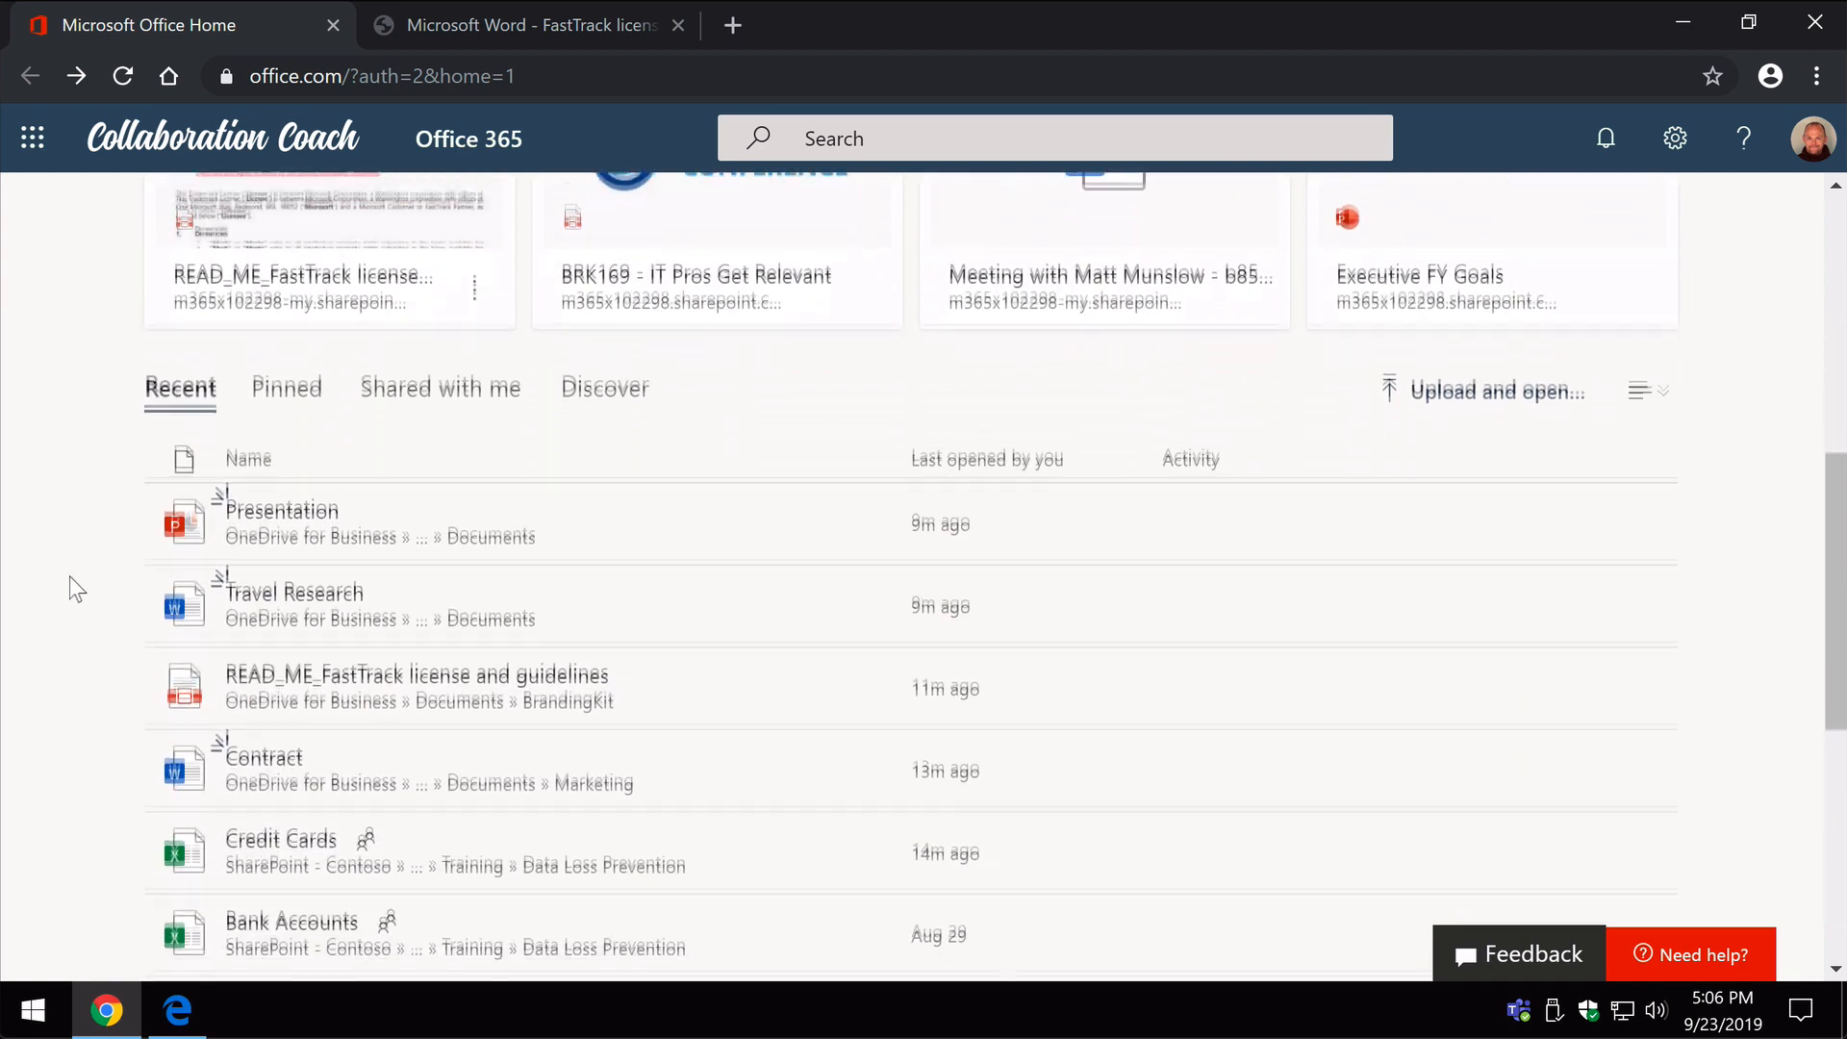
pyautogui.scroll(-3)
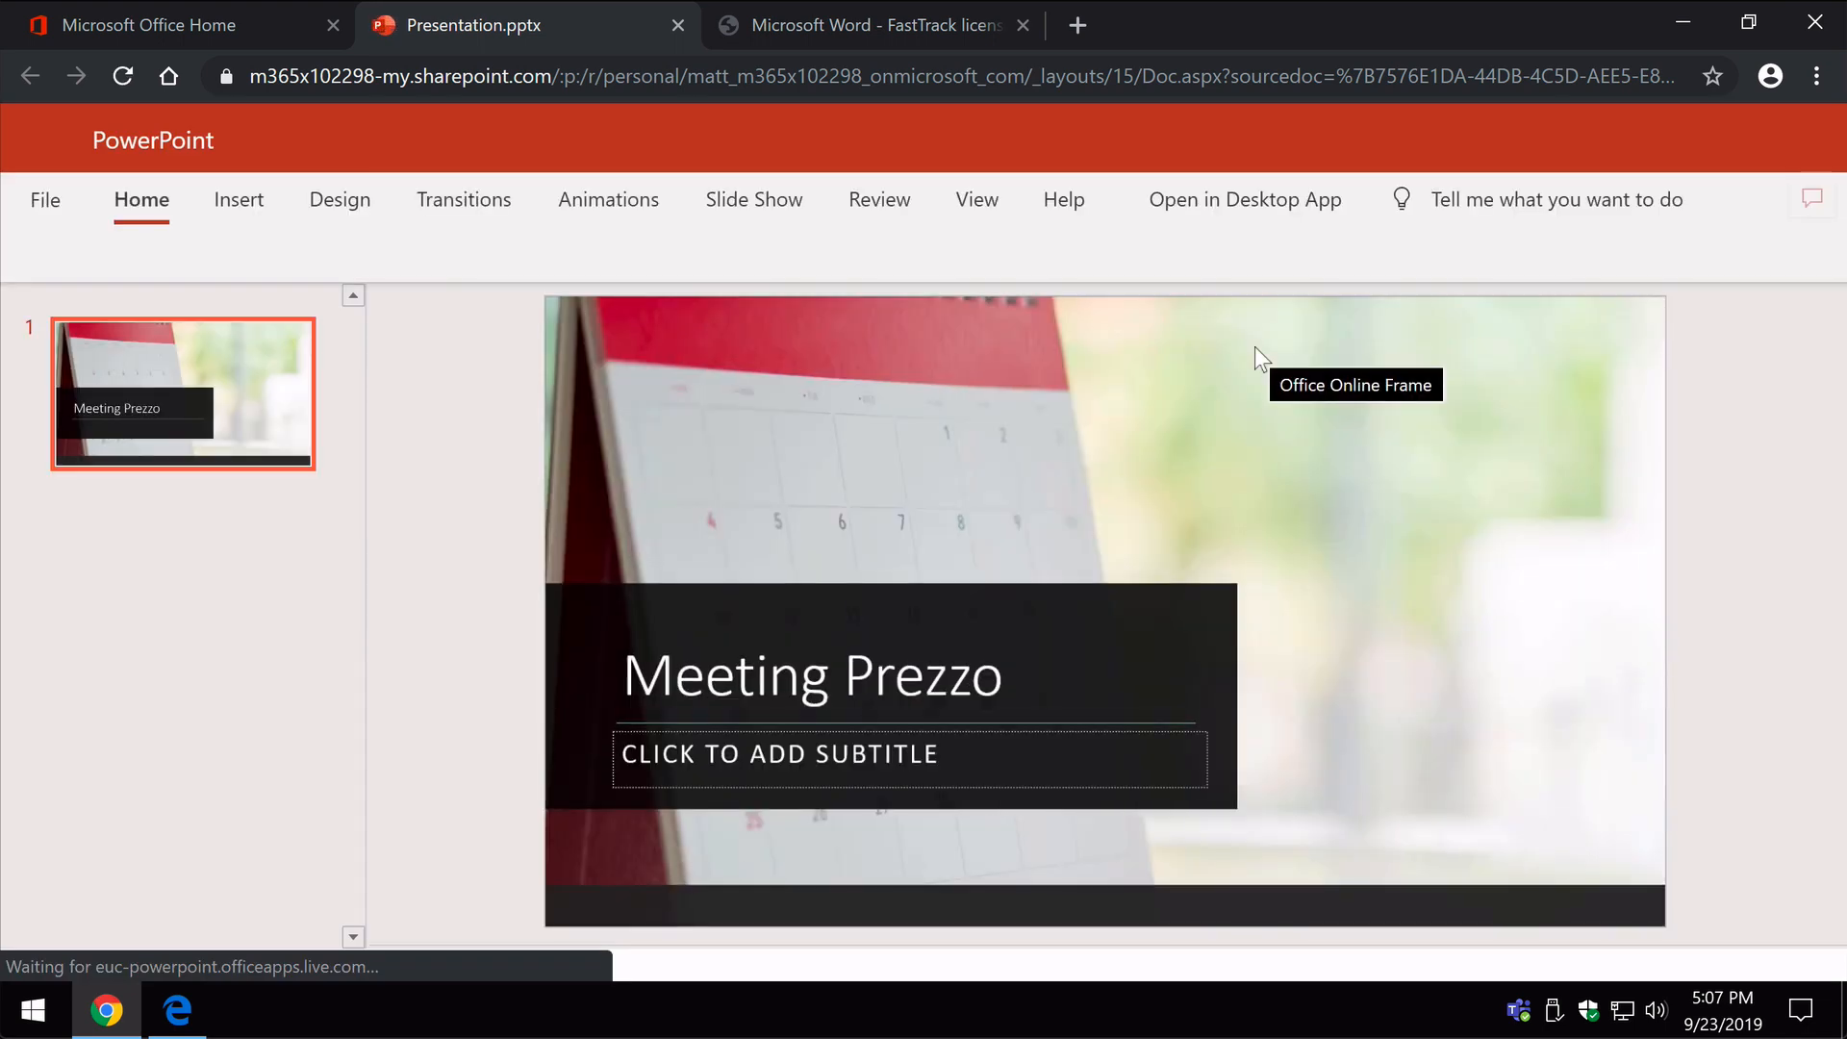
# Back on Office home, bring up the Presentation file's options menu to add it to pinned
pyautogui.click(148, 25)
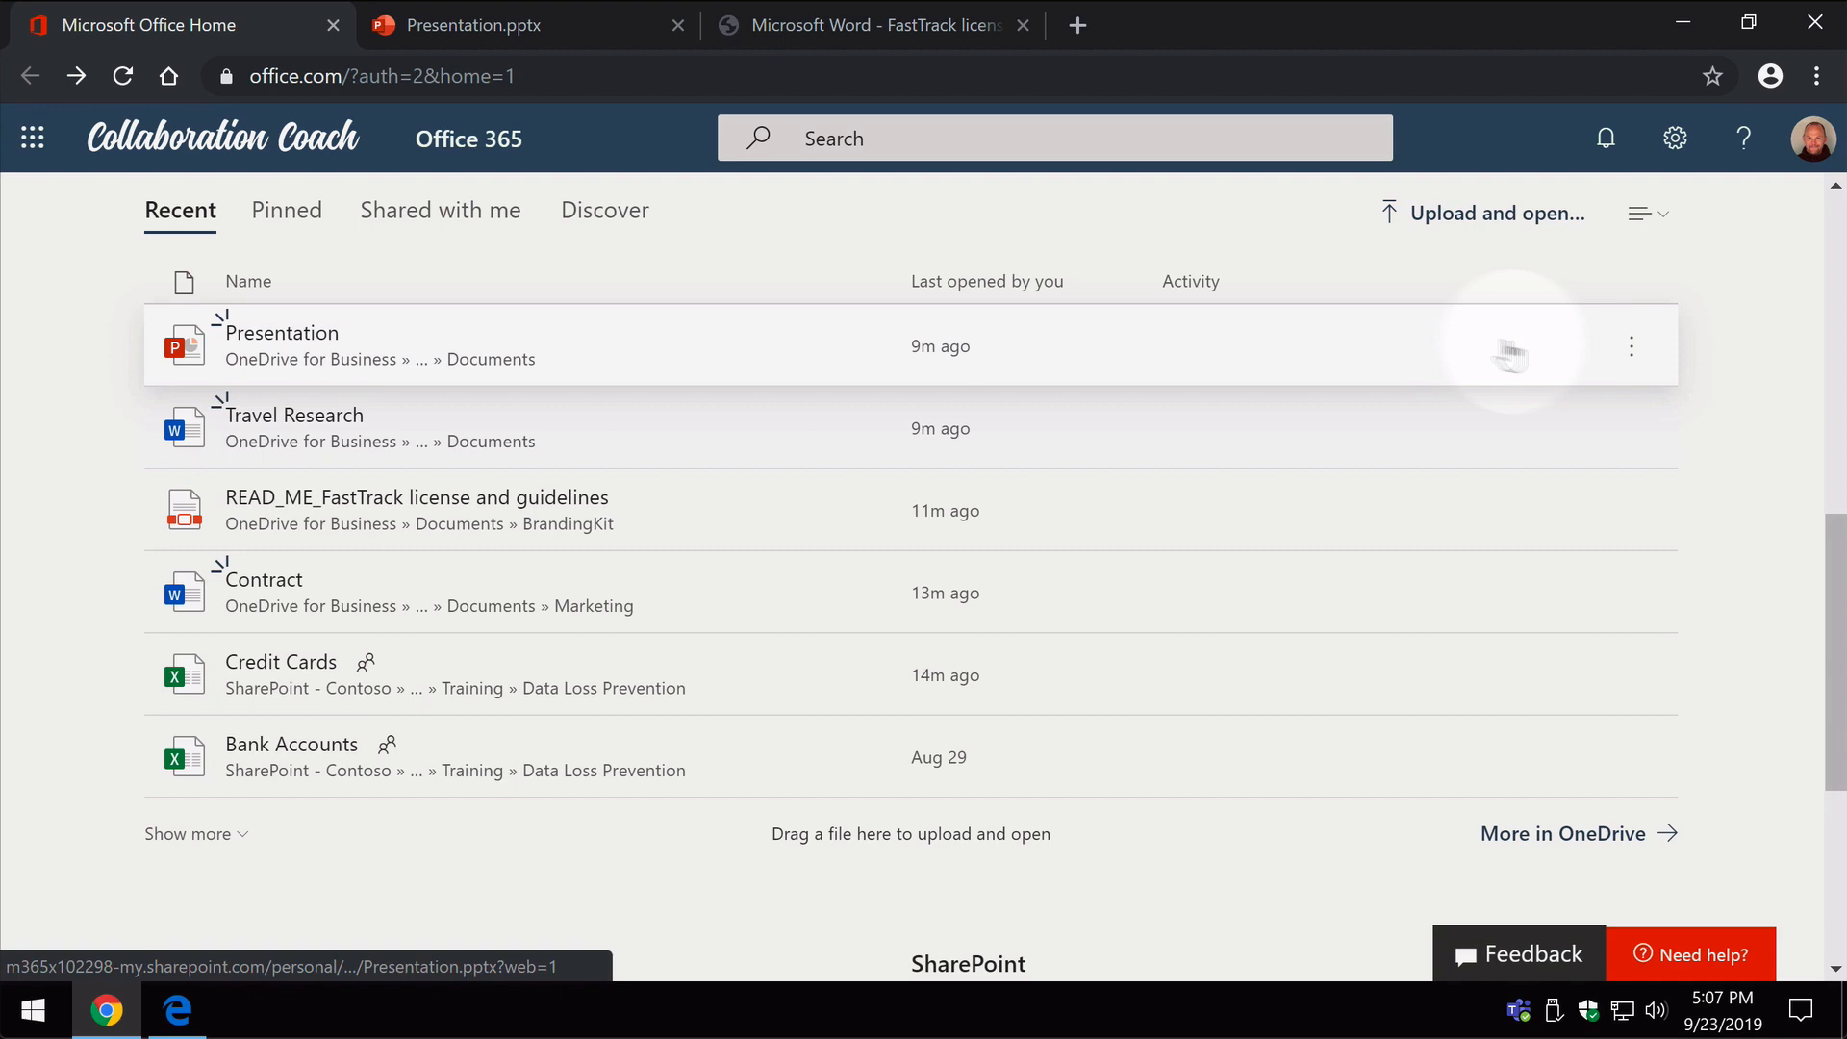
pyautogui.click(1630, 344)
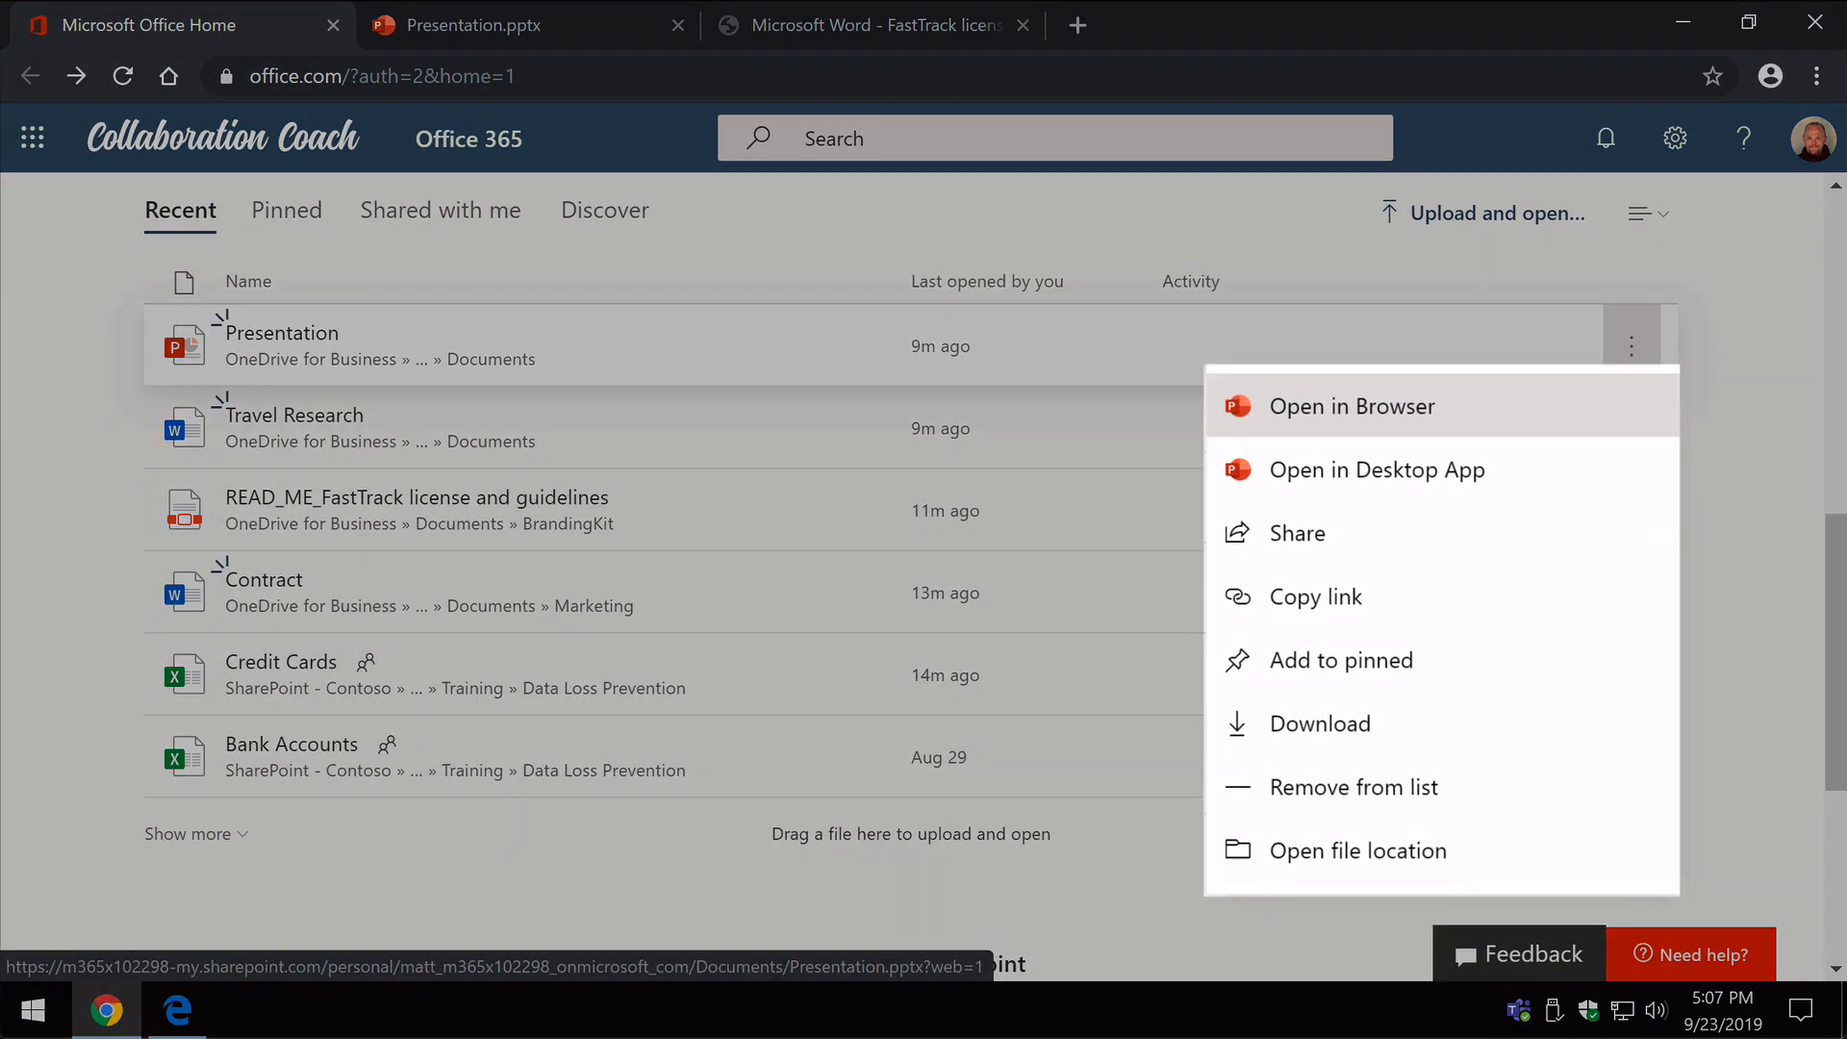
pyautogui.moveTo(1320, 724)
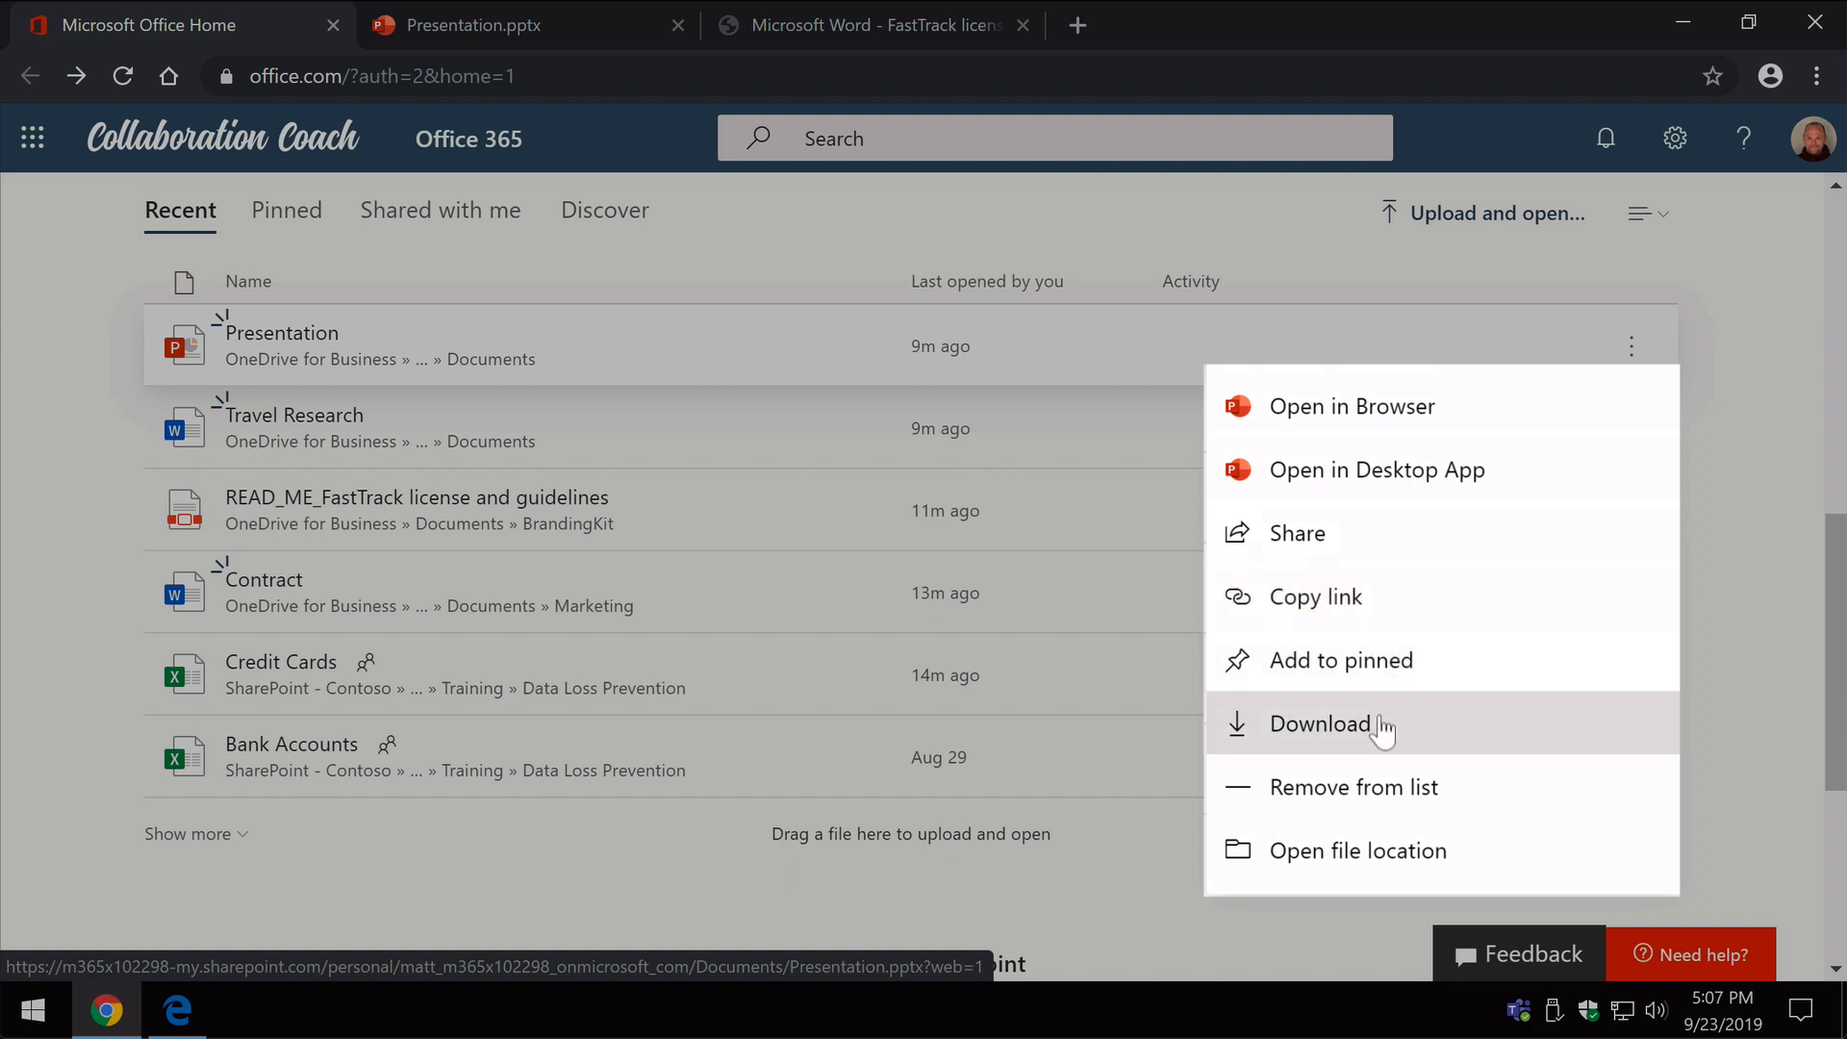
pyautogui.moveTo(1359, 849)
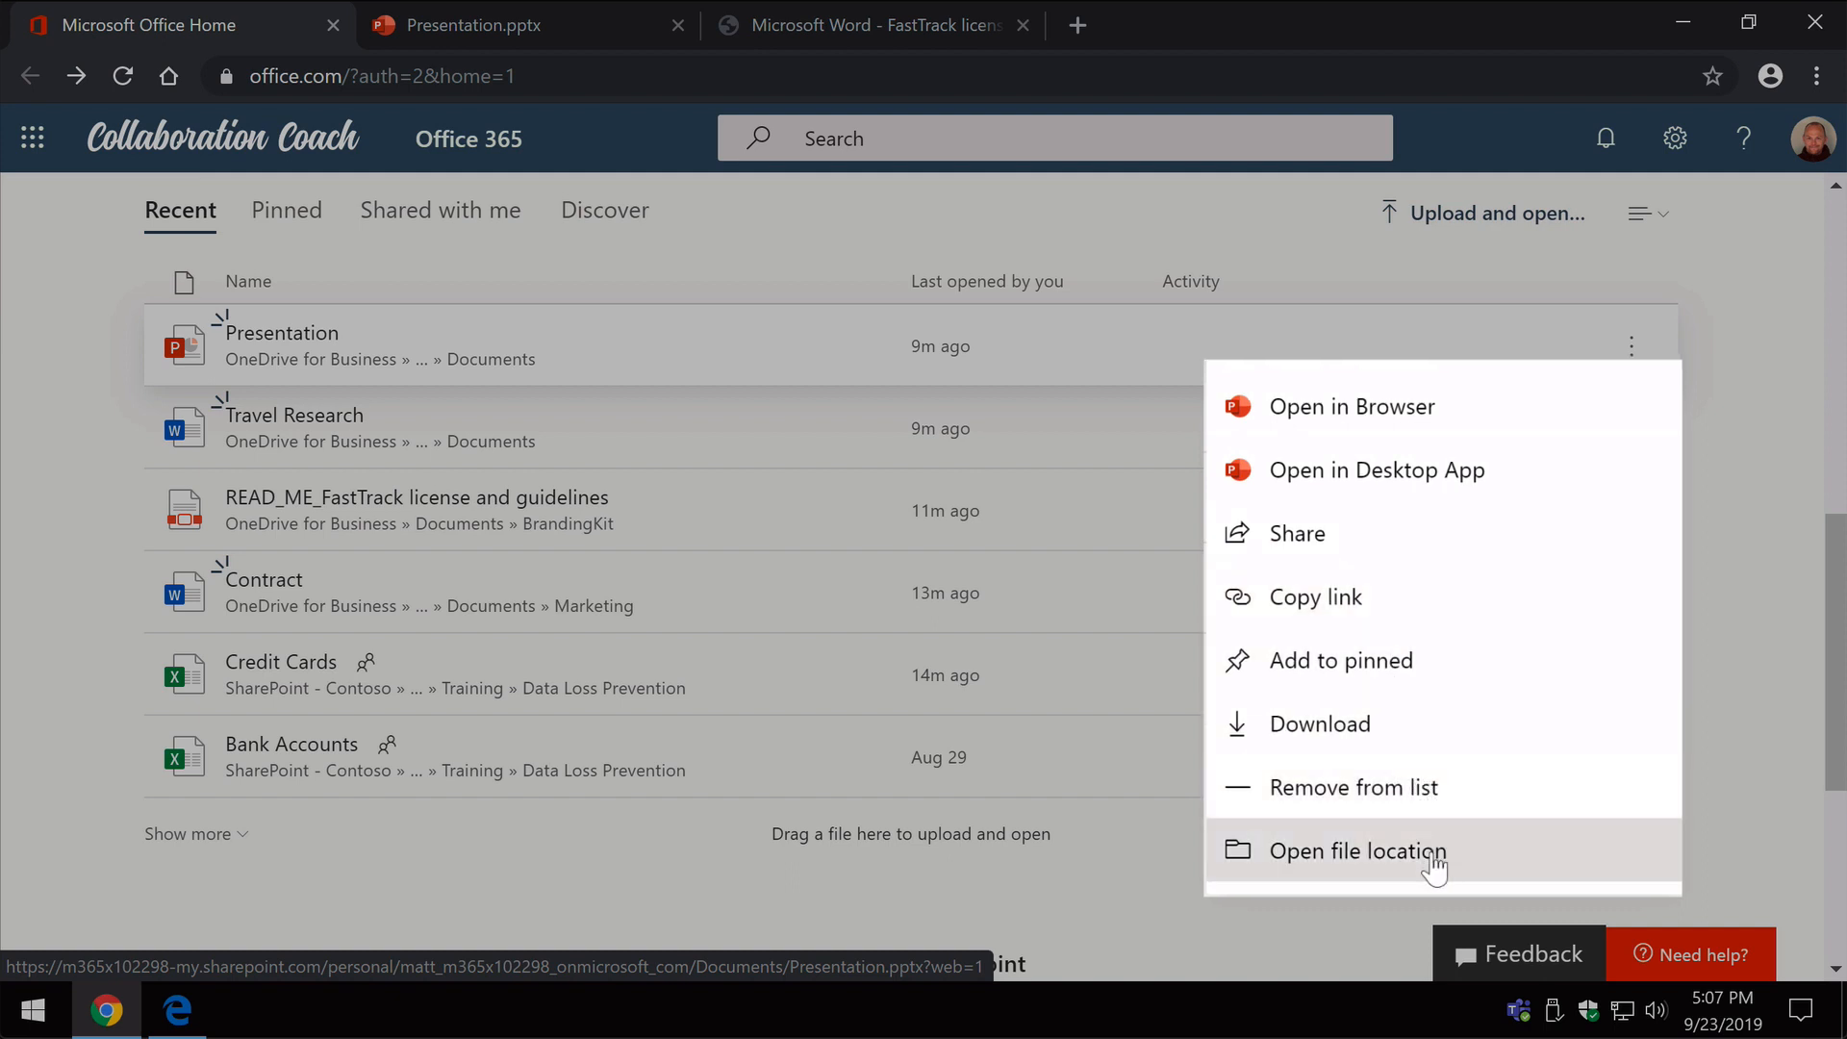
pyautogui.moveTo(1381, 676)
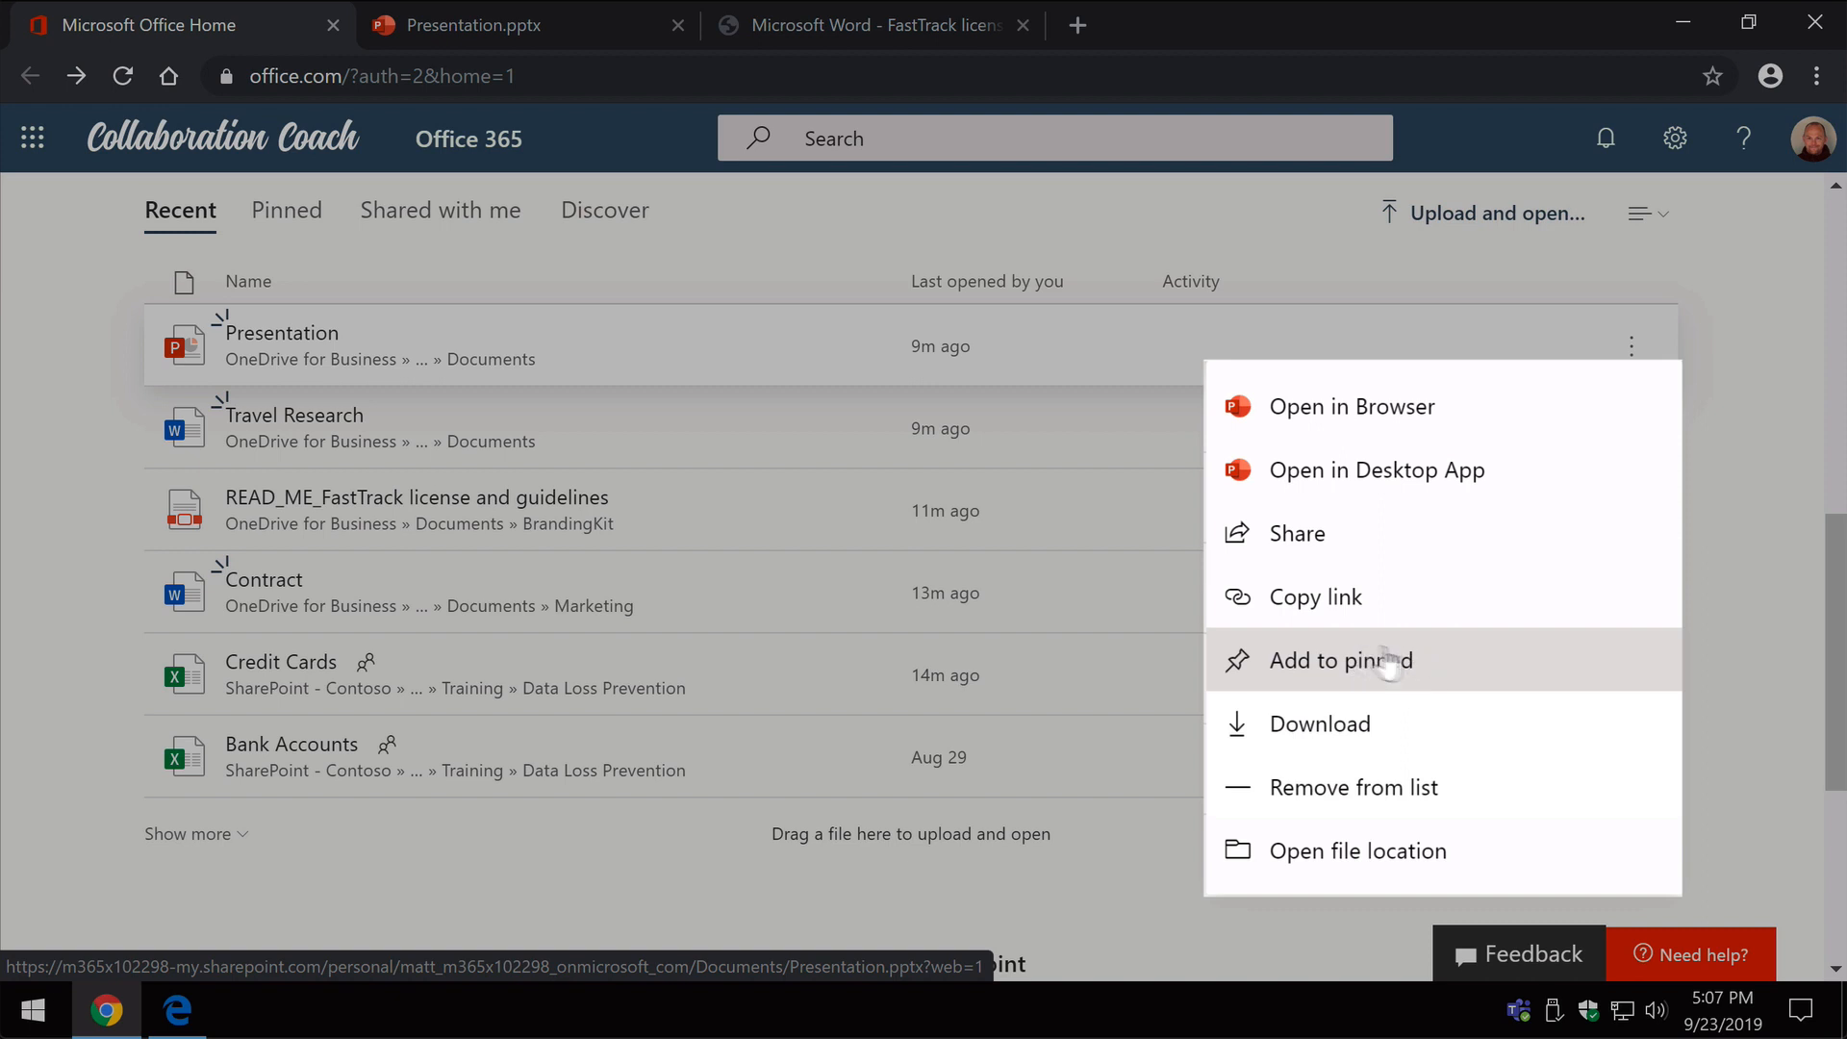
pyautogui.moveTo(1397, 676)
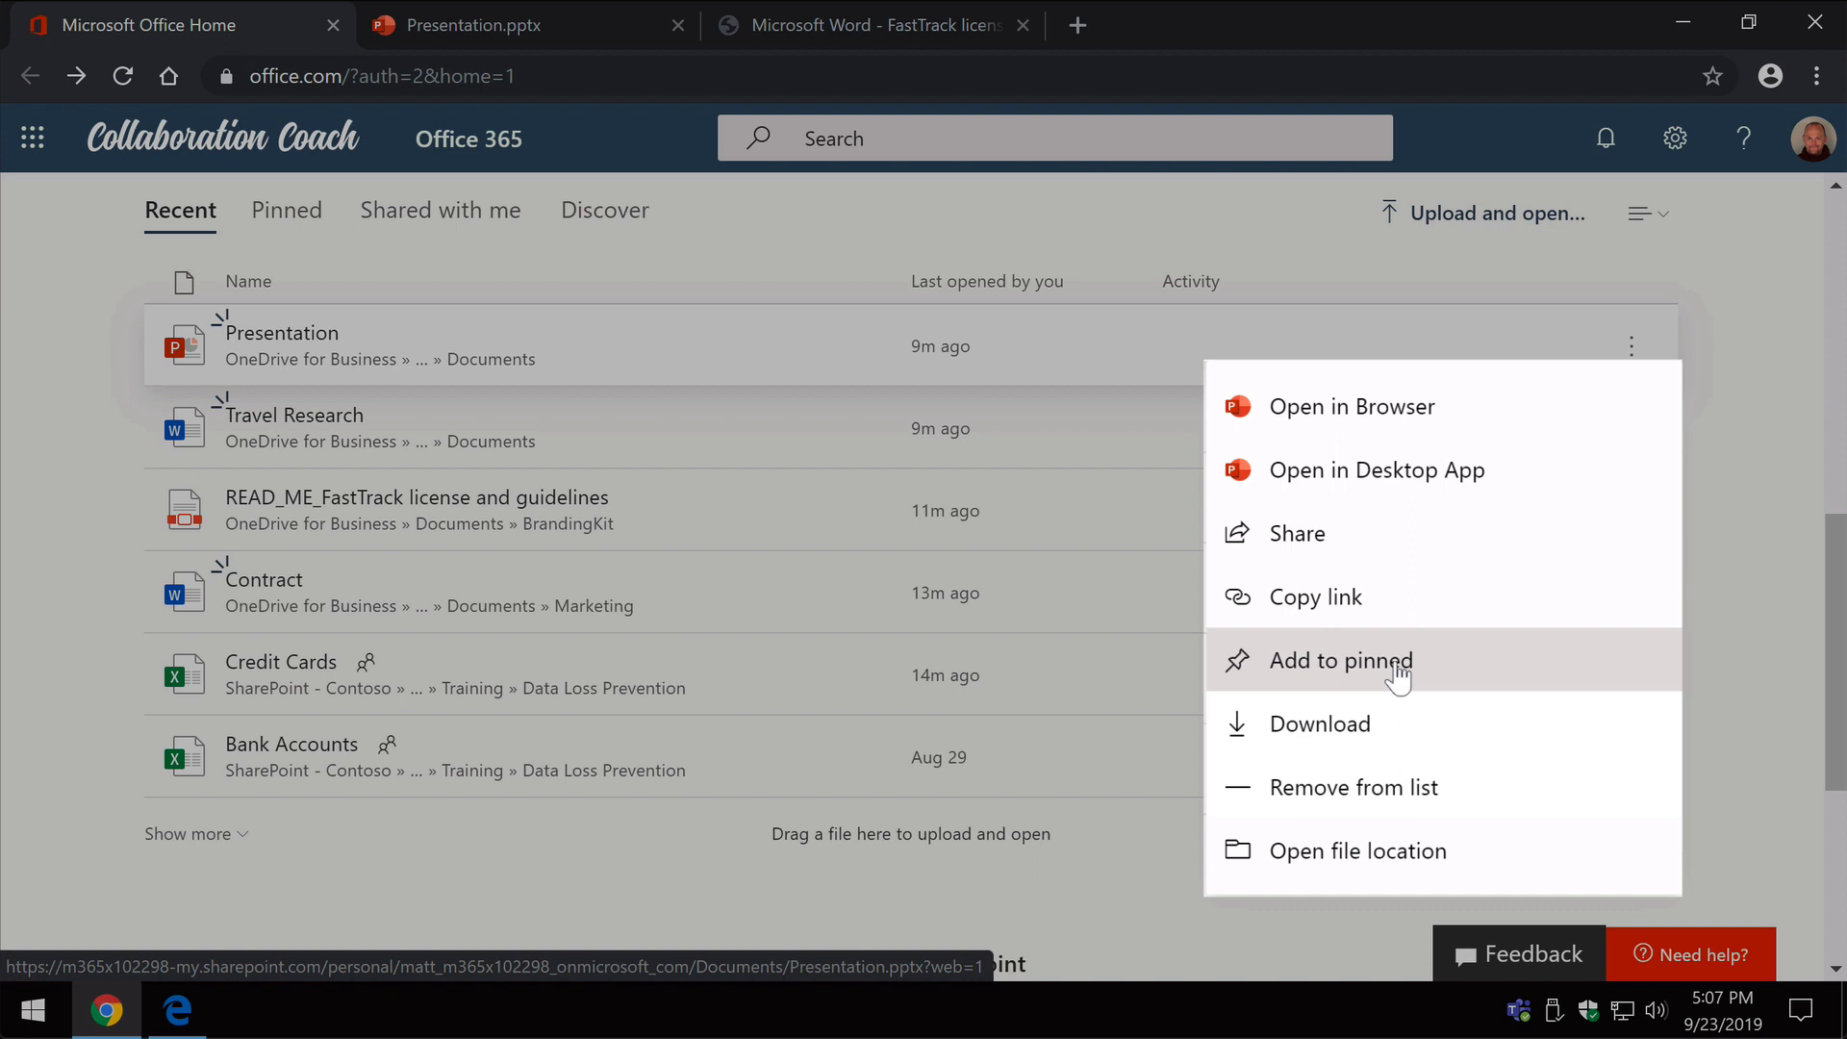
pyautogui.moveTo(1420, 670)
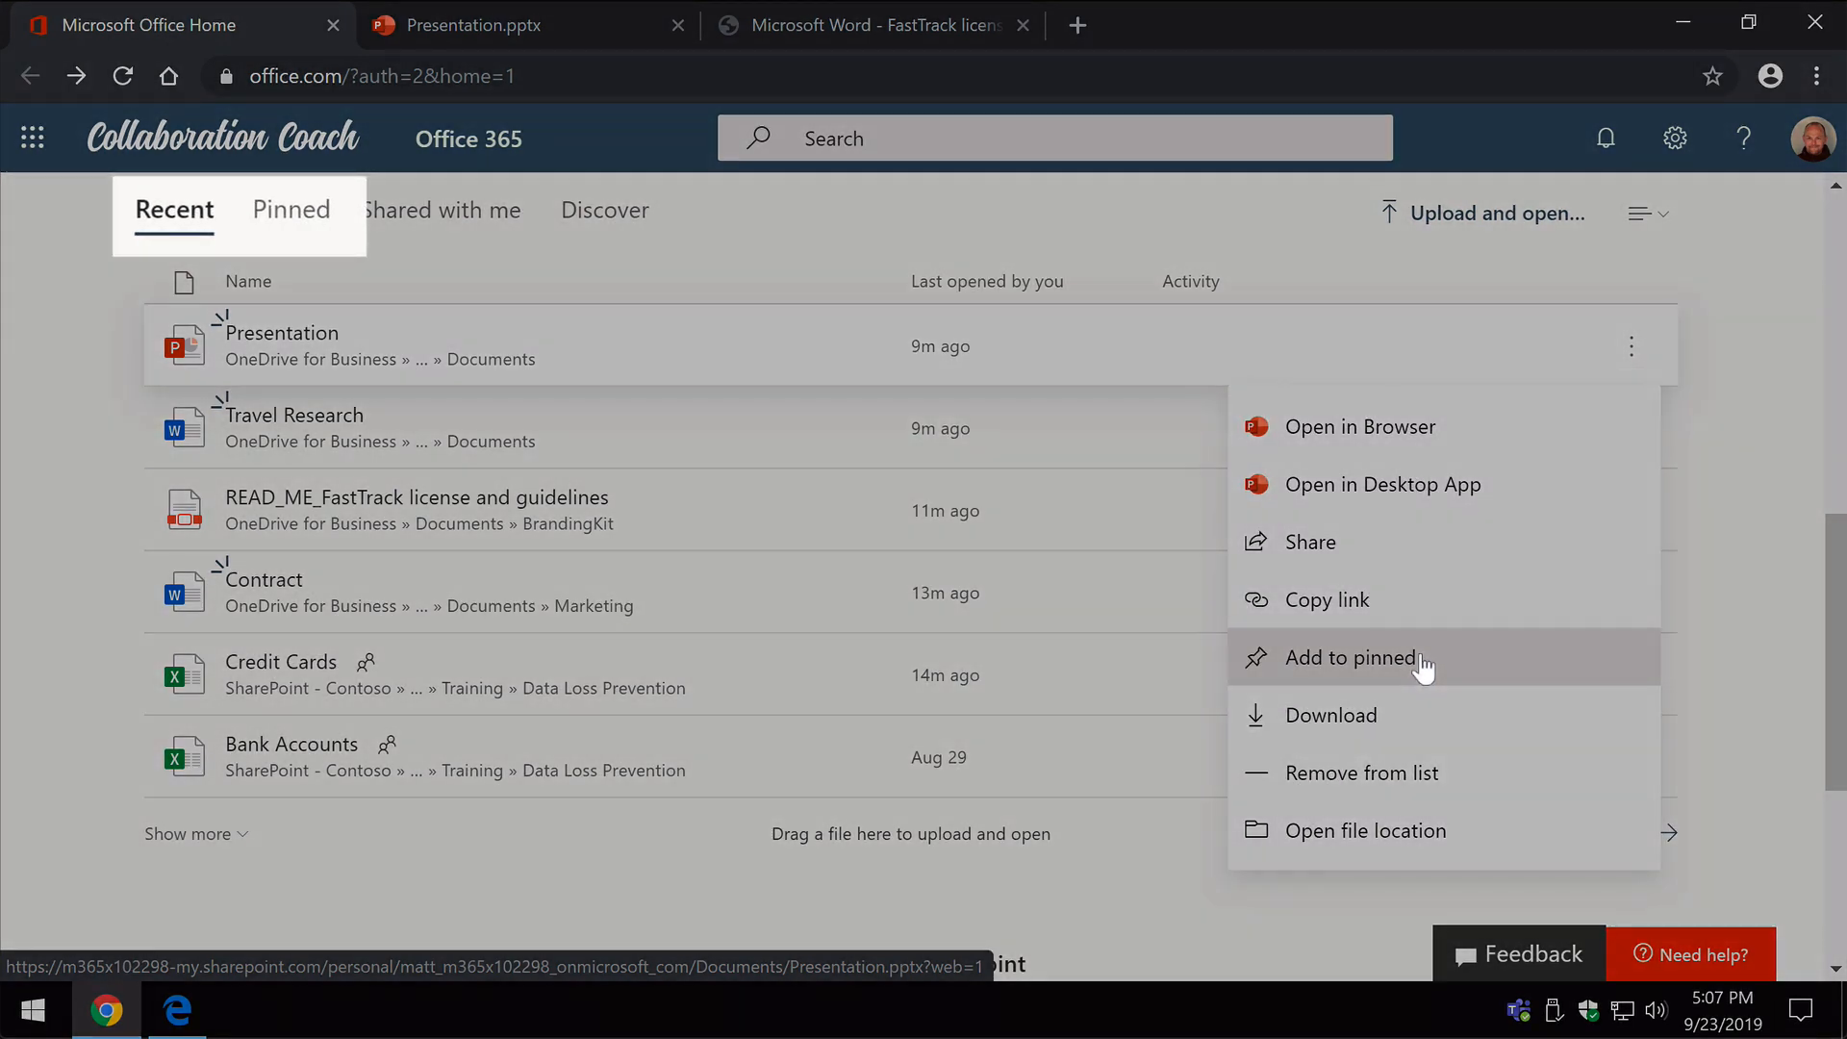
pyautogui.moveTo(1361, 428)
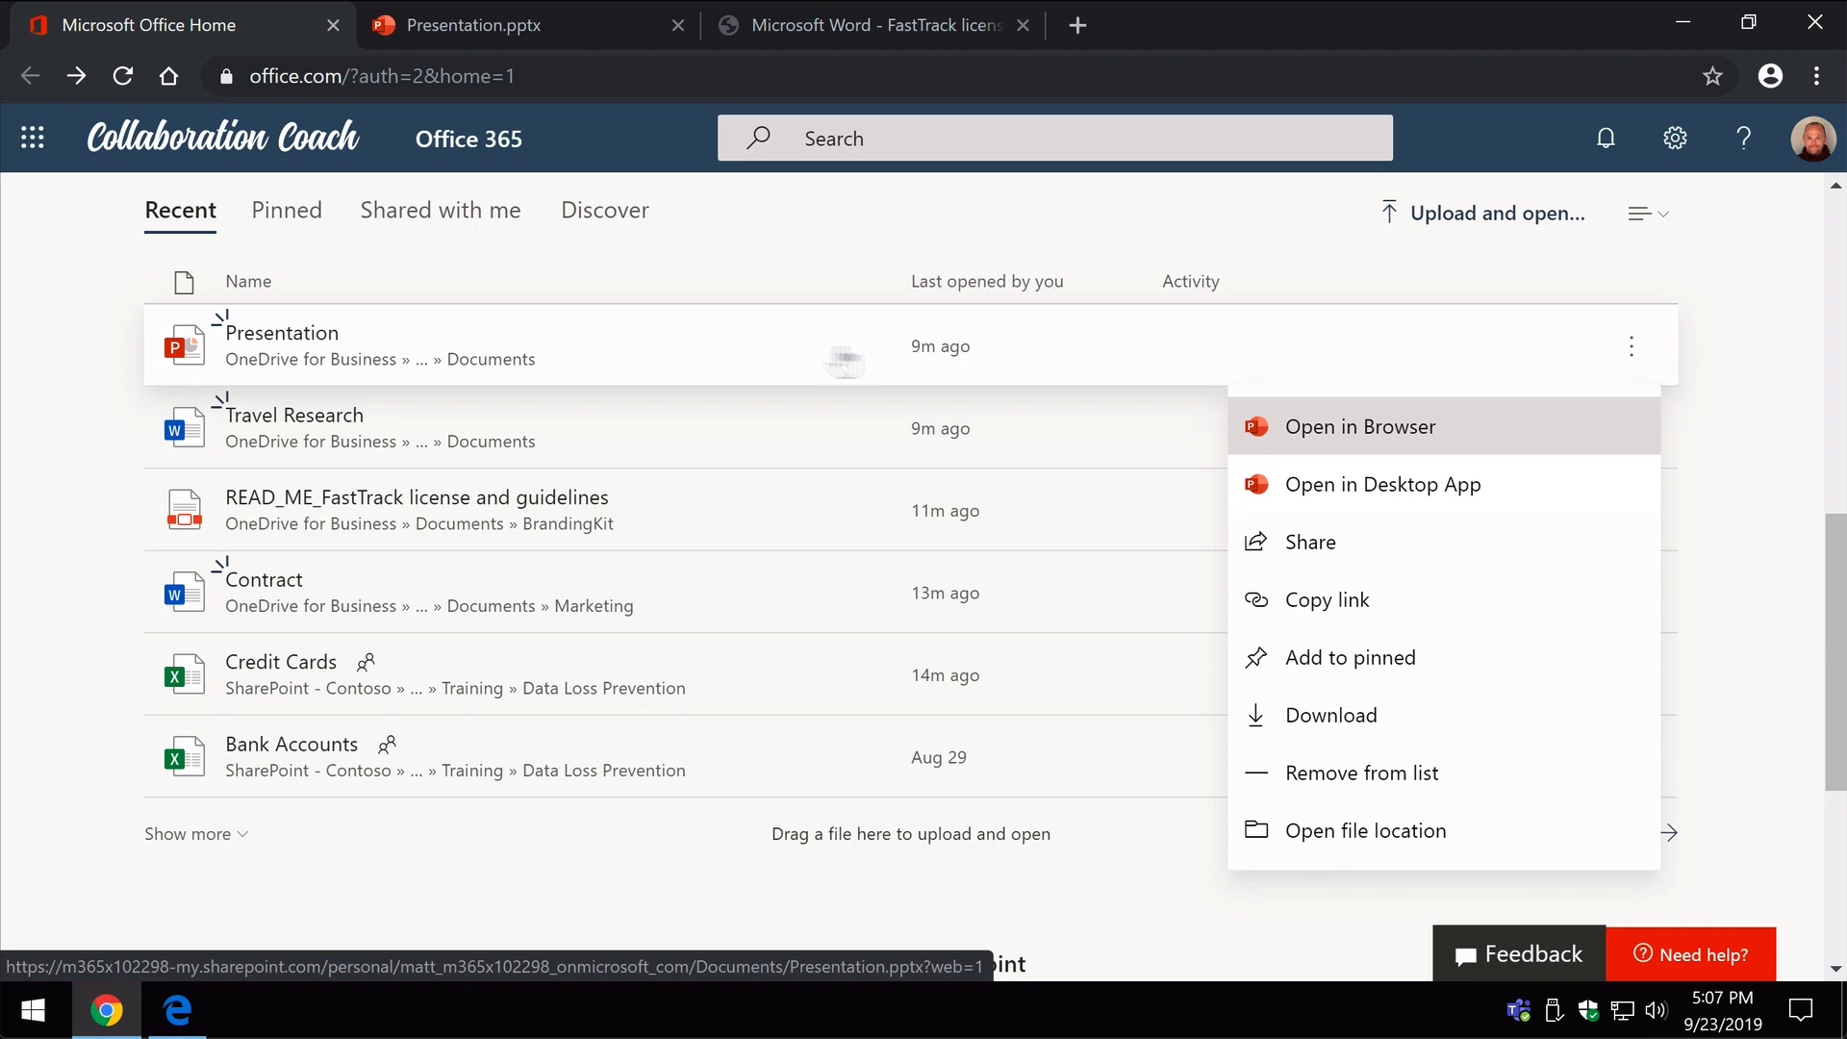
pyautogui.moveTo(1366, 658)
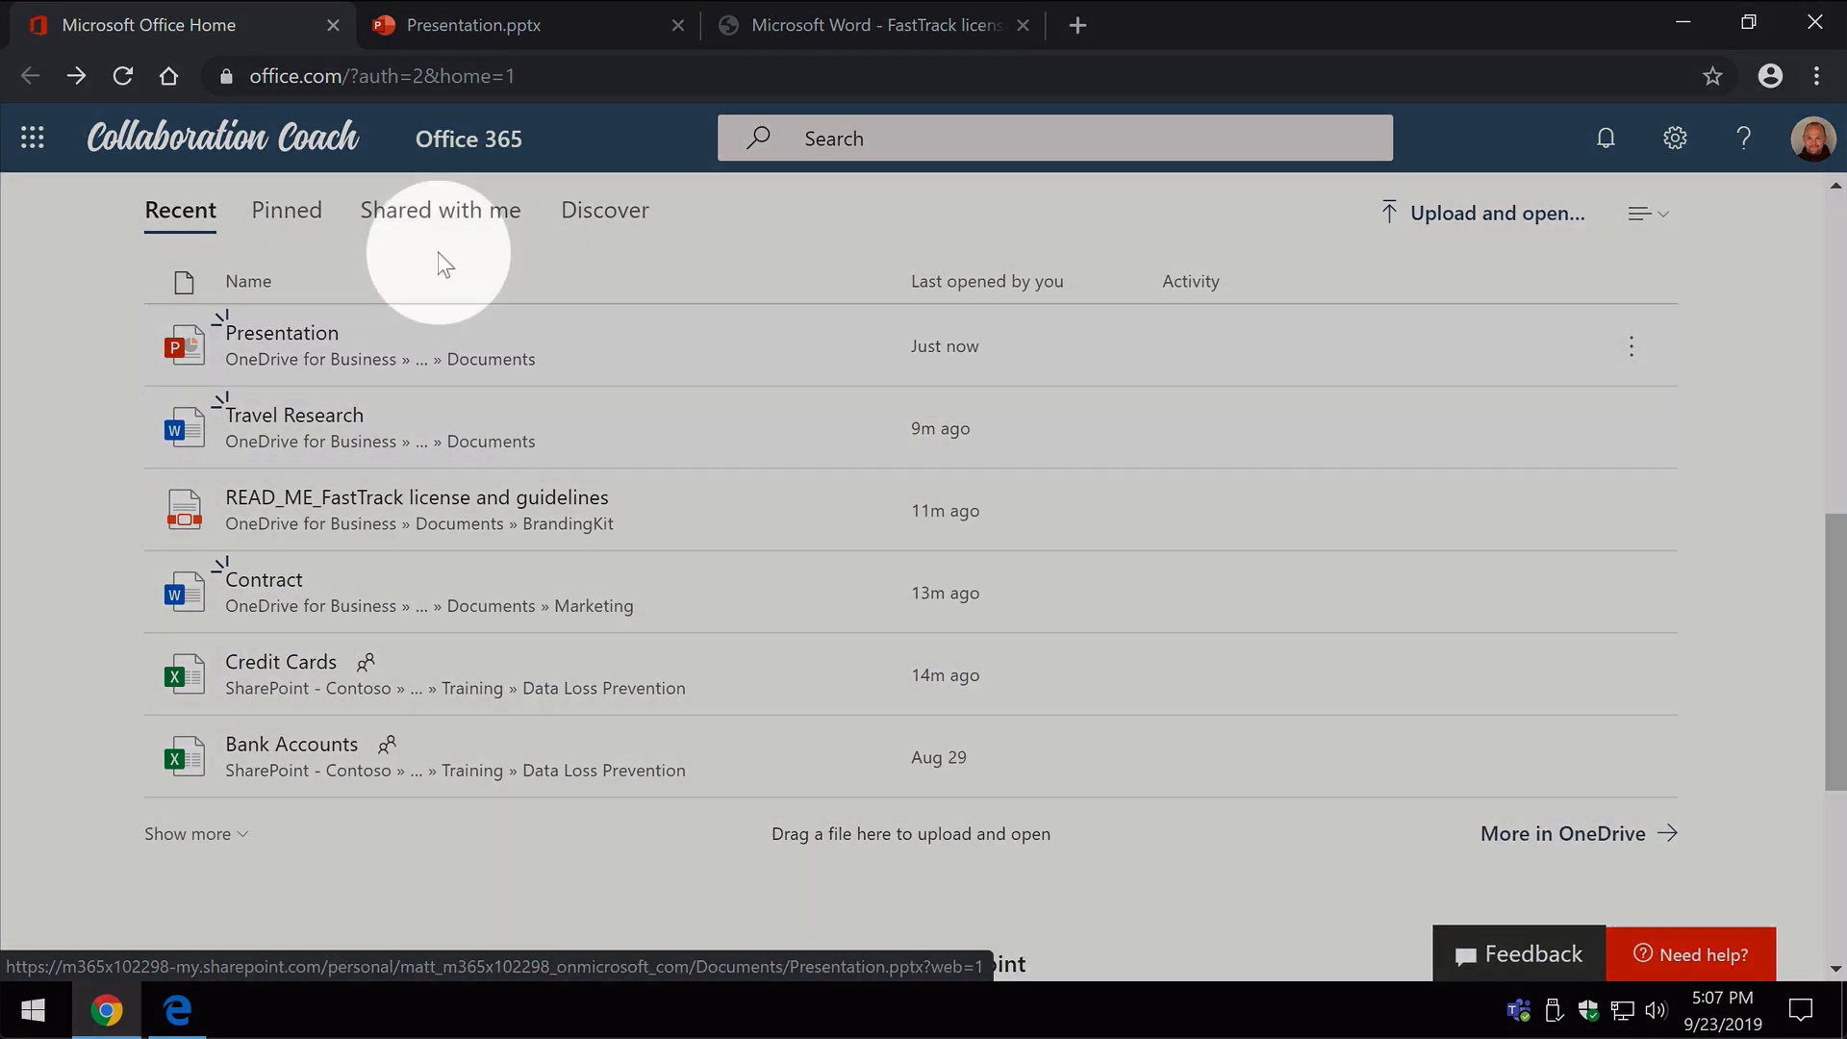
# Show the Pinned list with Presentation, the FastTrack license guidelines and Credit Cards
pyautogui.click(287, 210)
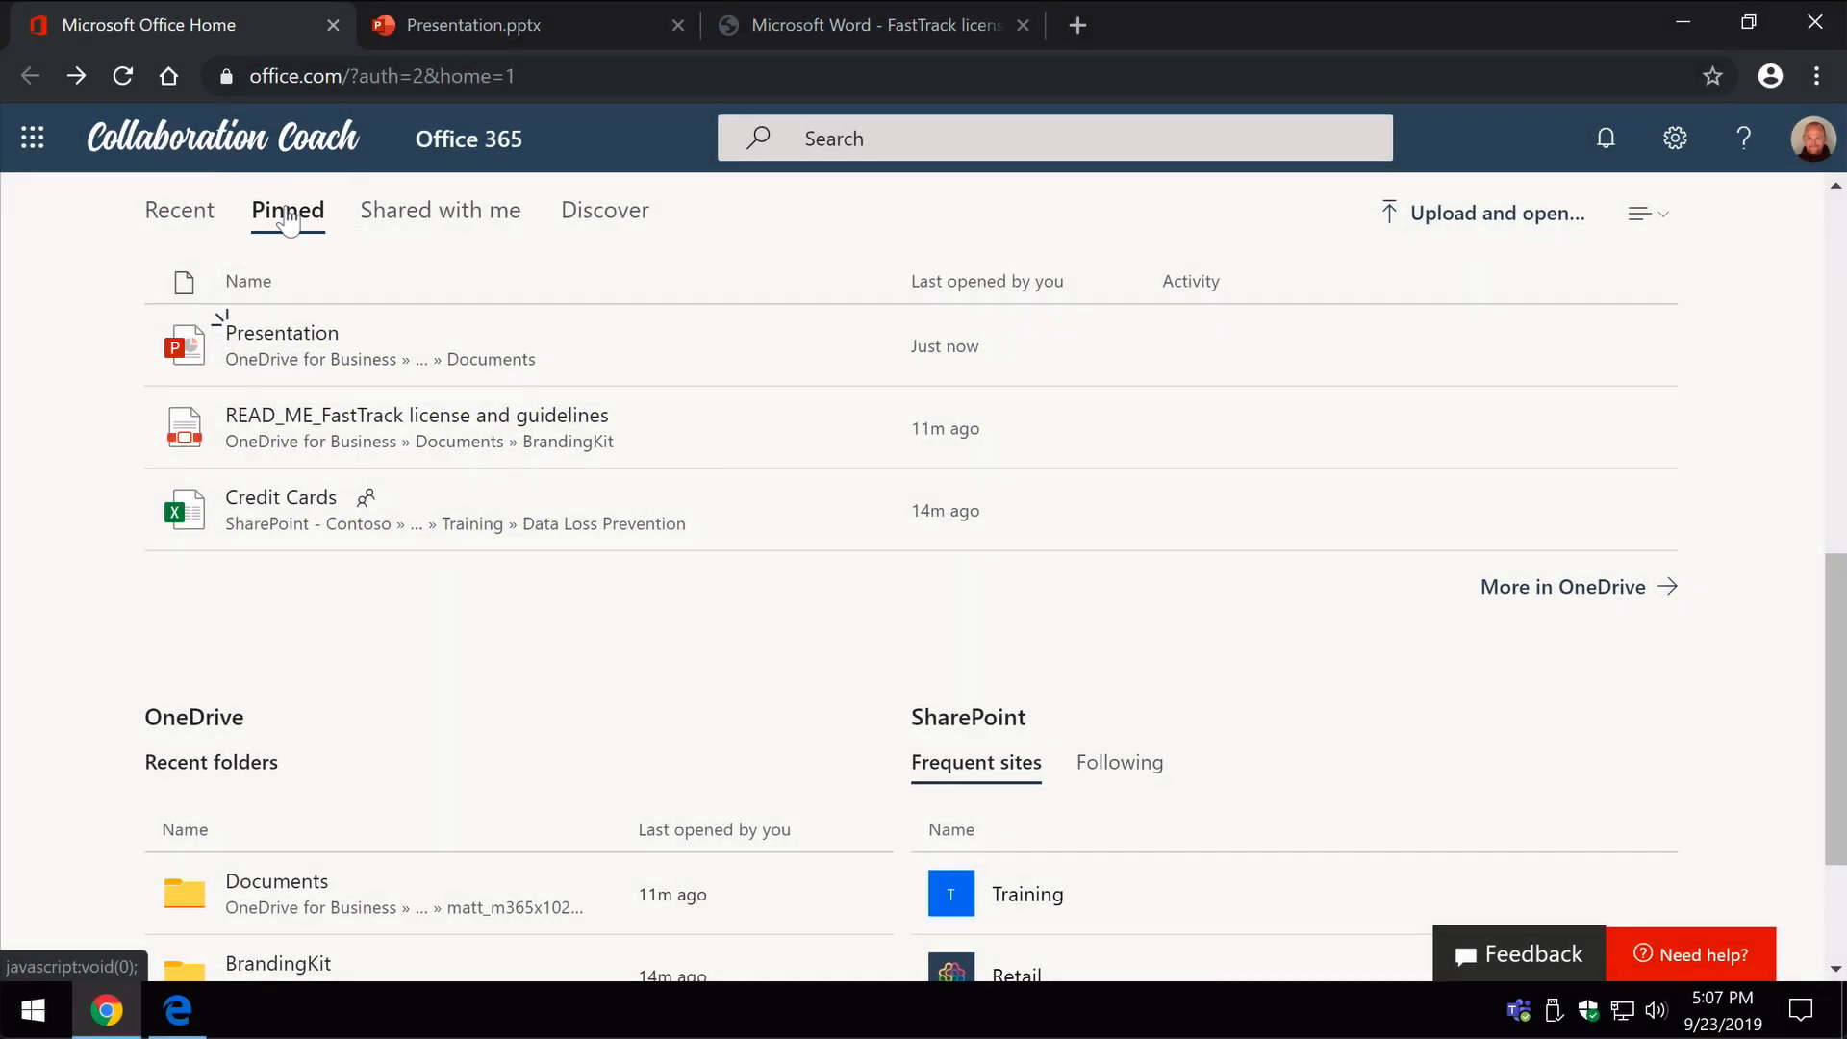
pyautogui.moveTo(418, 354)
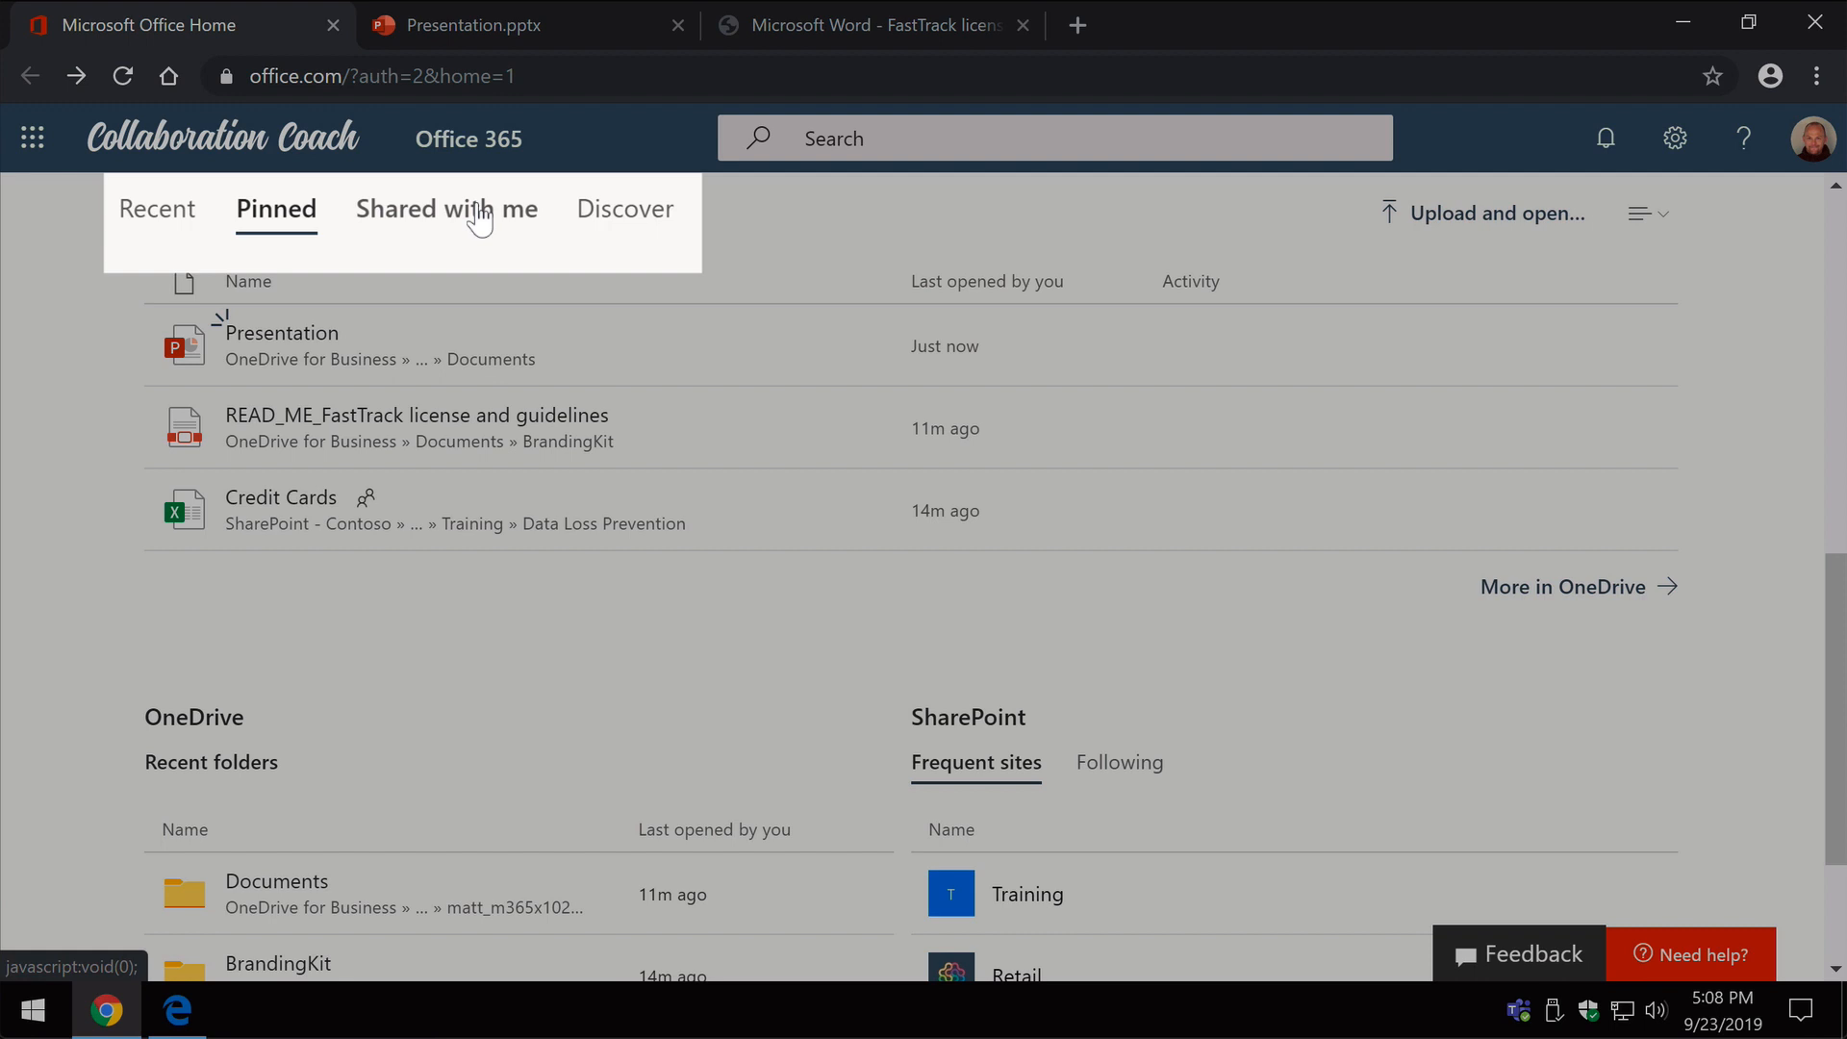
# Show Shared with me and open the European Expansion presentation in PowerPoint for the web
pyautogui.click(442, 210)
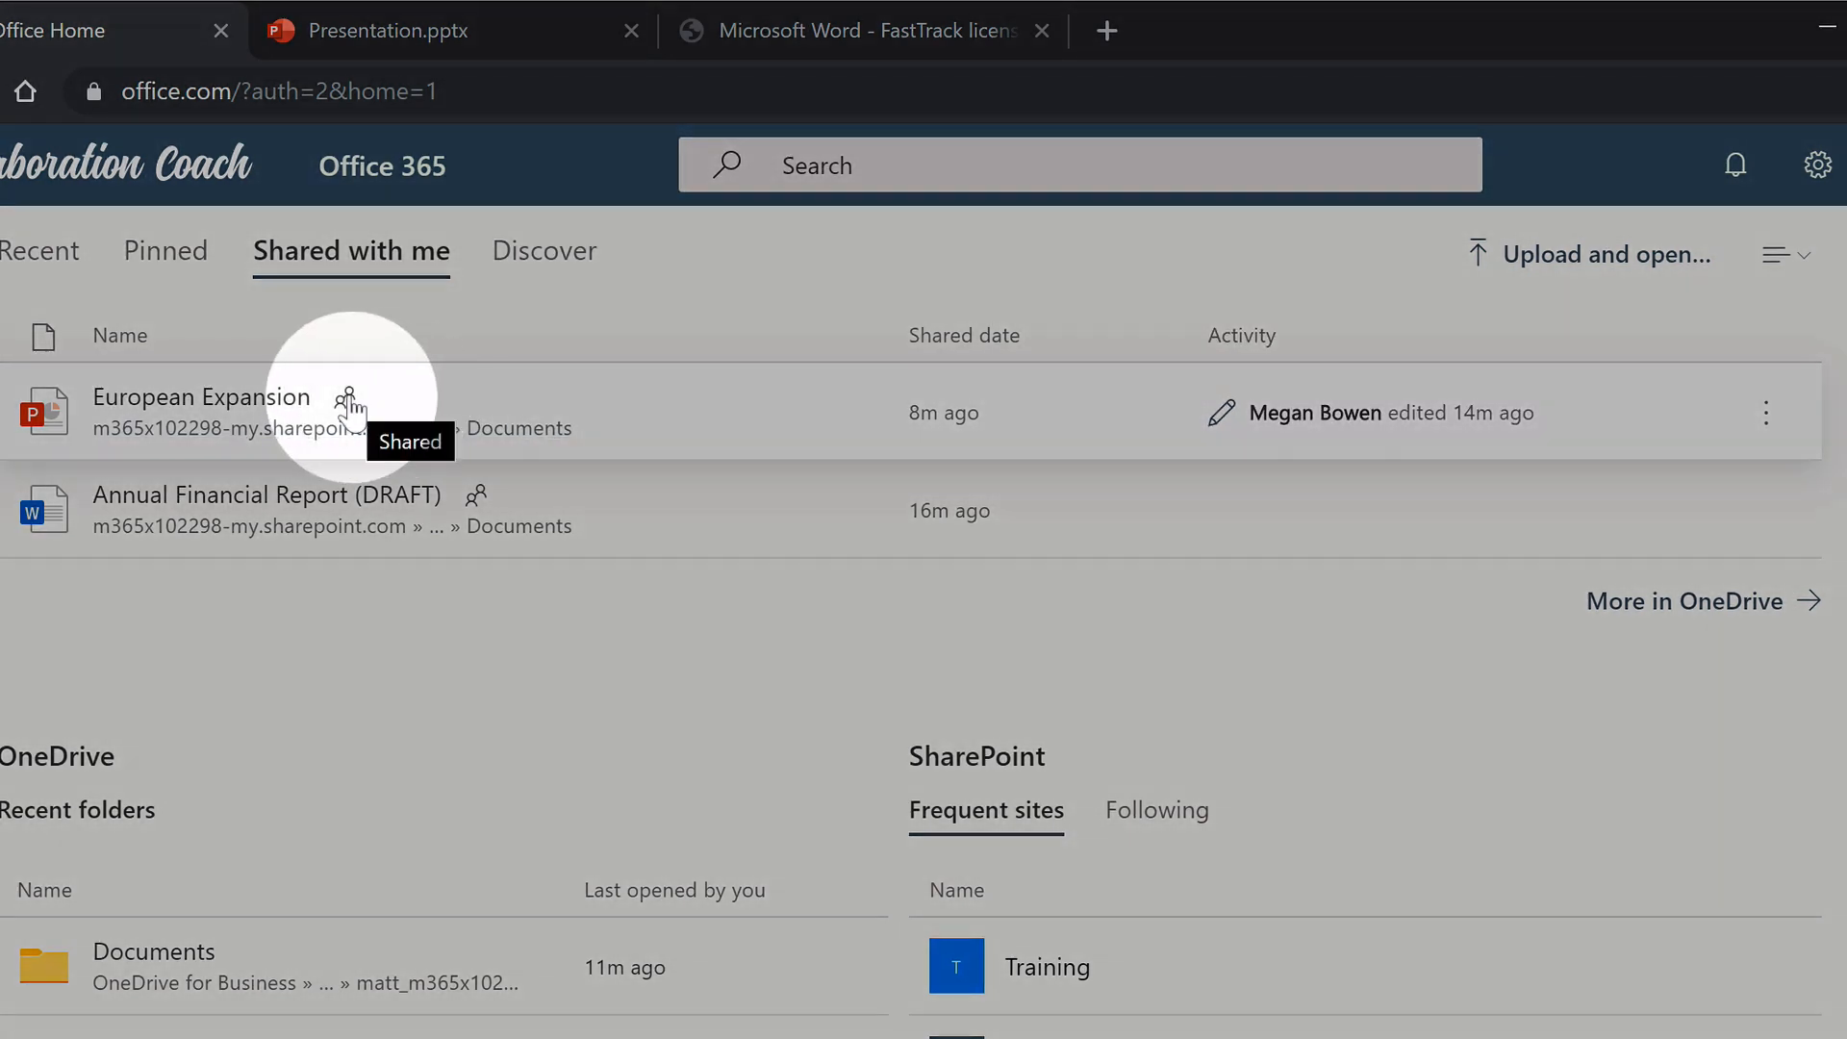
pyautogui.click(200, 397)
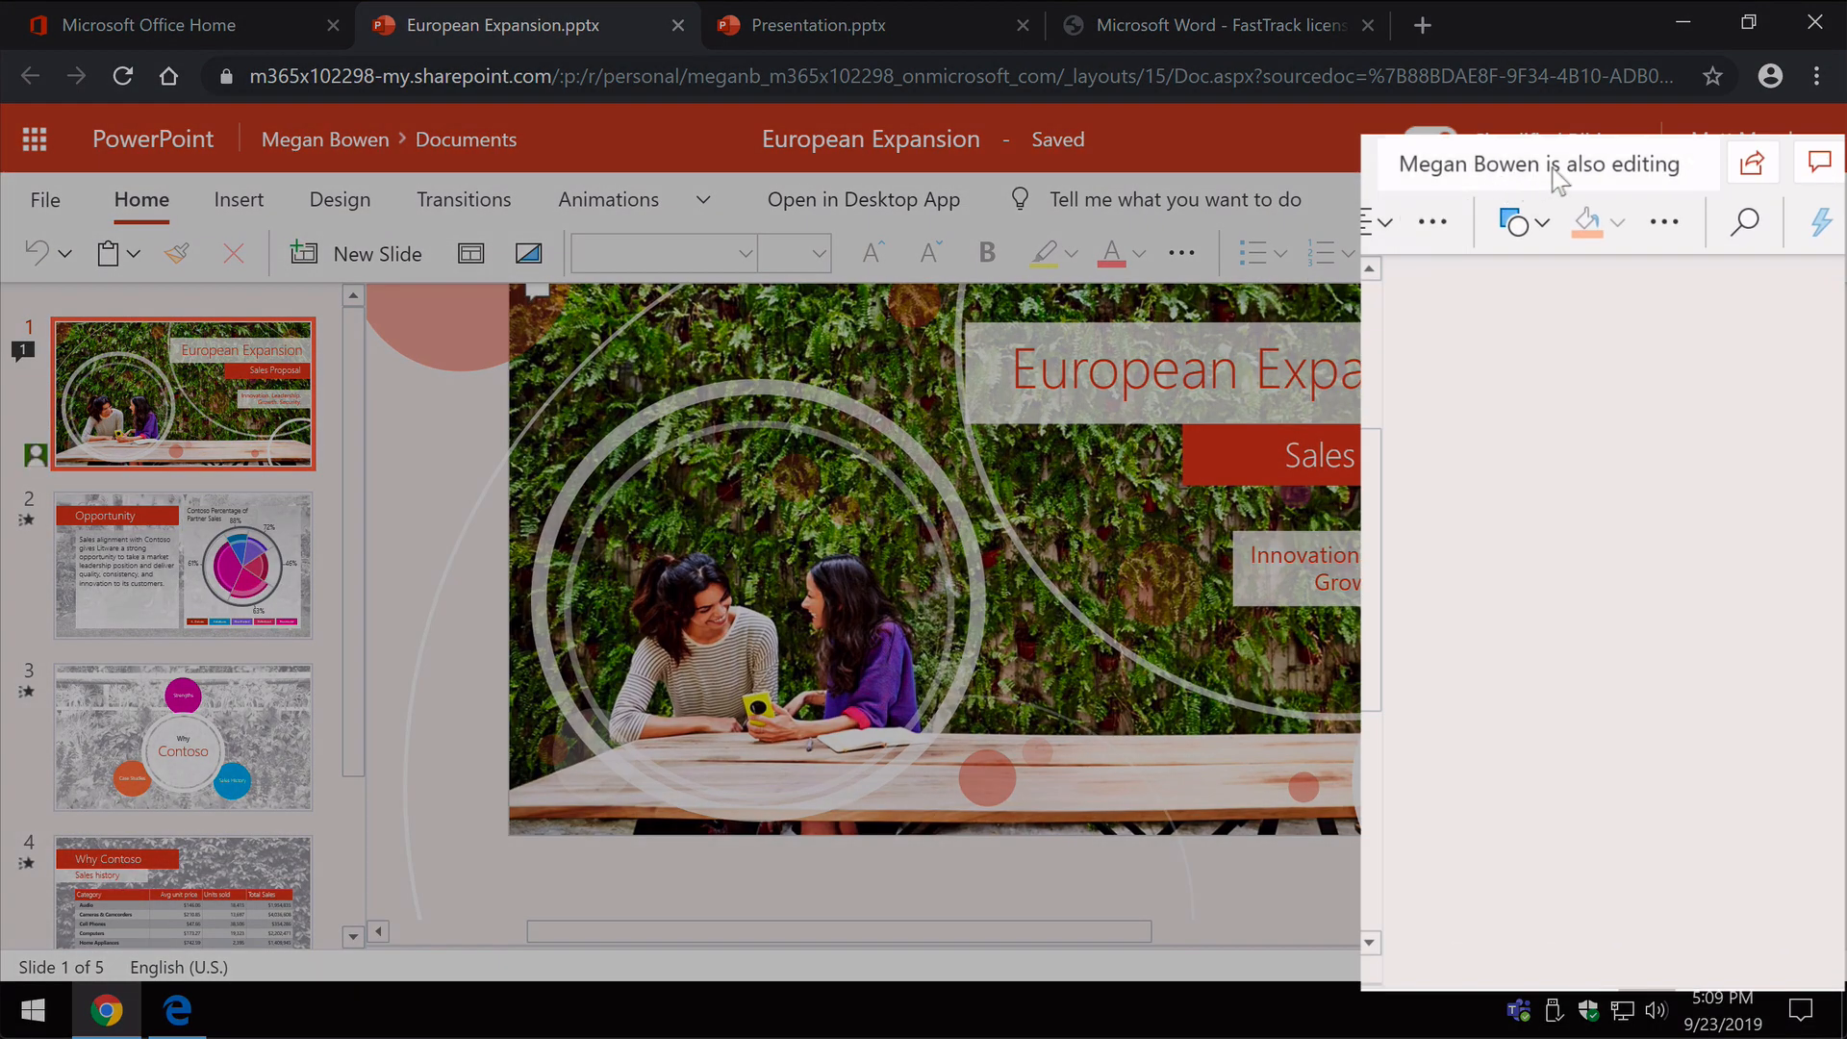
# View Megan Bowen's comment in the Comments pane, then return to the Office home tab
pyautogui.click(1819, 162)
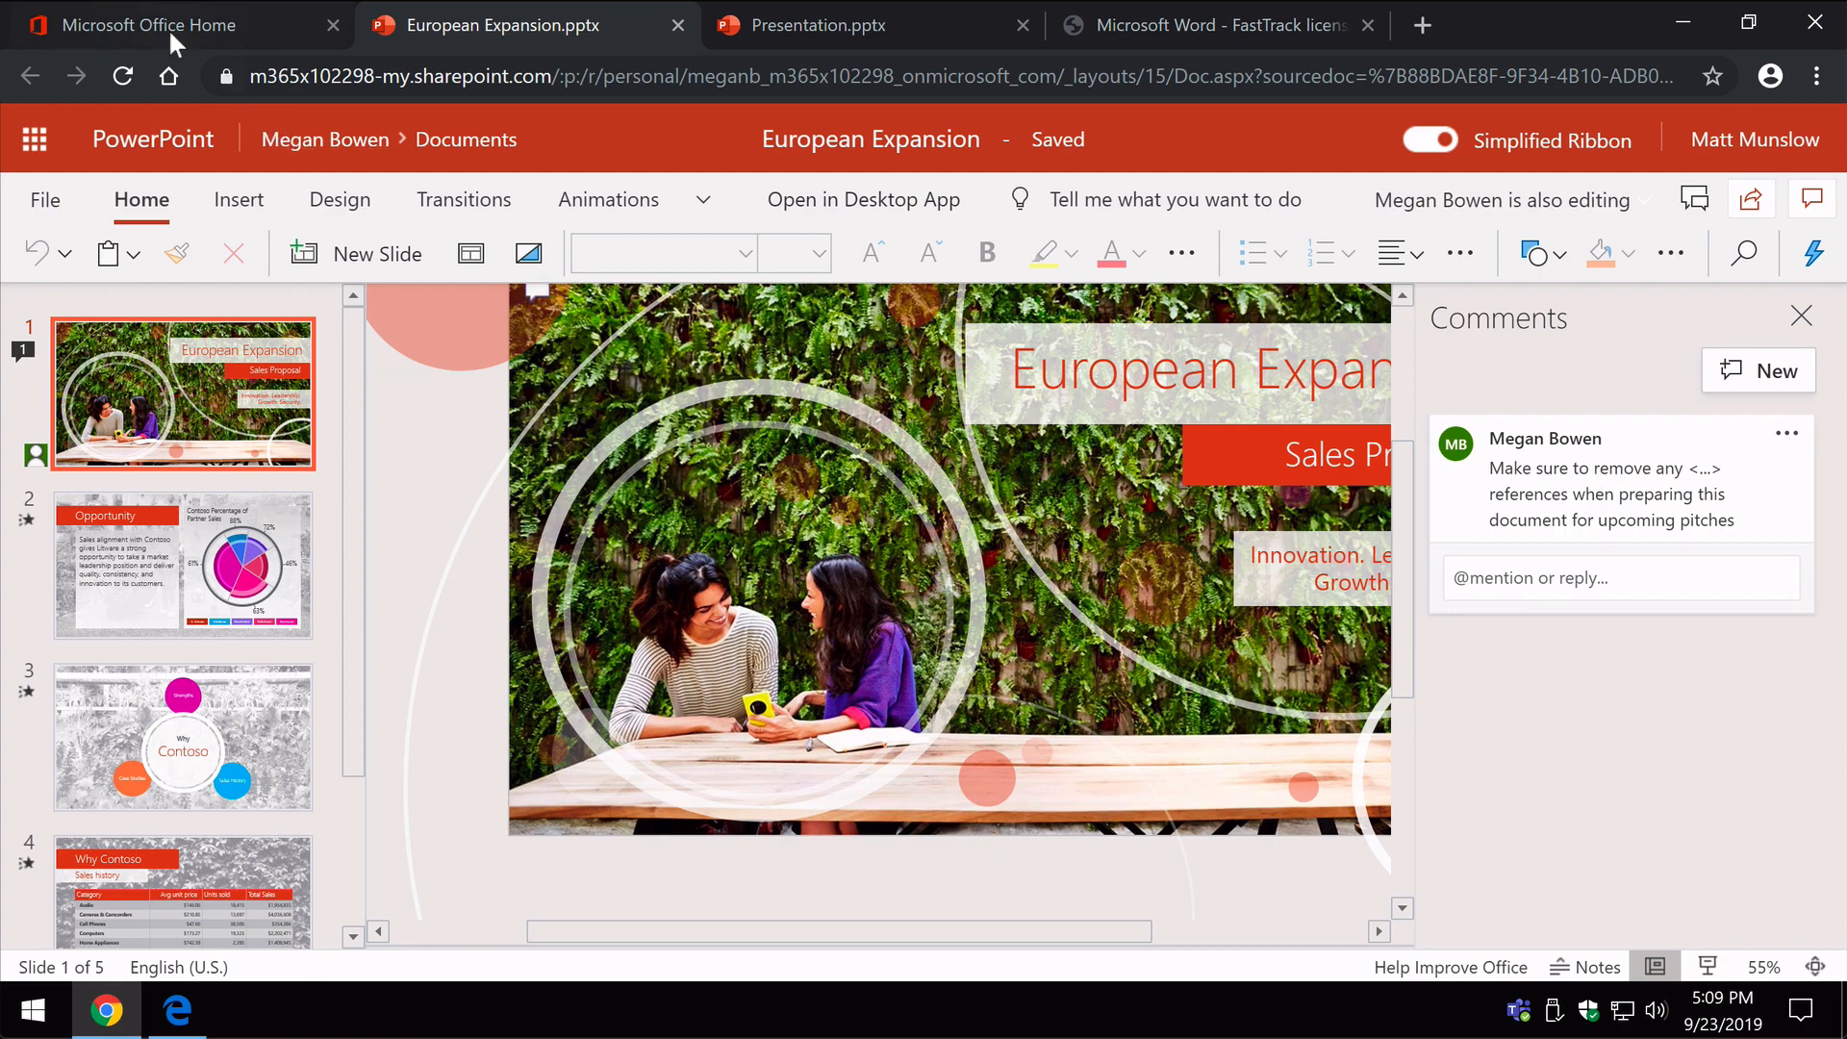
pyautogui.click(149, 25)
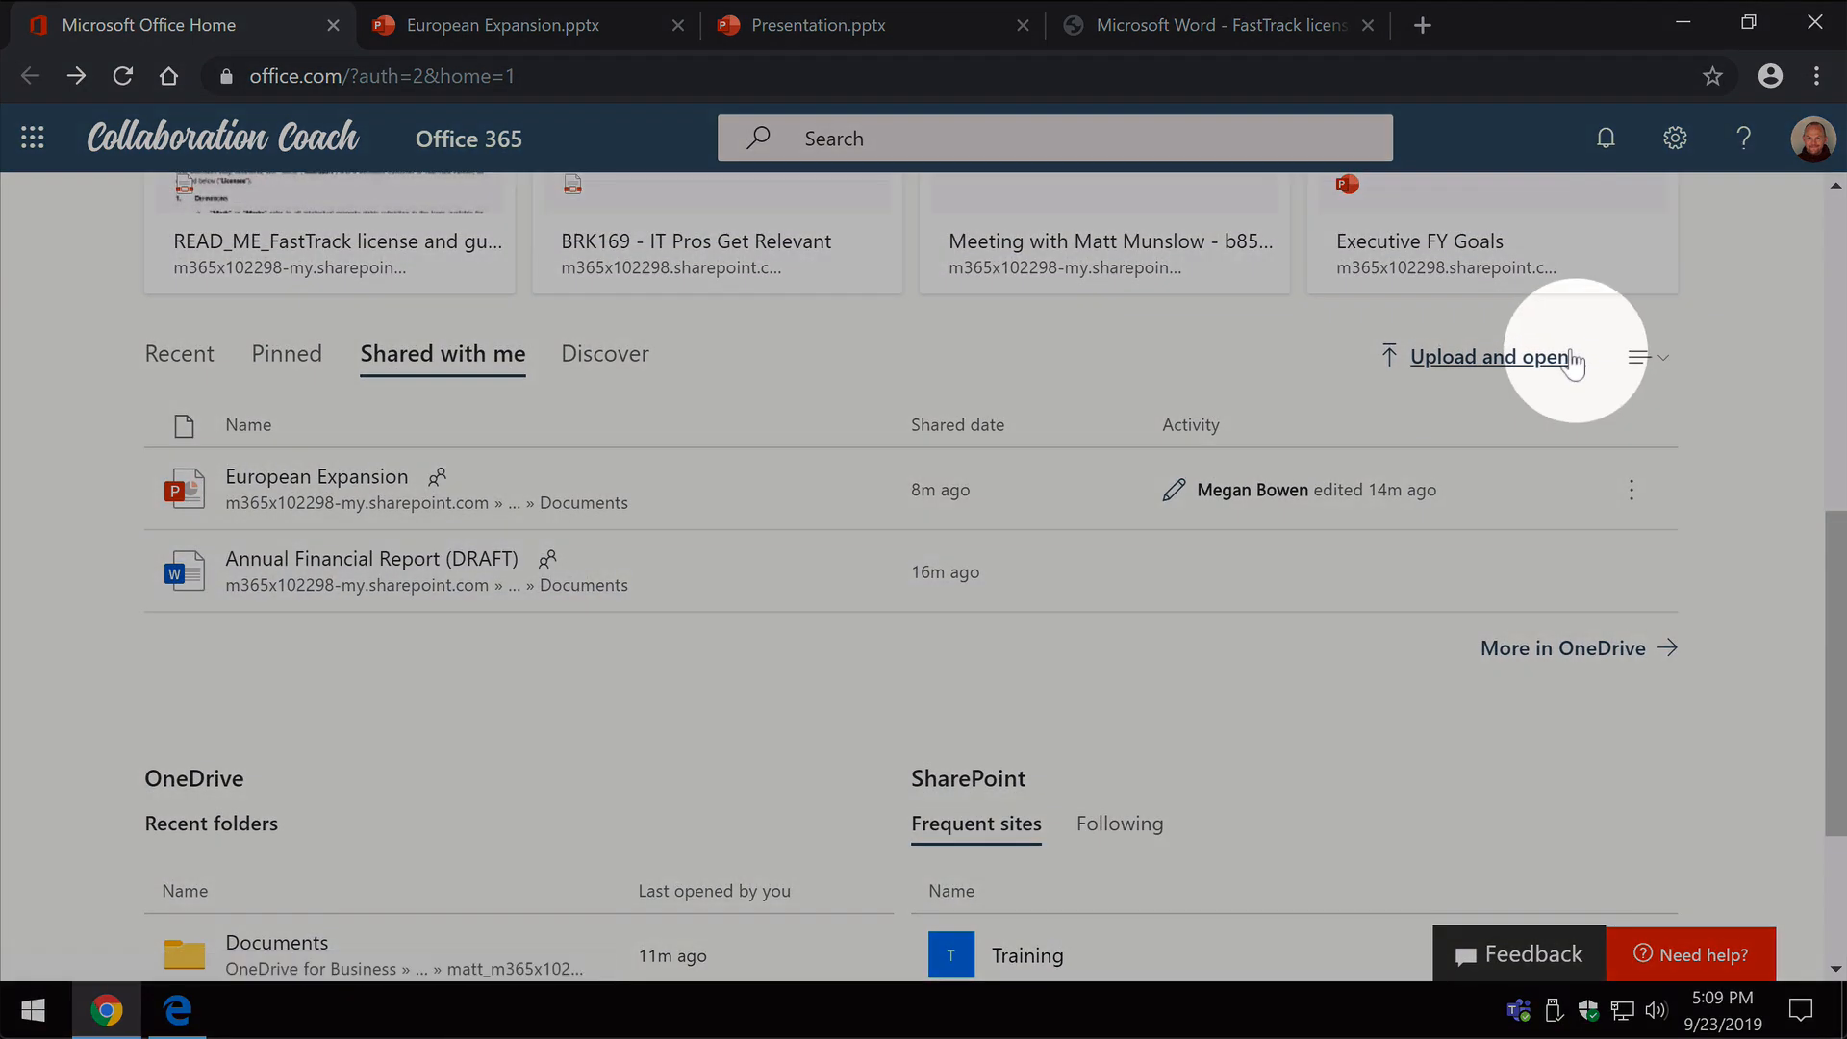
pyautogui.click(1490, 358)
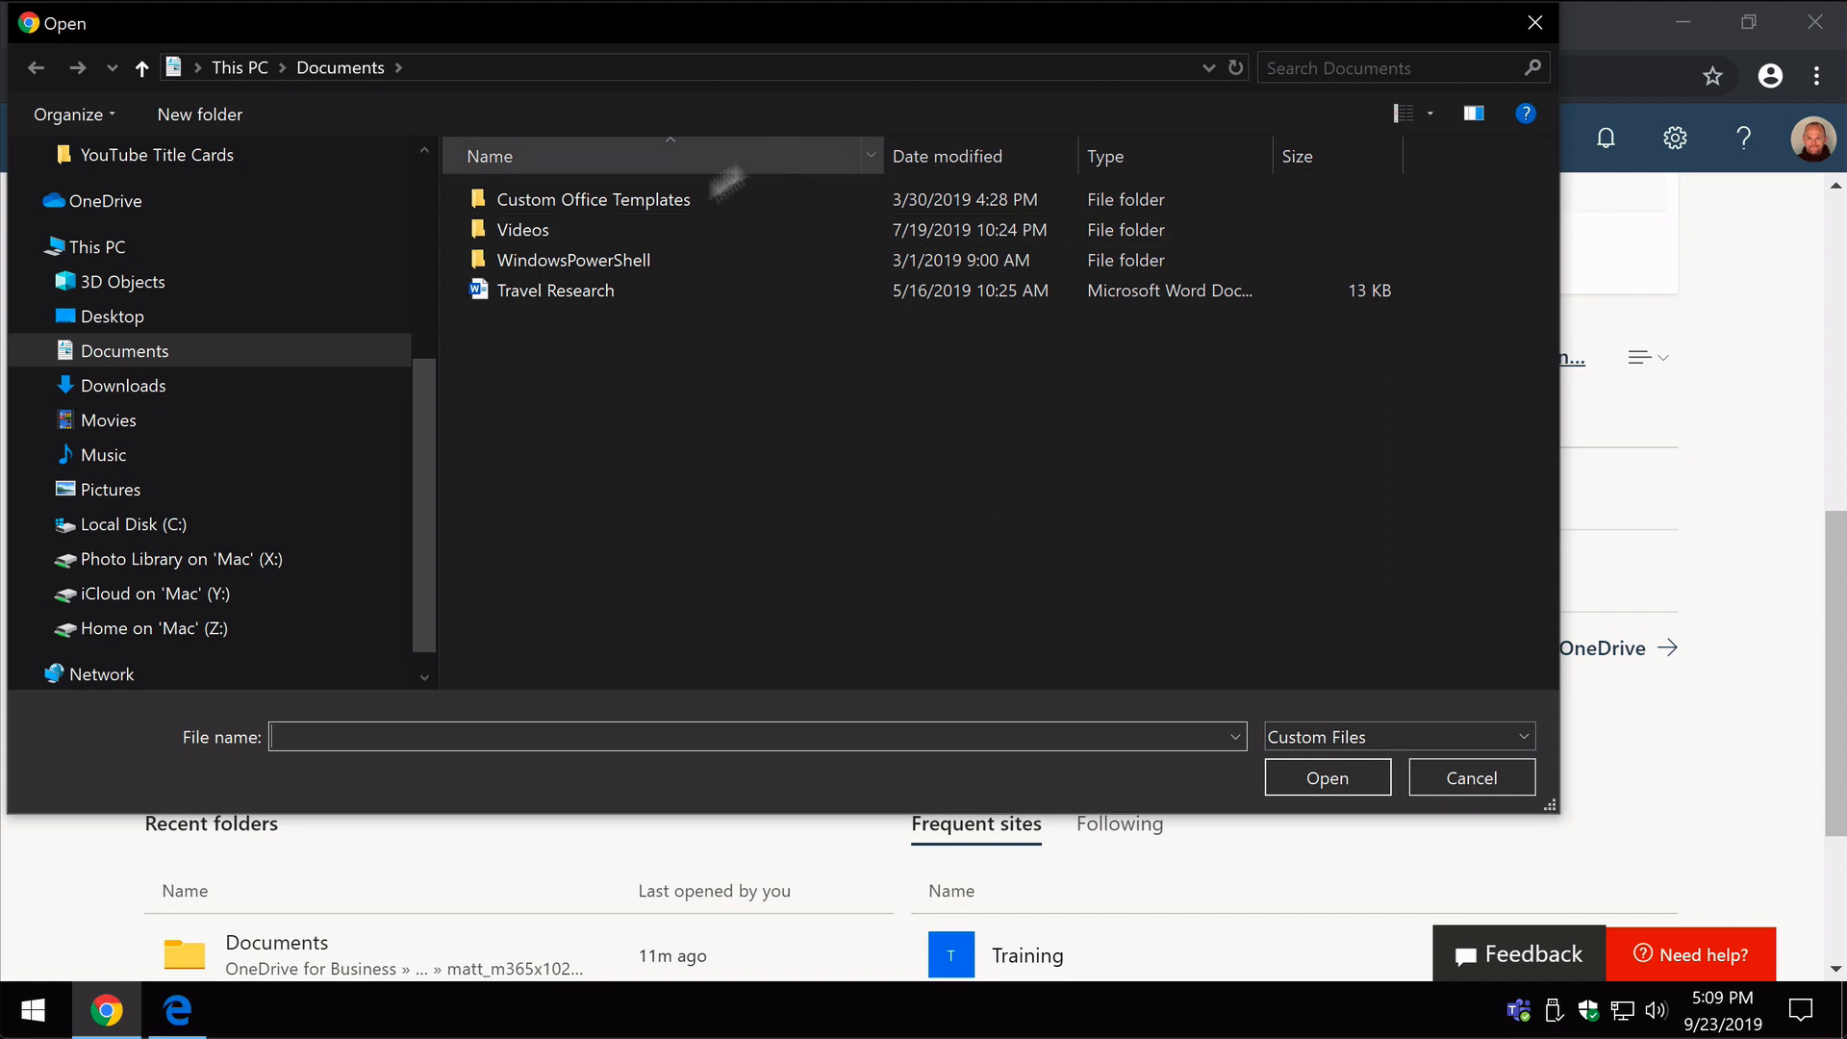
pyautogui.click(1469, 776)
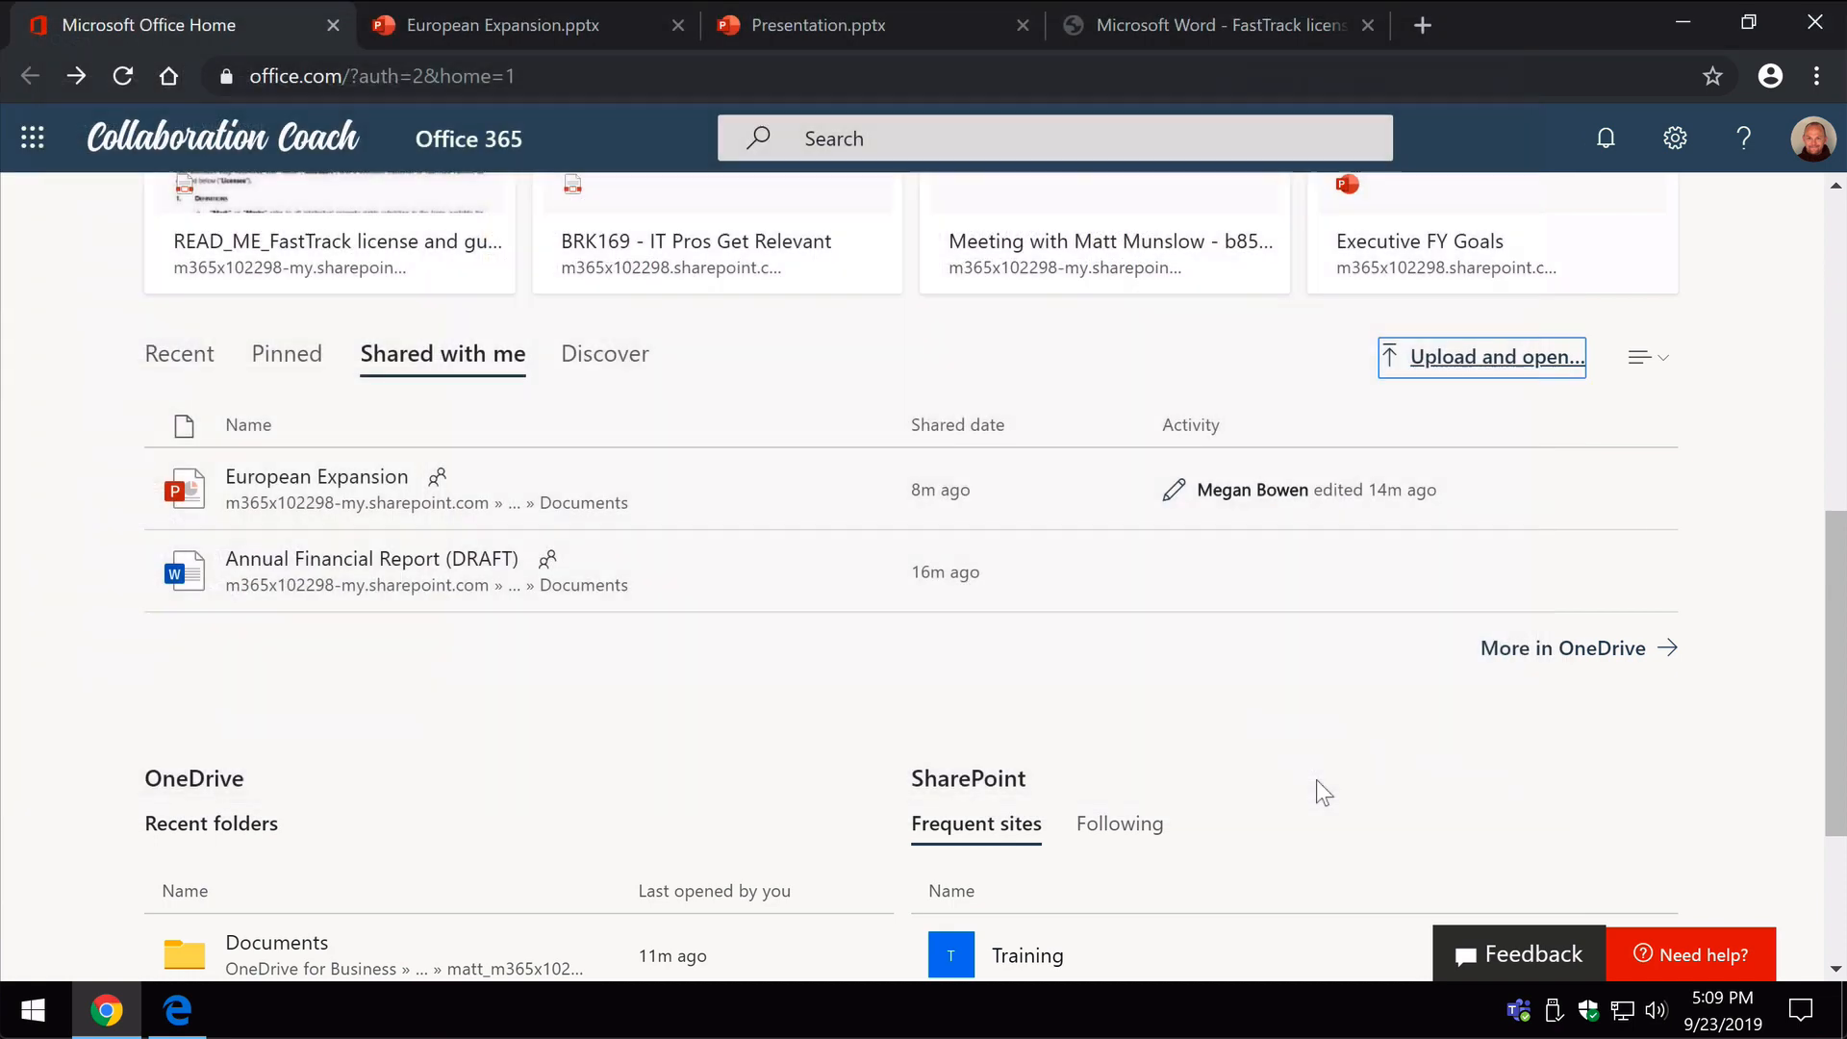
pyautogui.click(1482, 358)
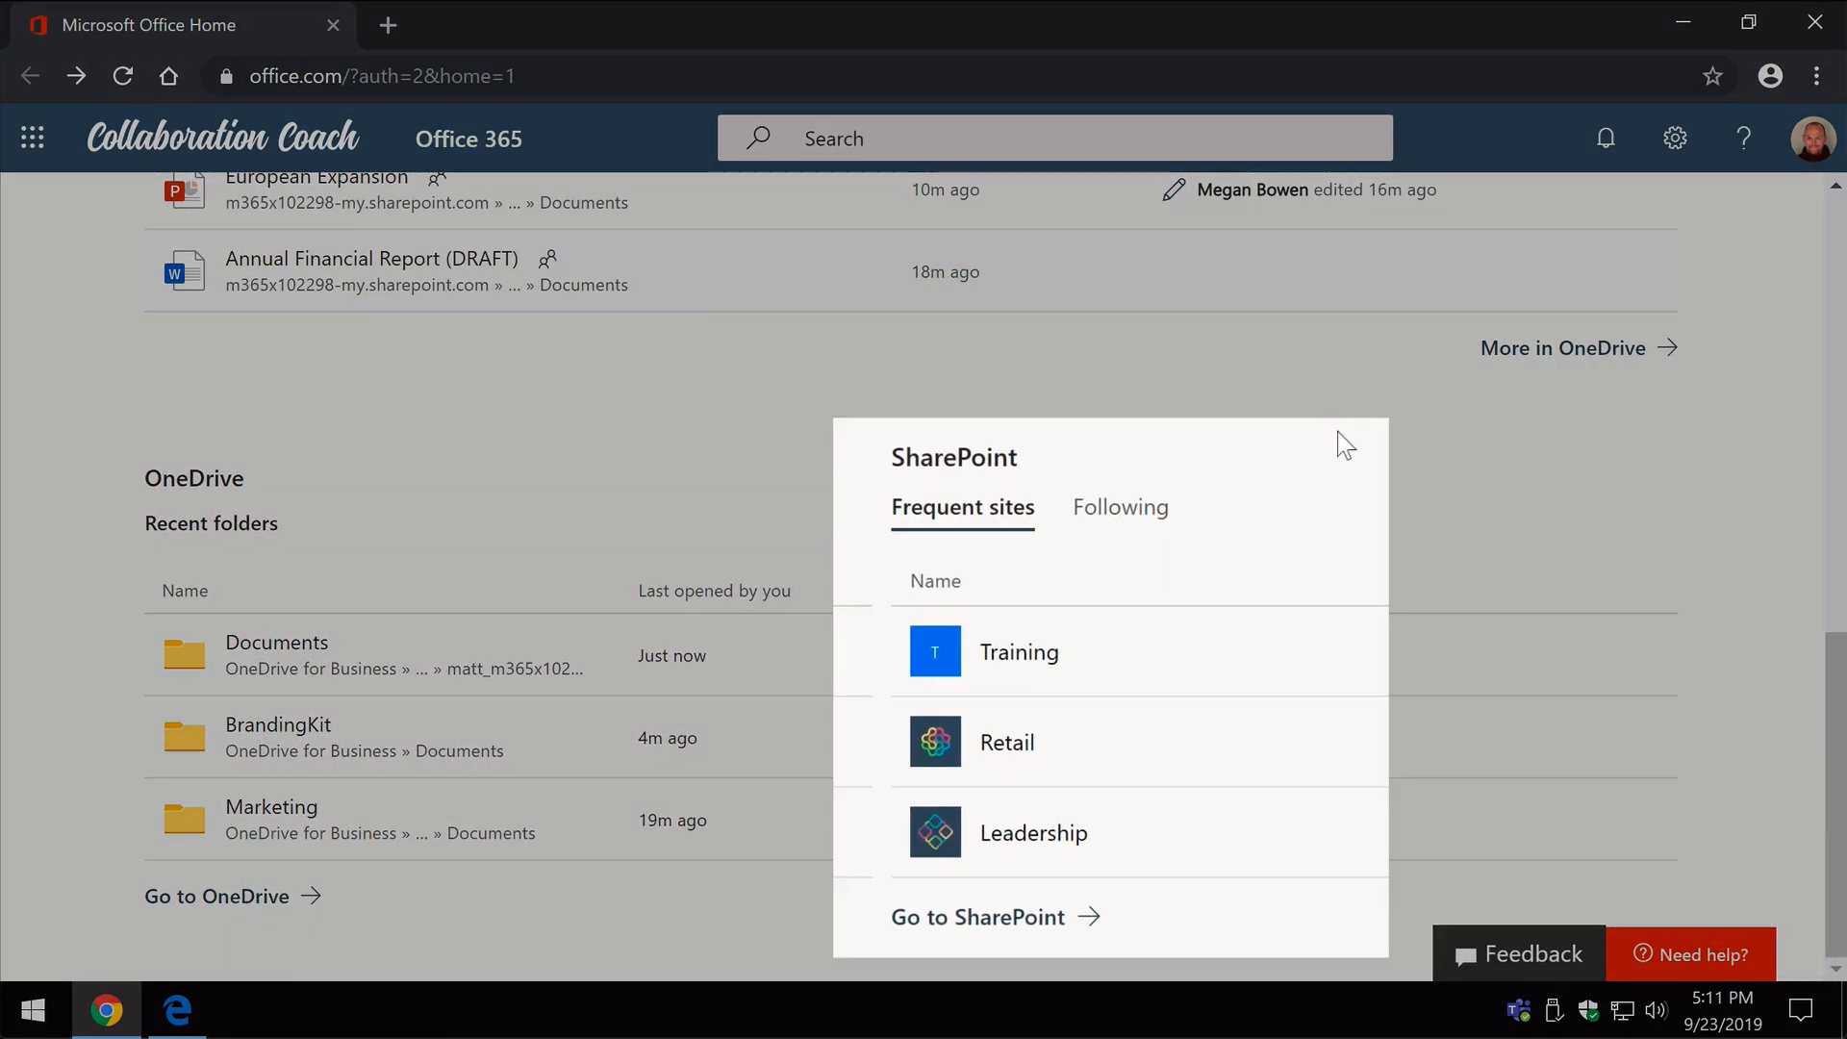
pyautogui.moveTo(962, 506)
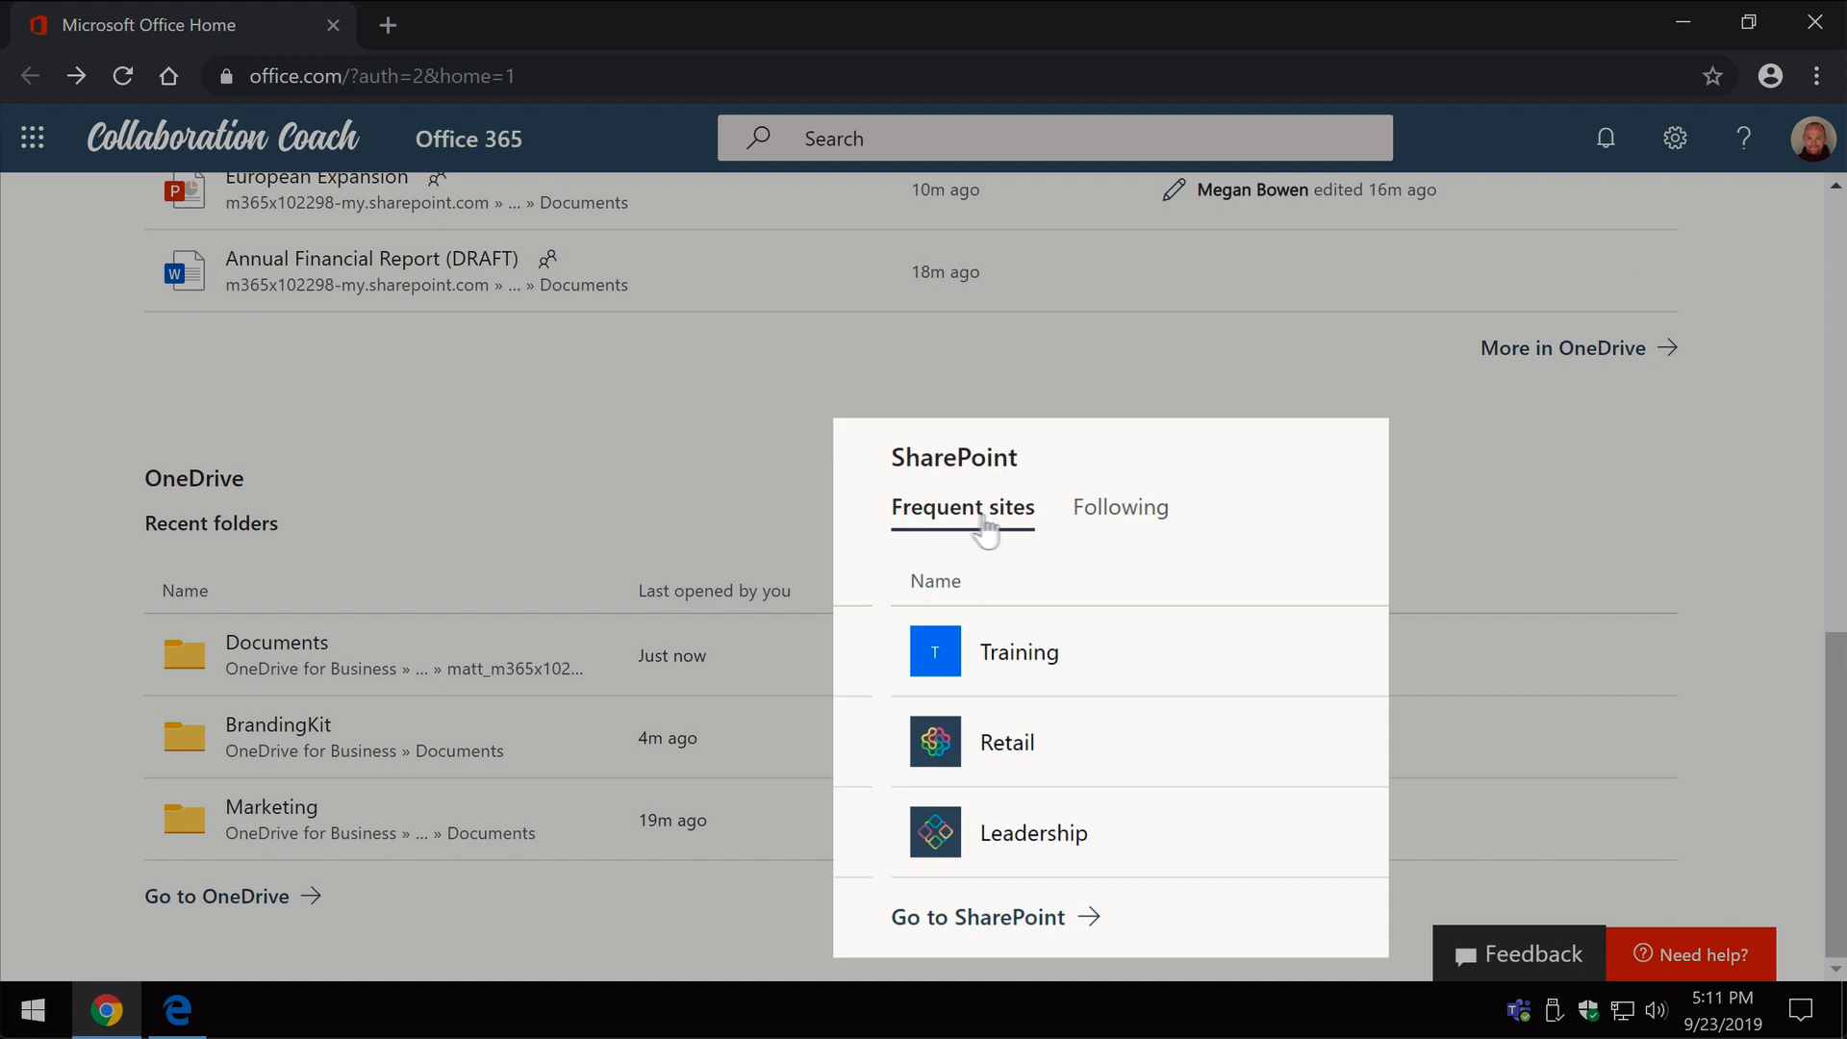
pyautogui.moveTo(1108, 415)
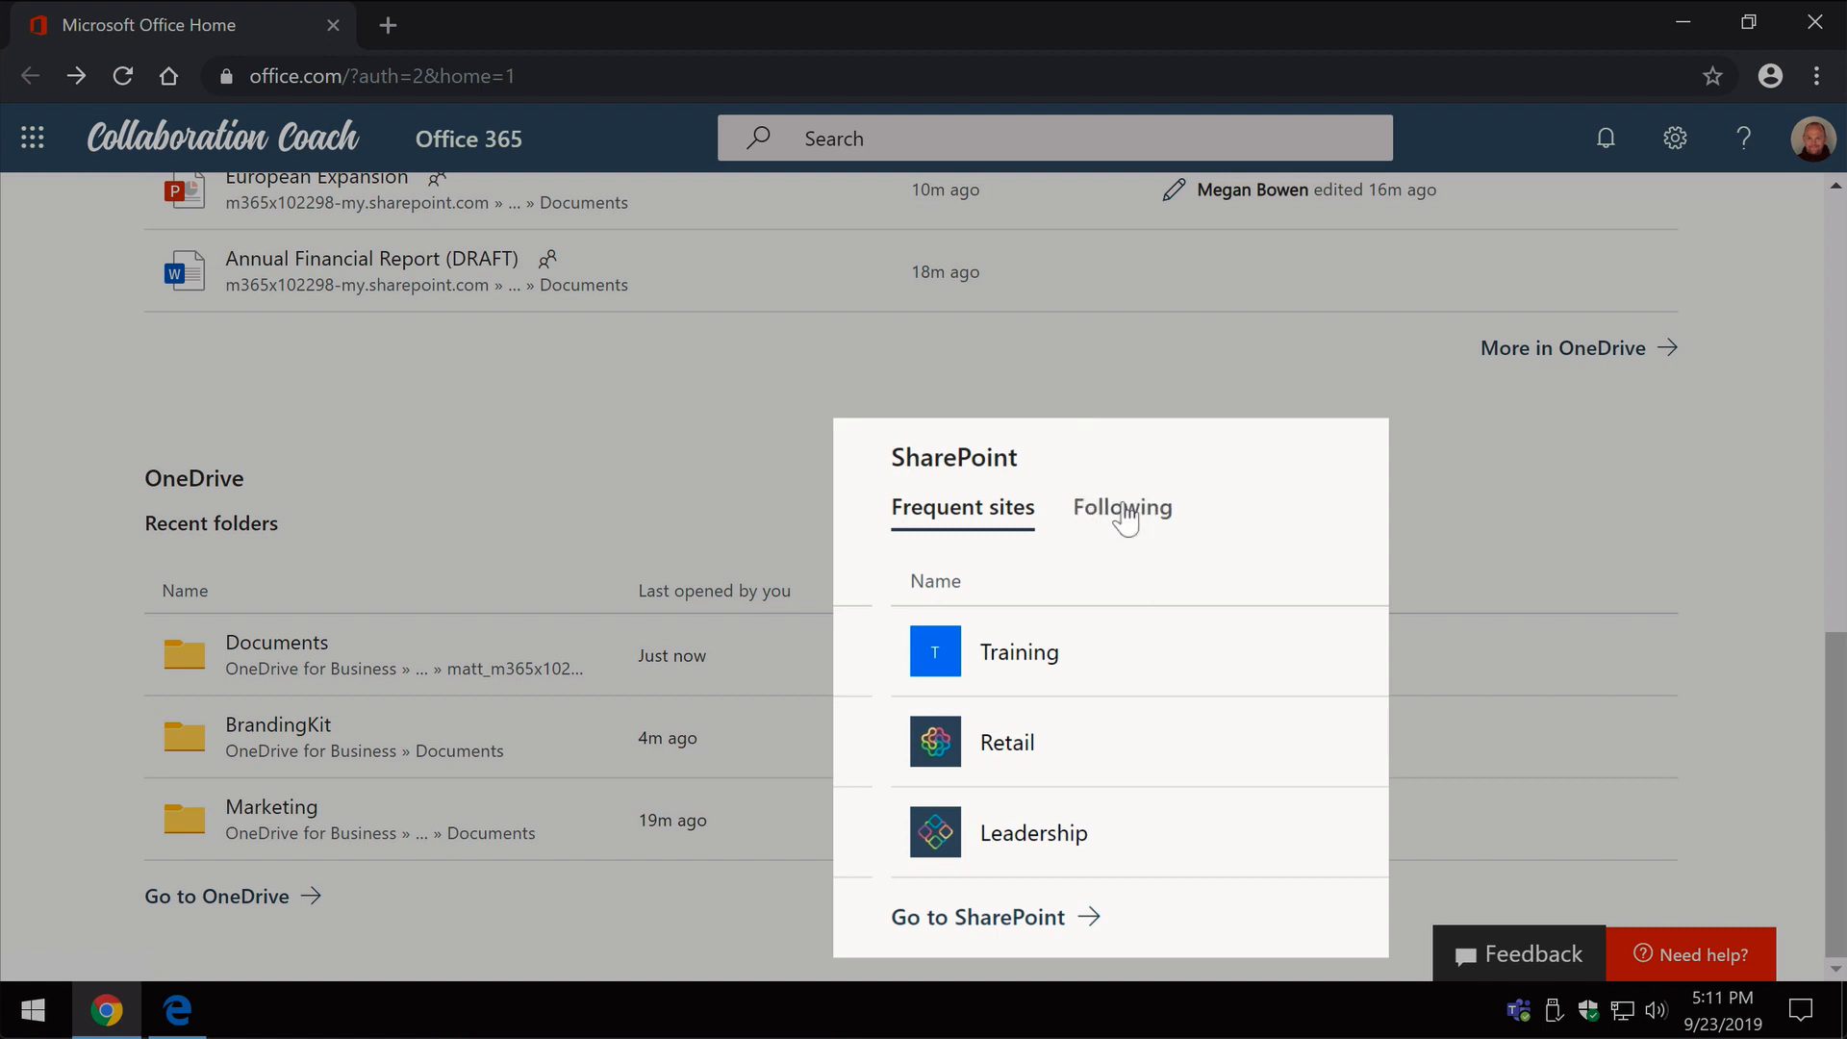
# Show the followed SharePoint sites, listing Training and Retail
pyautogui.click(1120, 507)
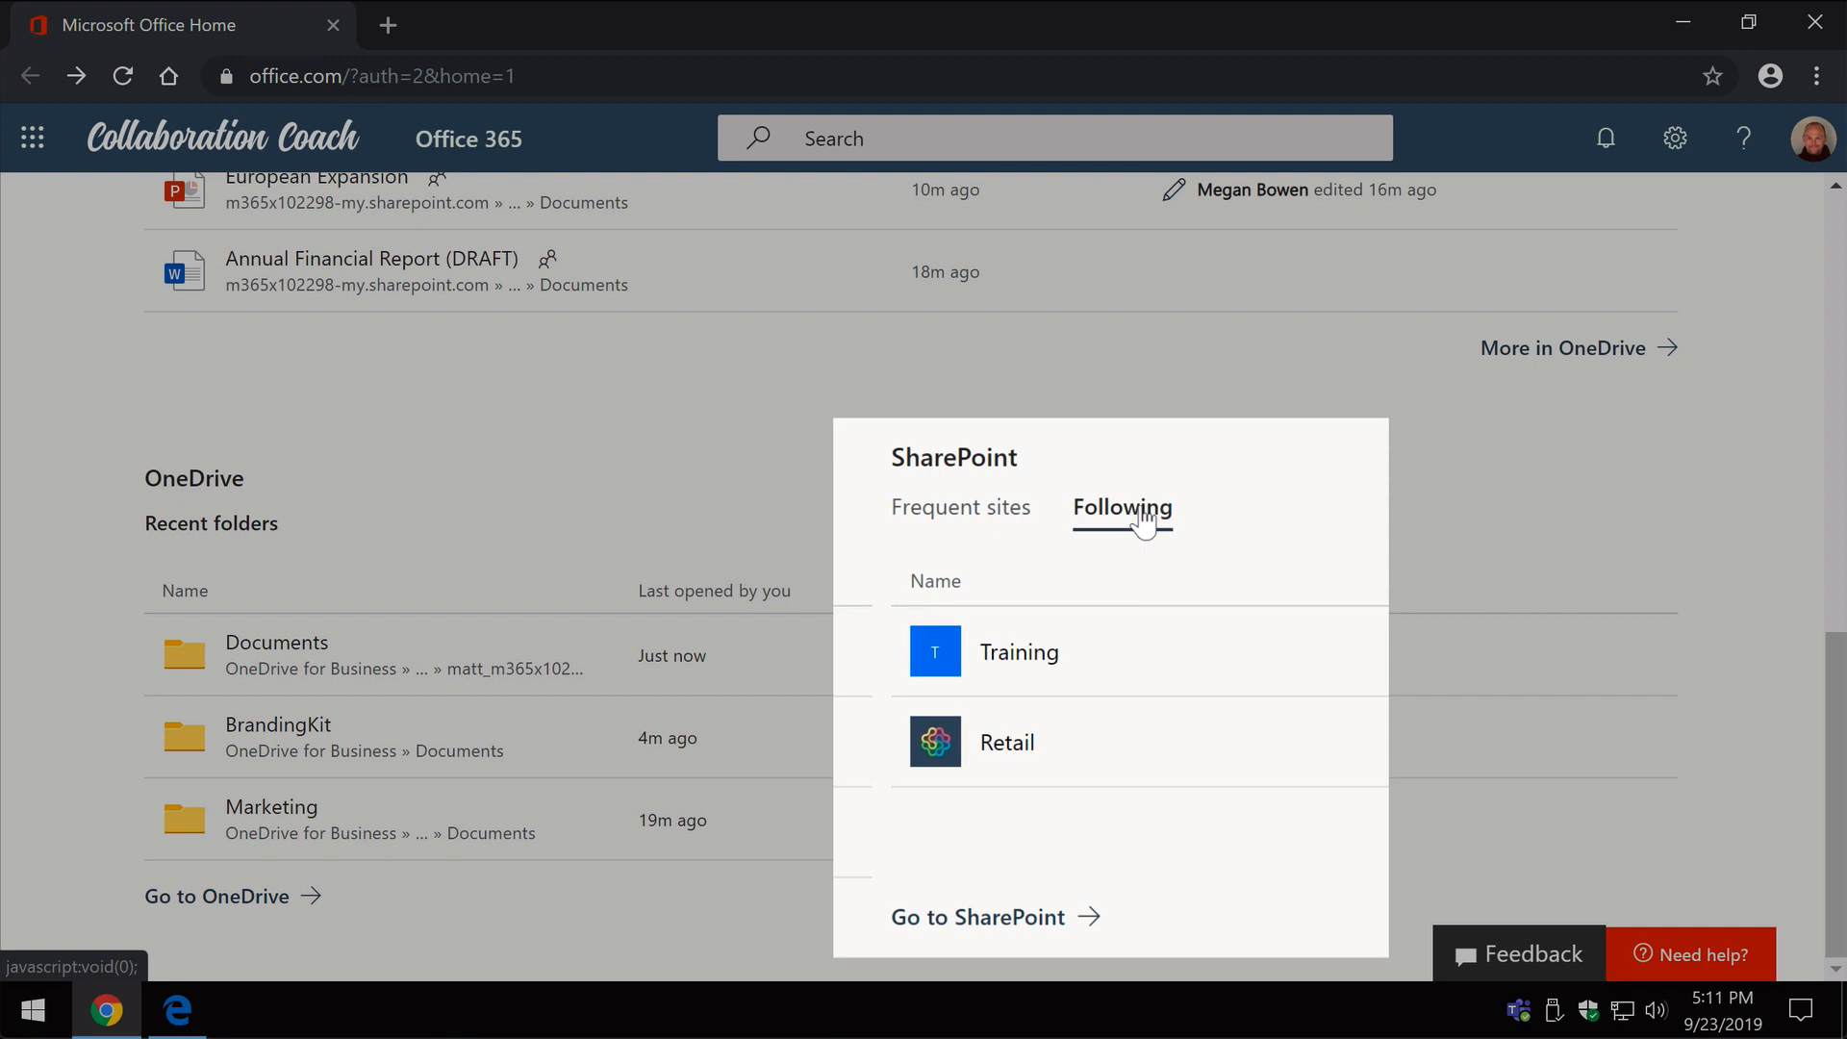
pyautogui.moveTo(1143, 524)
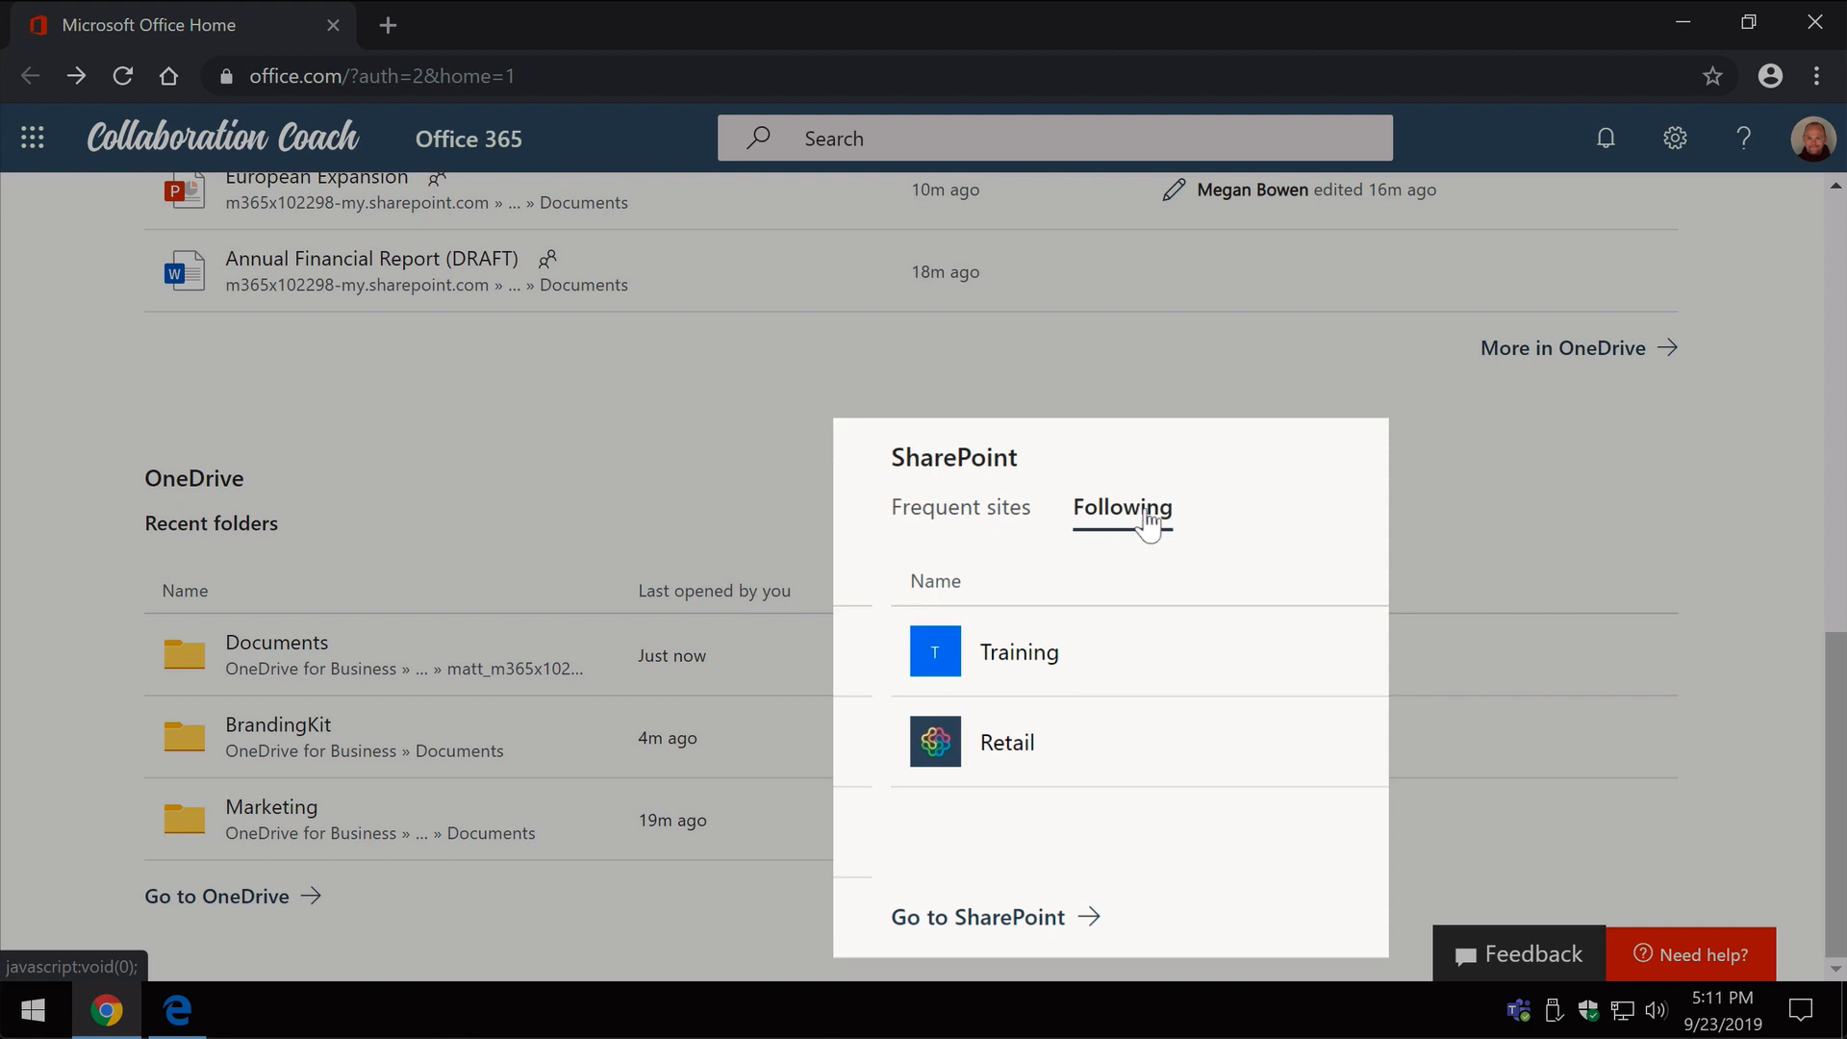
pyautogui.moveTo(1141, 506)
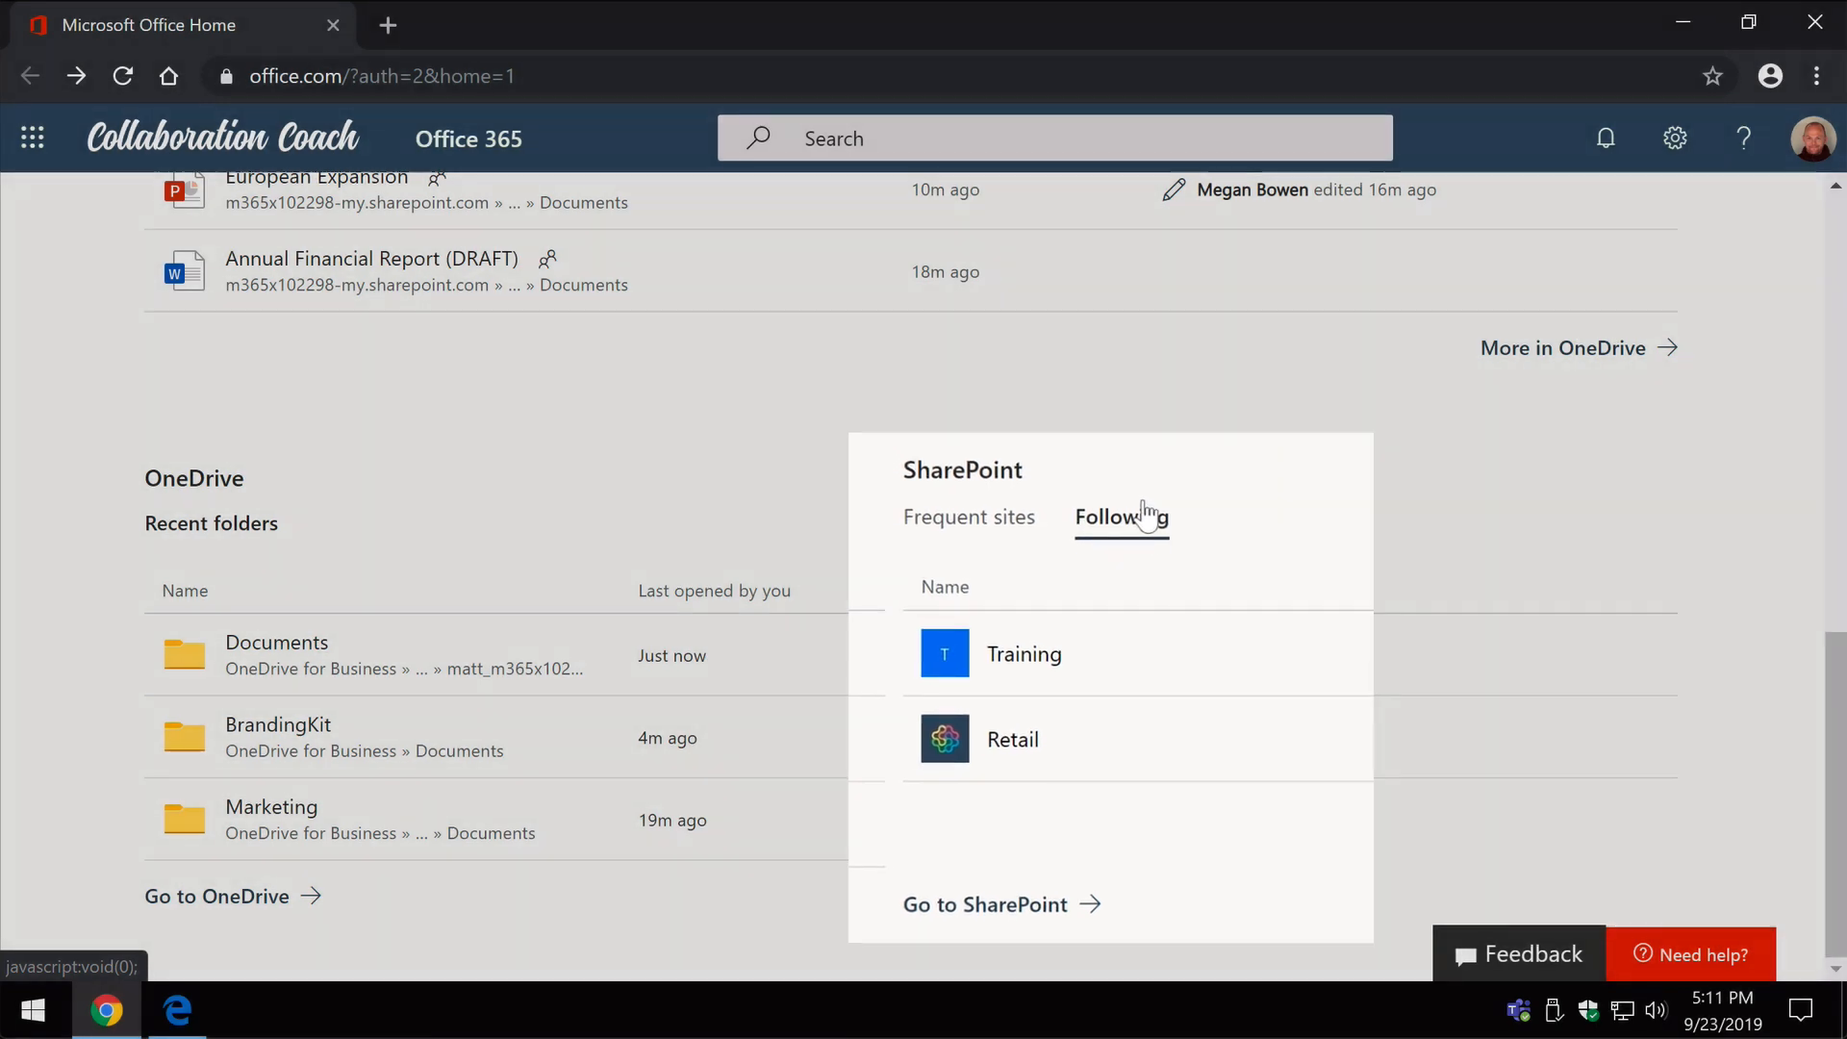
pyautogui.moveTo(1311, 627)
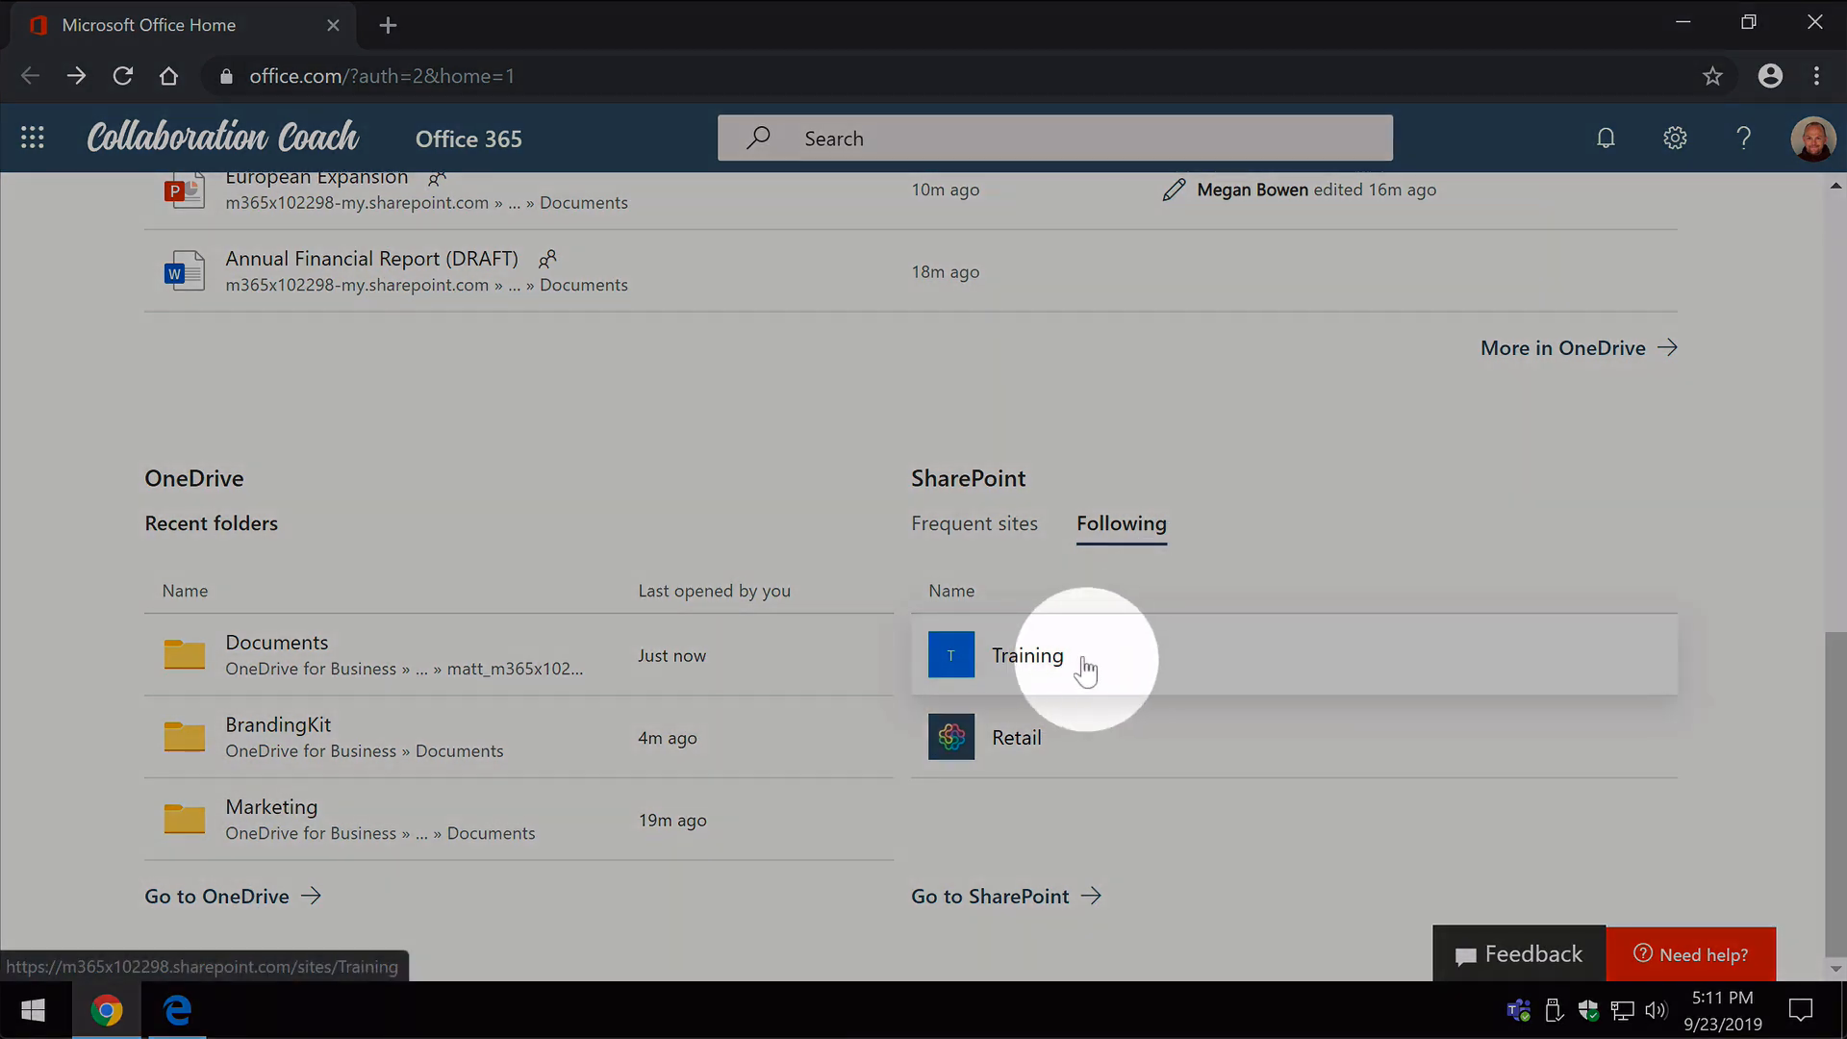
# Open the Training SharePoint site and stop following it from the site header
pyautogui.click(1027, 654)
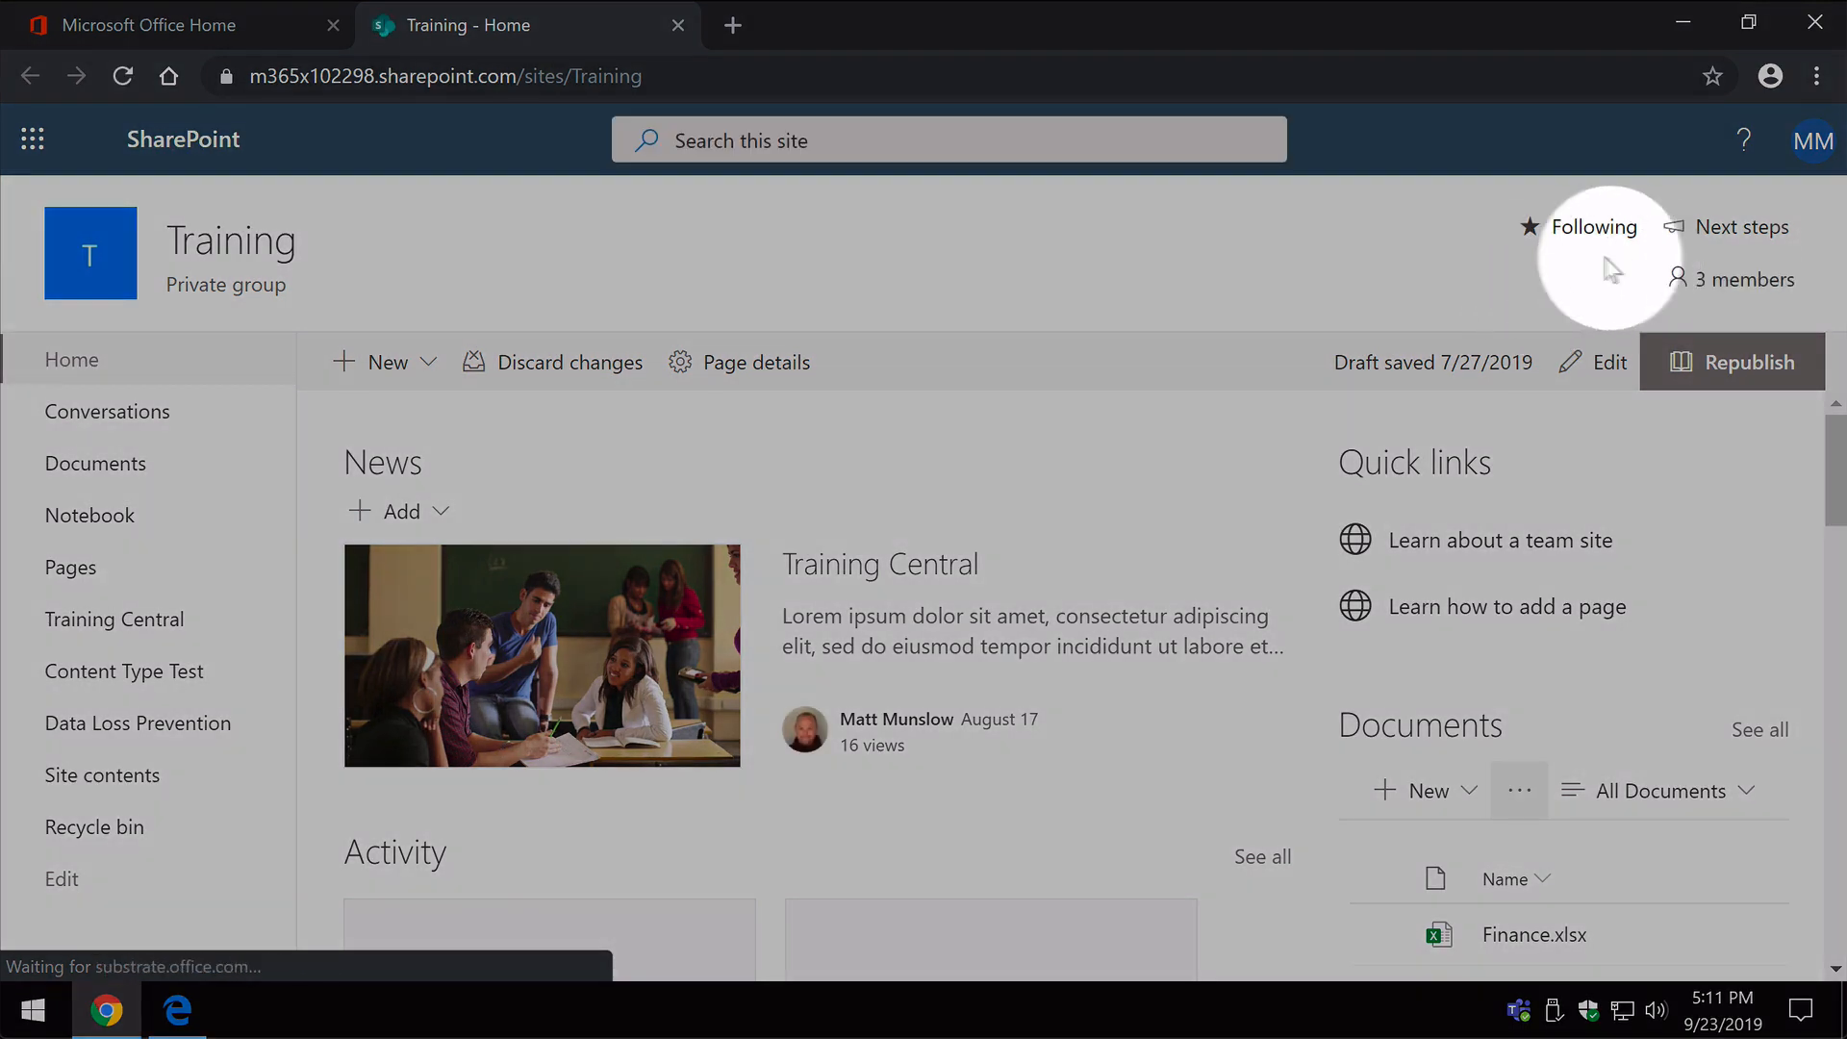
pyautogui.moveTo(1595, 227)
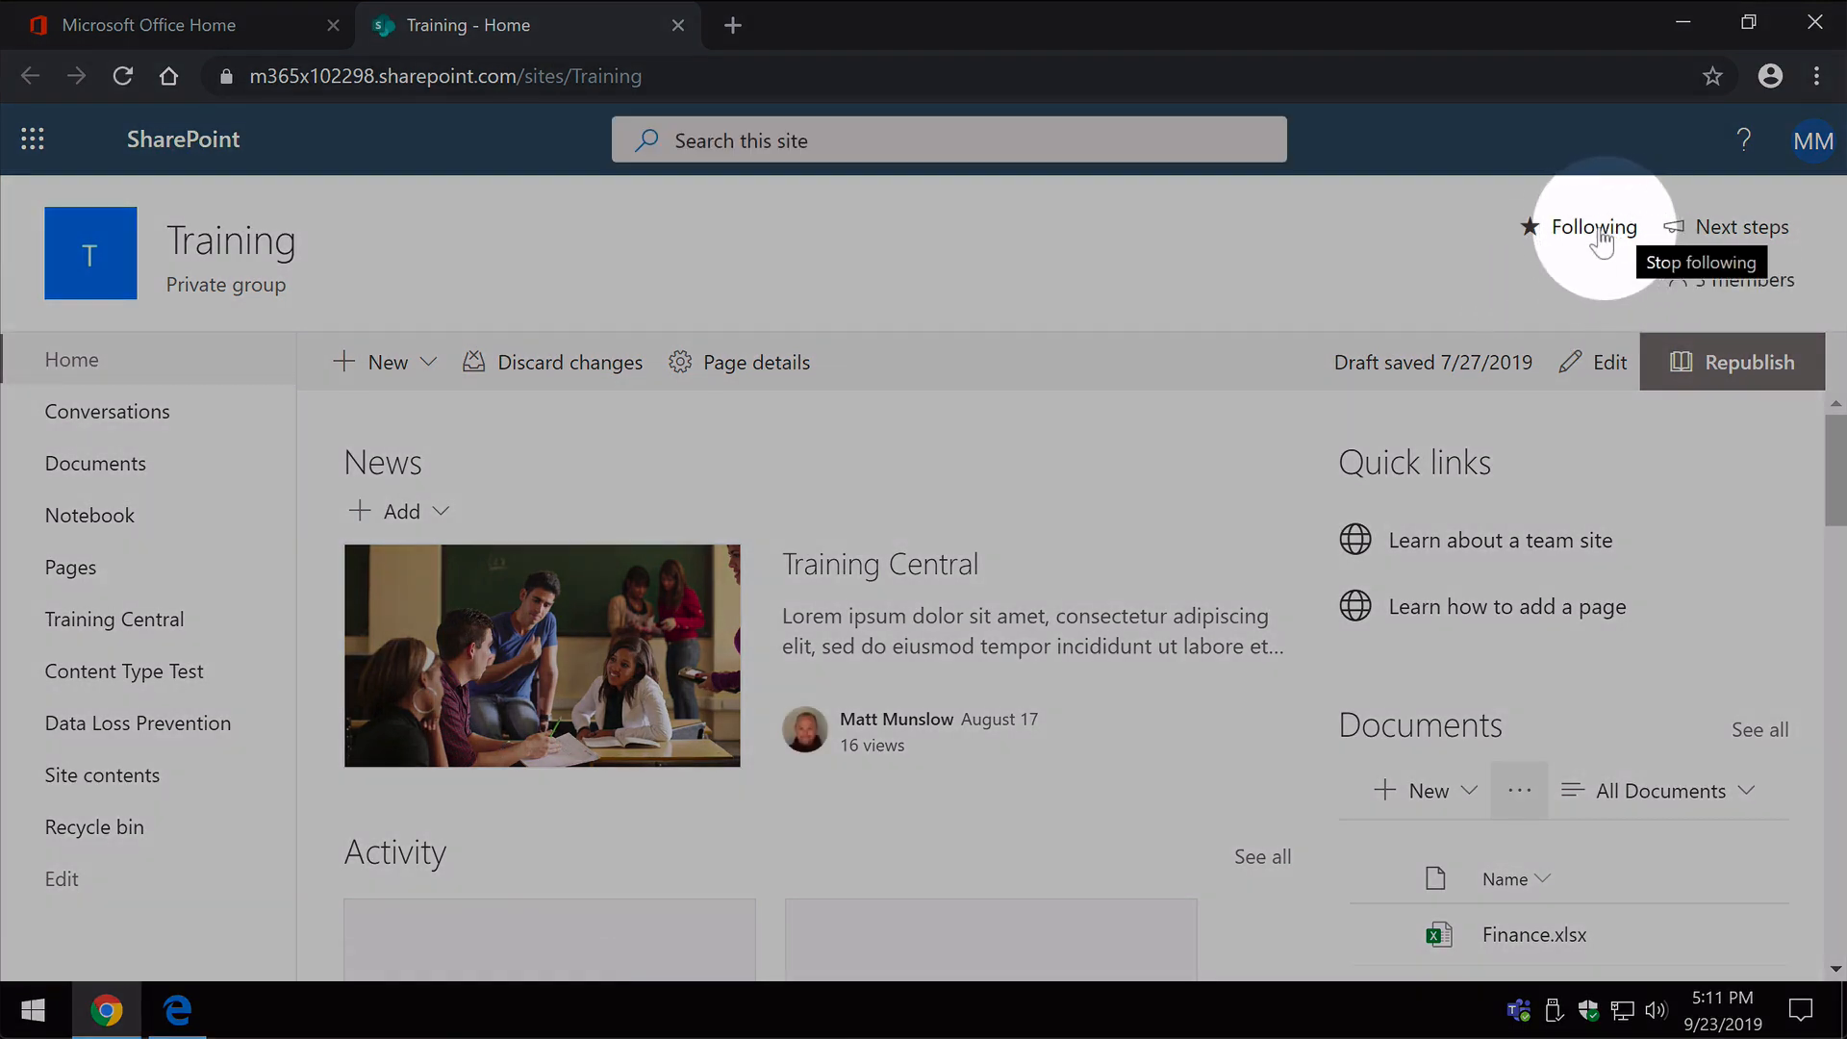
pyautogui.click(1590, 227)
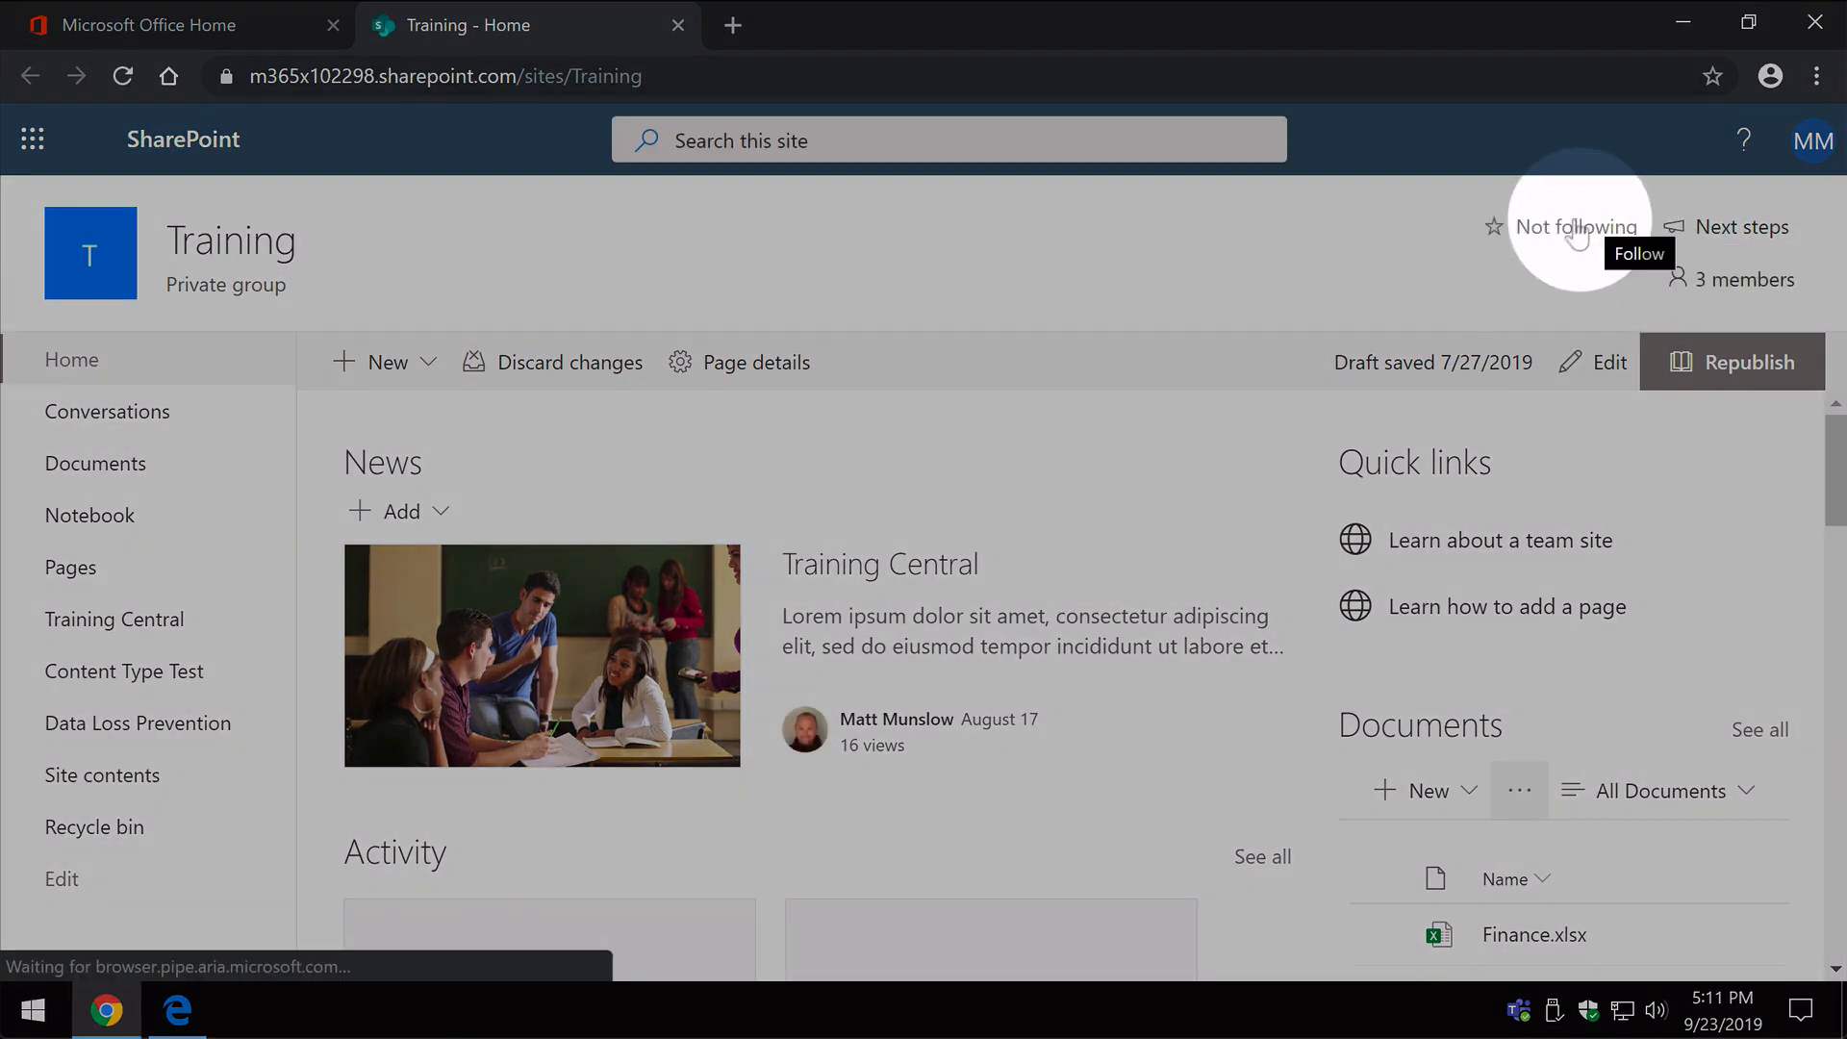